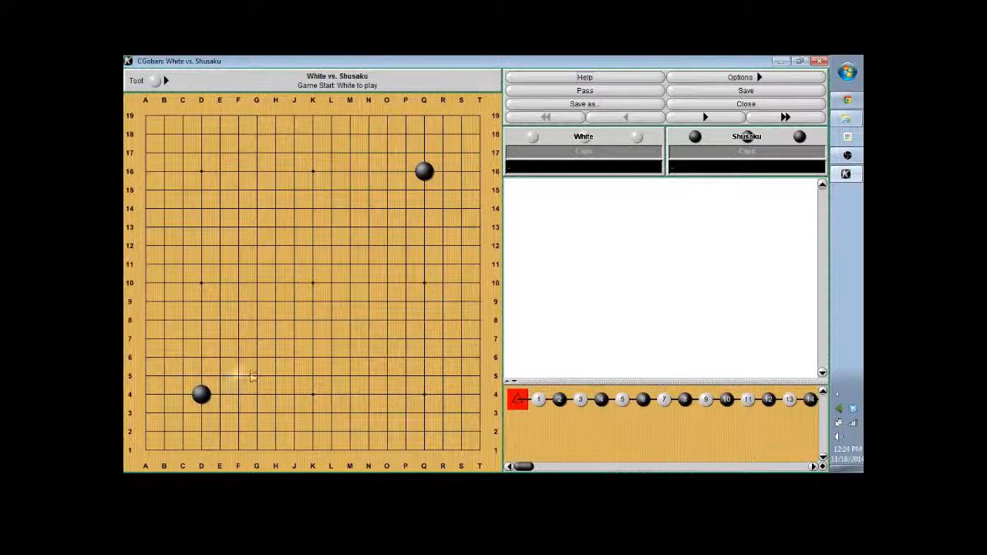
mouse_move(428, 172)
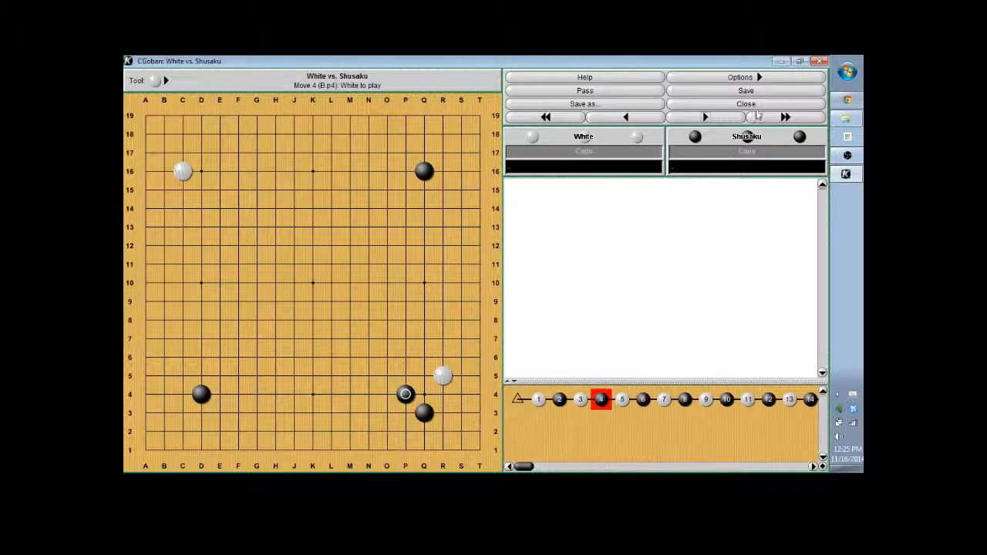
mouse_move(703, 118)
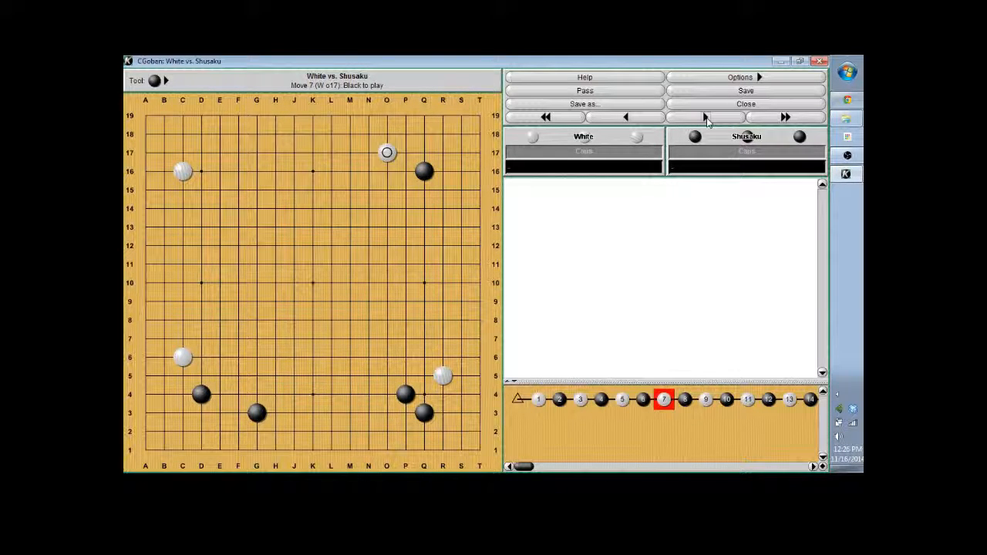
Step: Step the Shusaku record forward one move at a time from move 7 to move 11
left_click(703, 117)
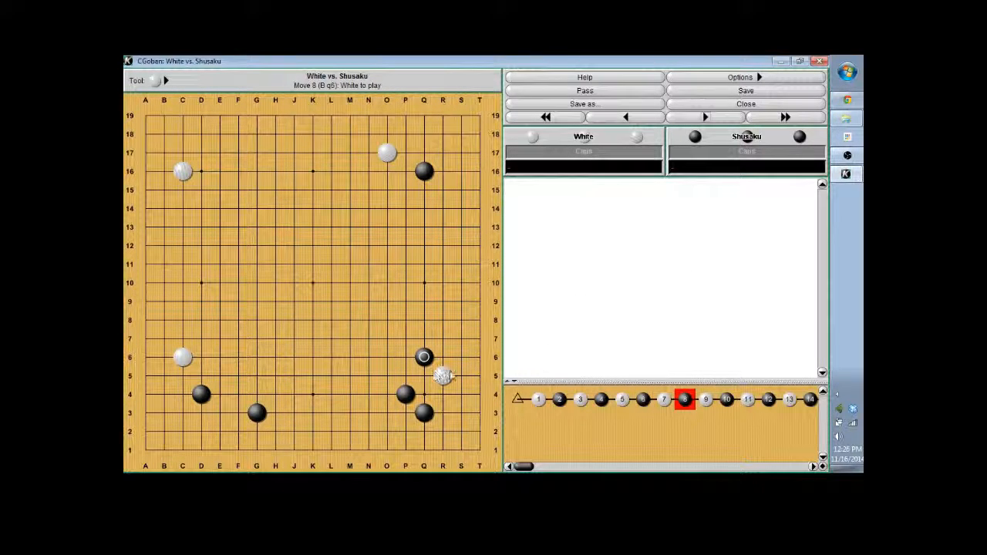
left_click(444, 339)
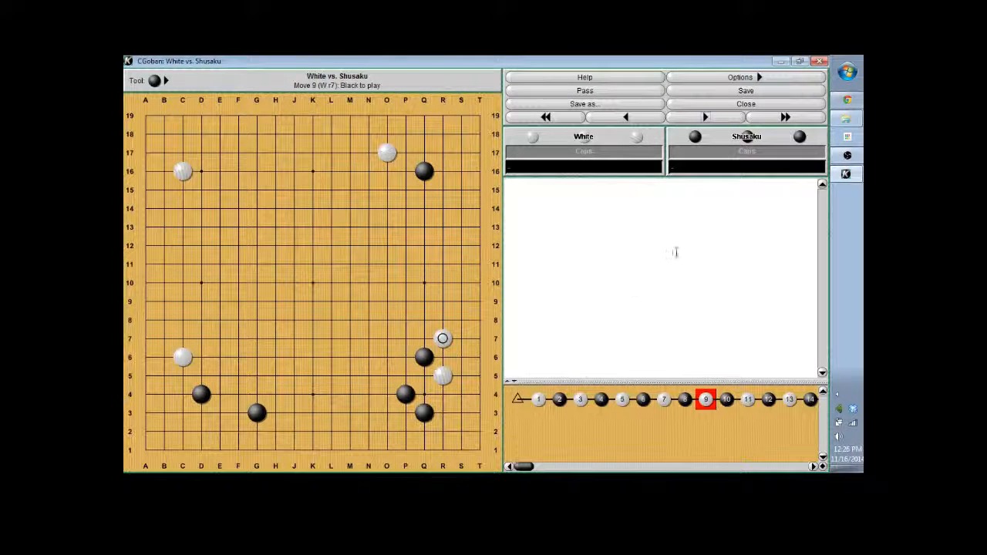
left_click(704, 117)
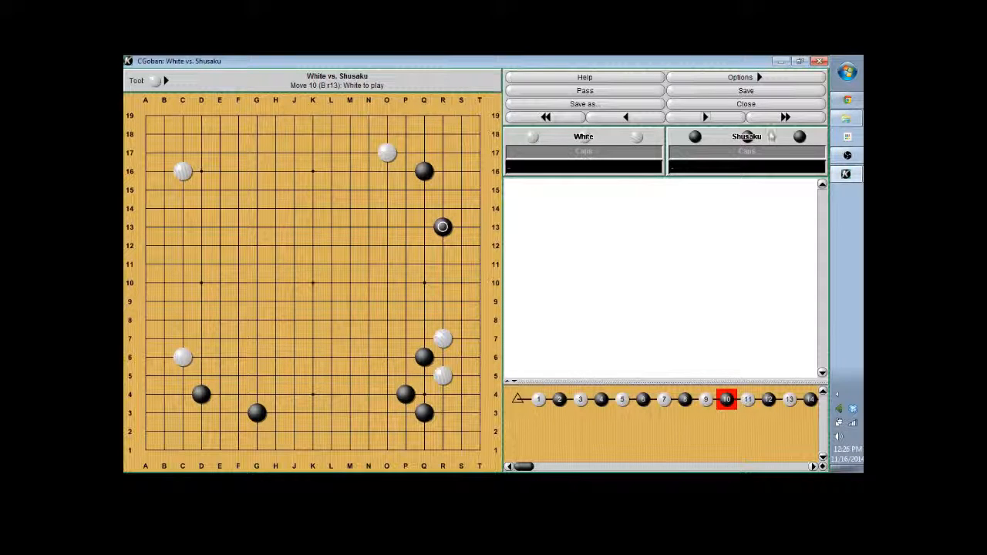
mouse_move(703, 117)
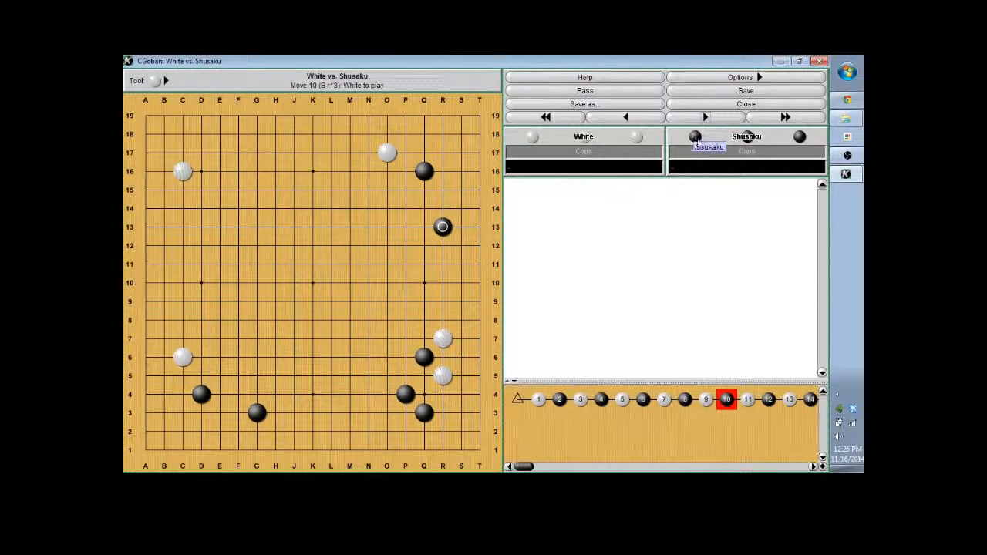
mouse_move(704, 117)
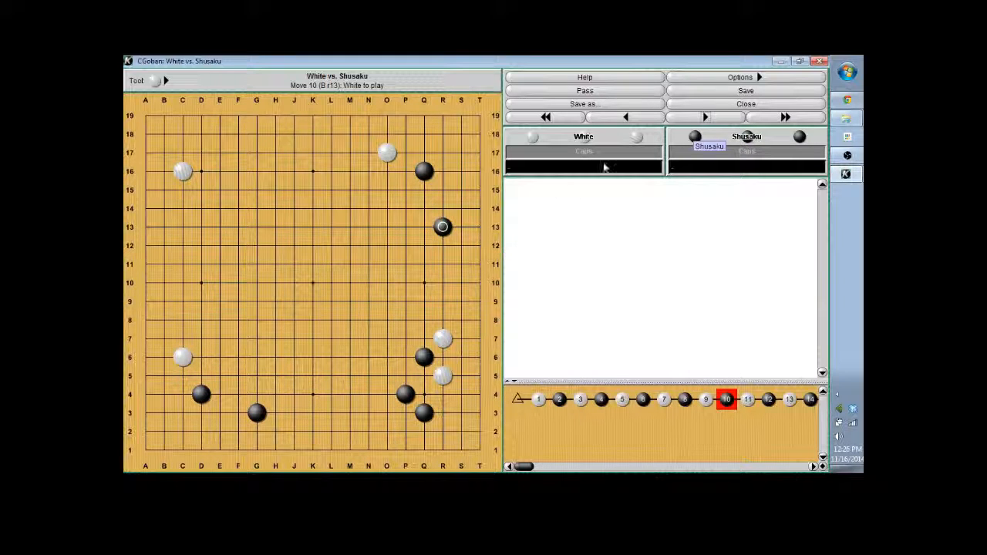
left_click(706, 117)
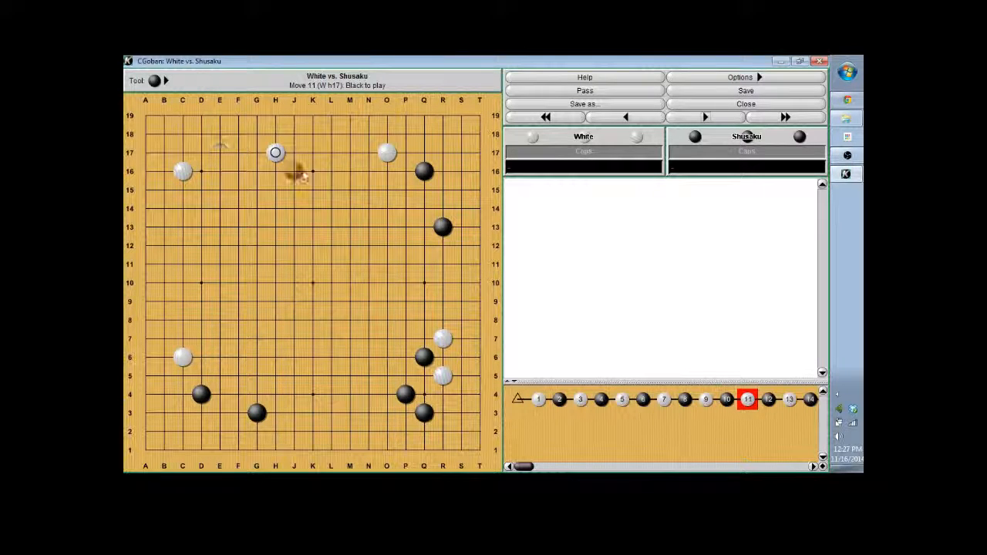
Step: Step the main line forward from move 11 through moves 21, 23 and 26 to move 27
left_click(703, 117)
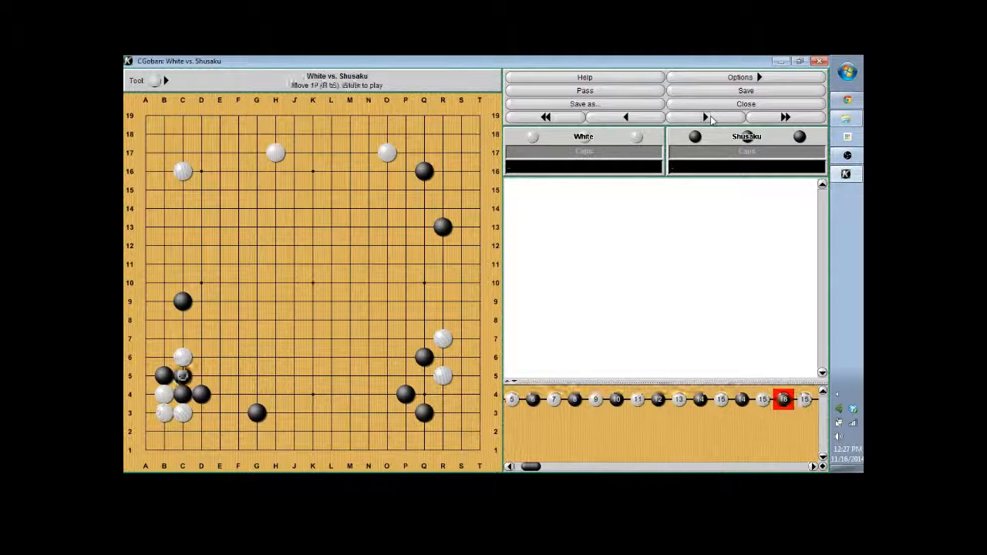
left_click(703, 117)
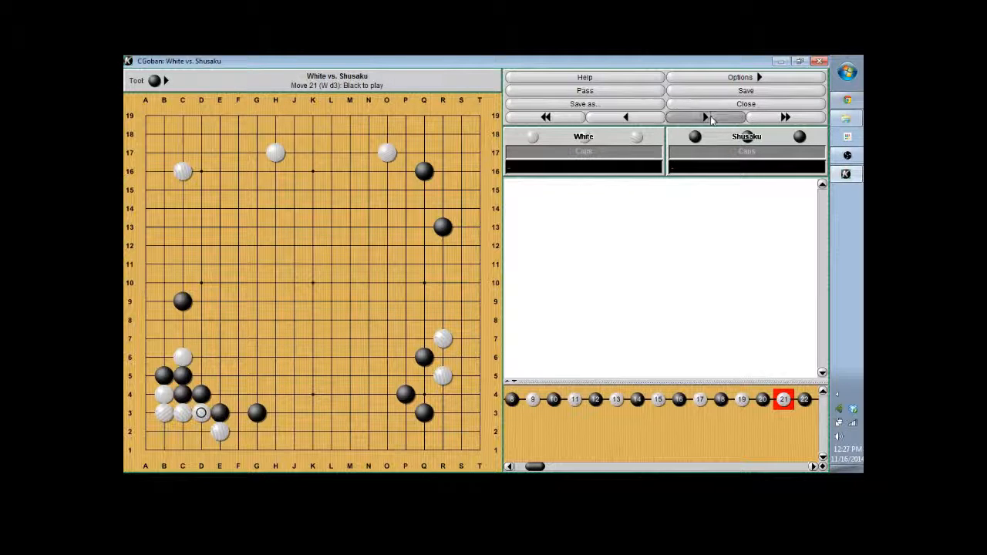
left_click(703, 117)
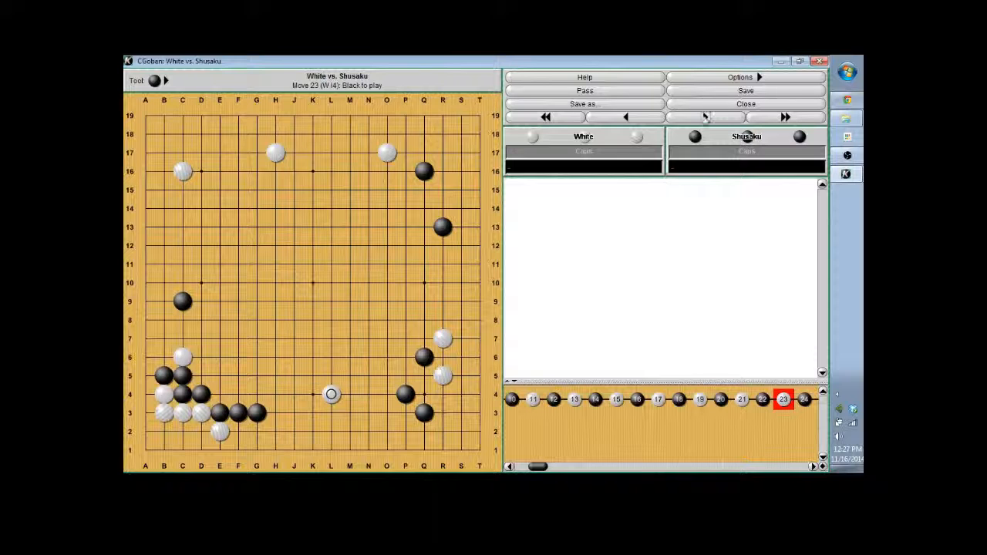
left_click(704, 118)
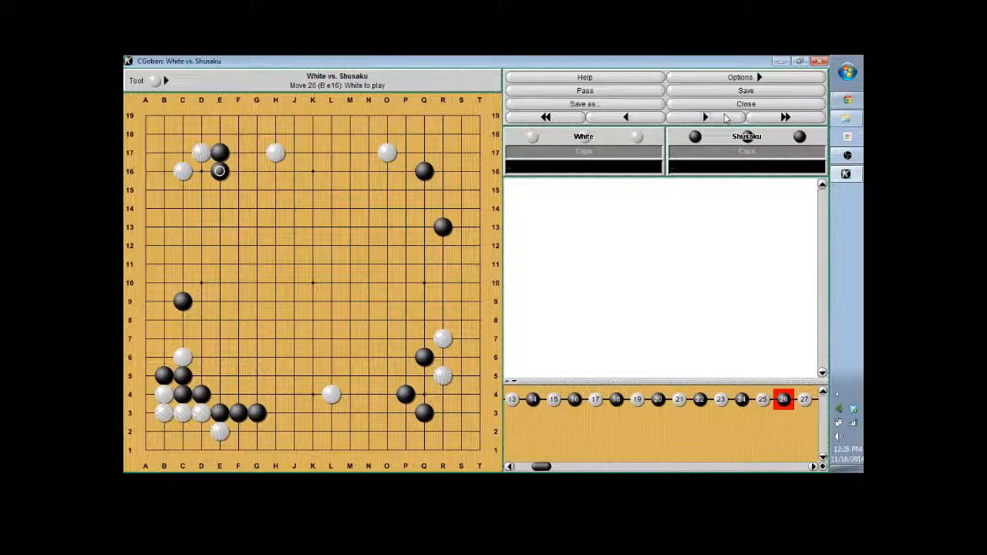
Step: Branch a new variation in the upper-left corner, reaching move 31
left_click(200, 190)
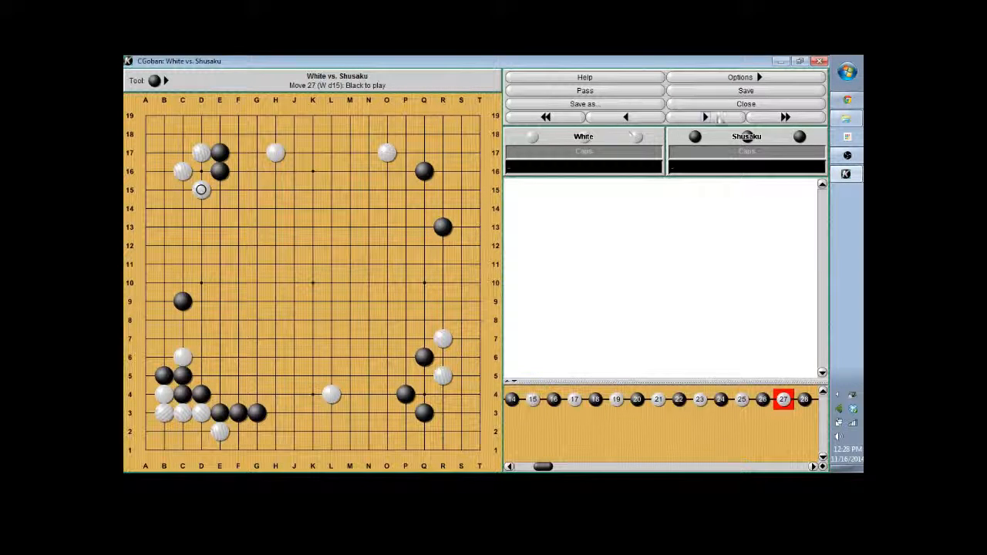
left_click(703, 117)
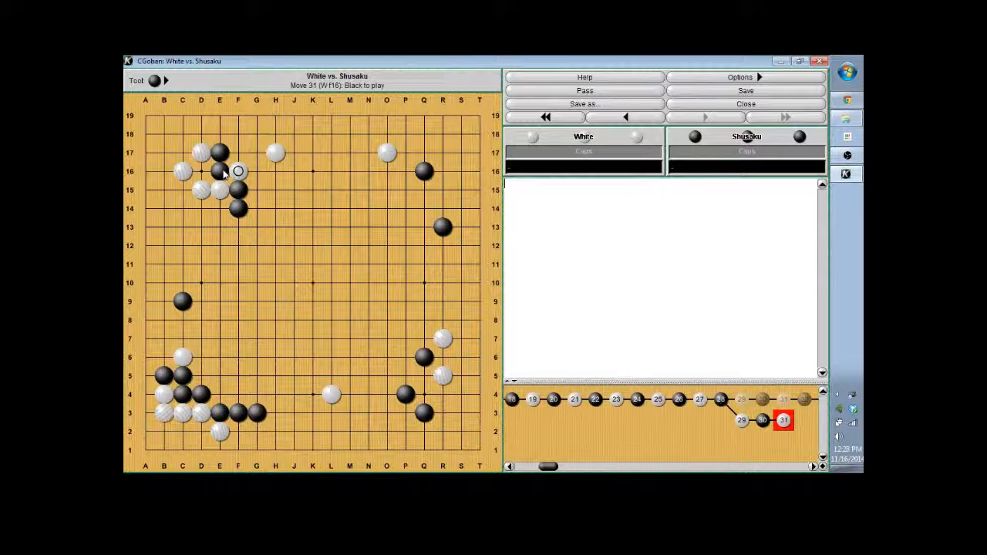
Step: Extend the upper-left variation to move 36, then return to around move 29 of the main line
left_click(256, 171)
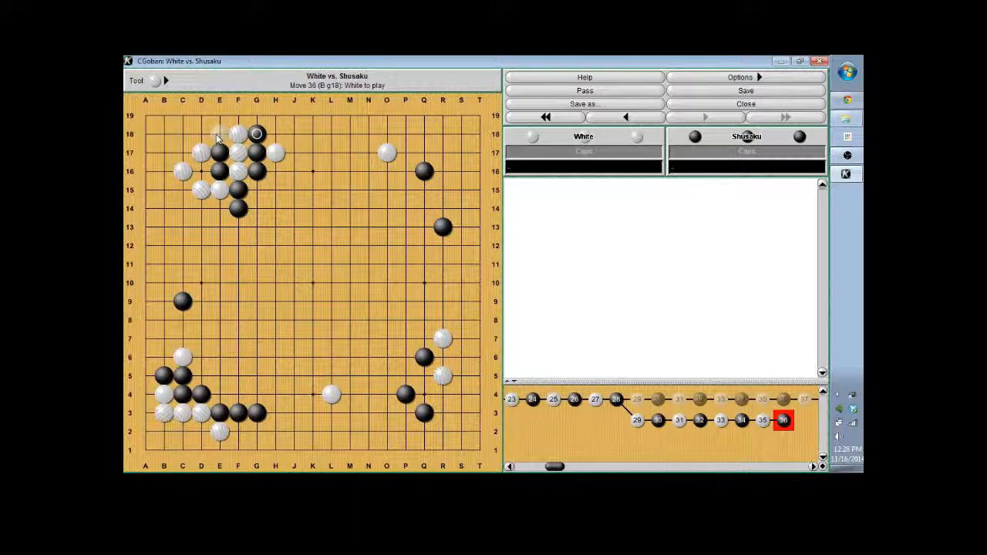
left_click(219, 133)
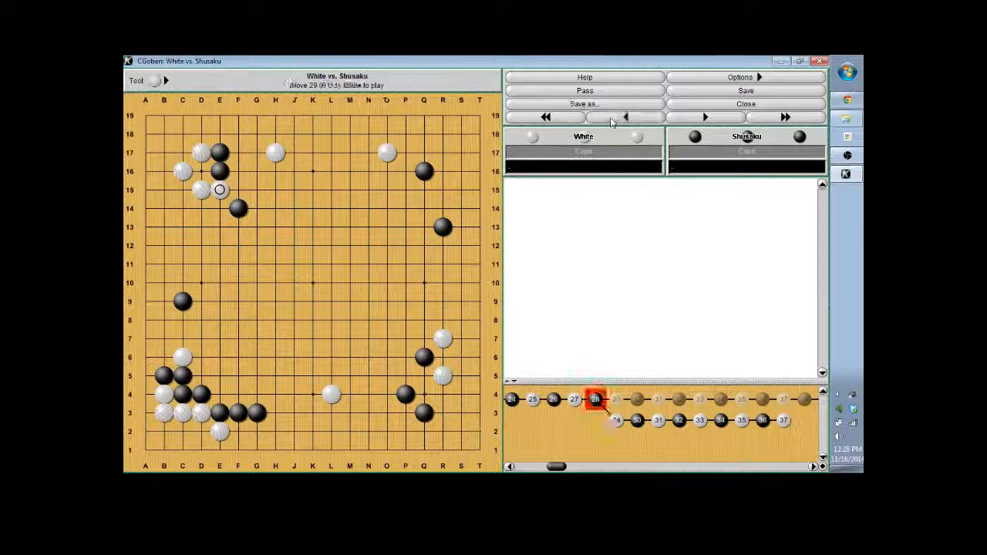
left_click(626, 117)
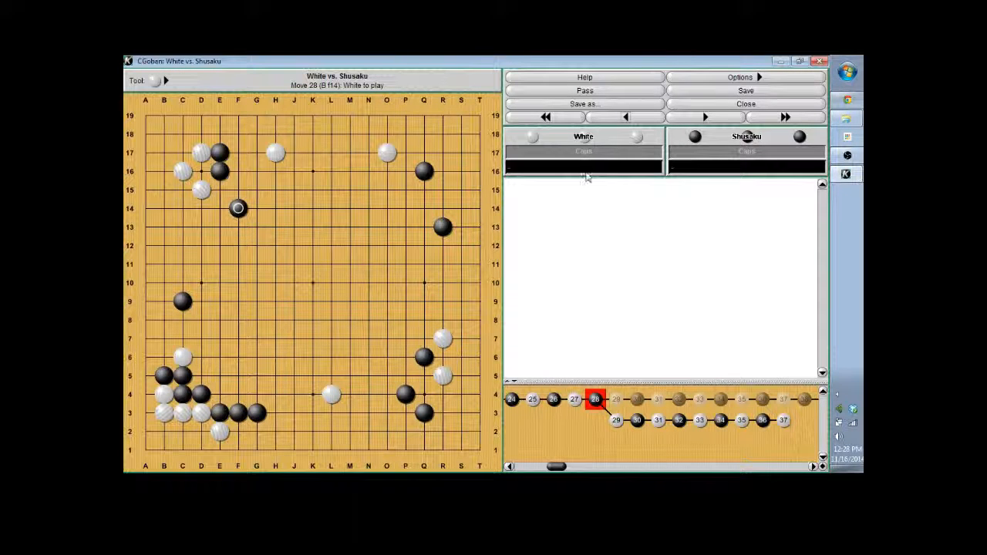
left_click(704, 117)
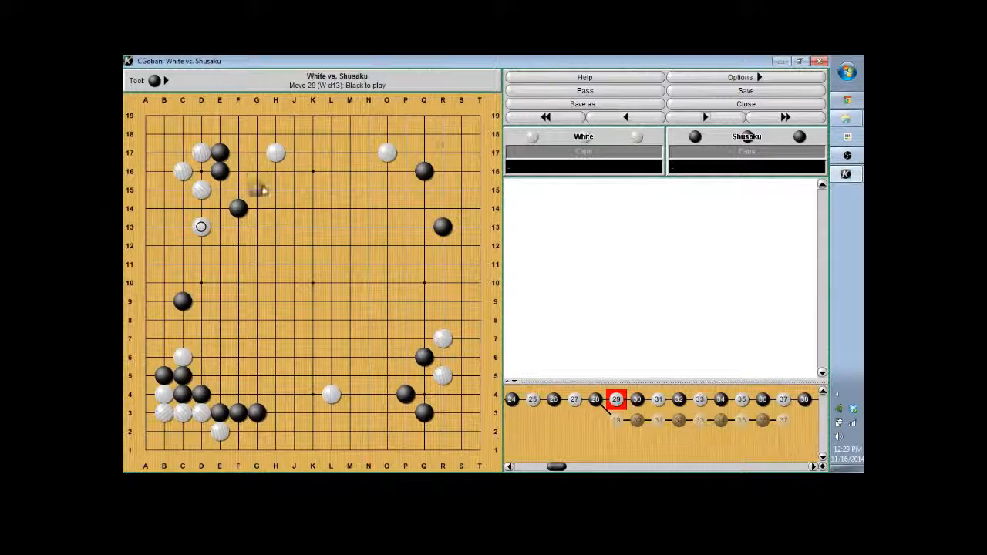
Step: Play another short upper-left variation around moves 29–30, then return to move 29
left_click(626, 117)
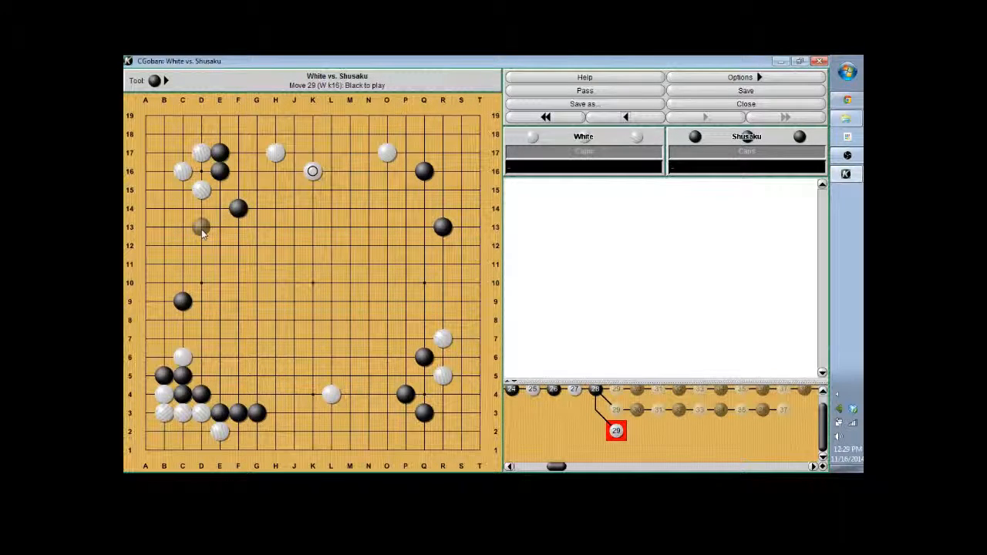
left_click(201, 227)
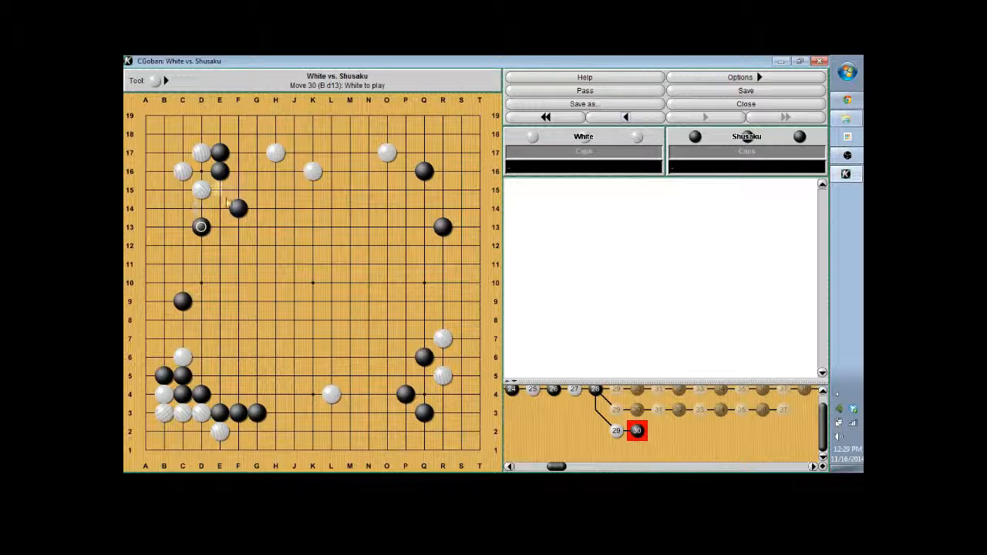
left_click(627, 117)
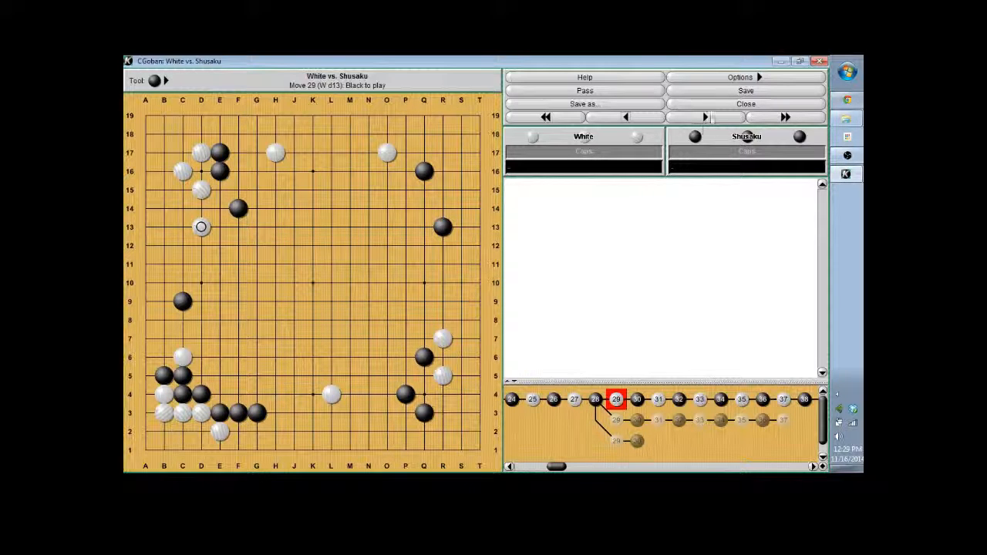
Step: Follow the main line to move 35 and play an alternative move 36 as a new variation
left_click(704, 117)
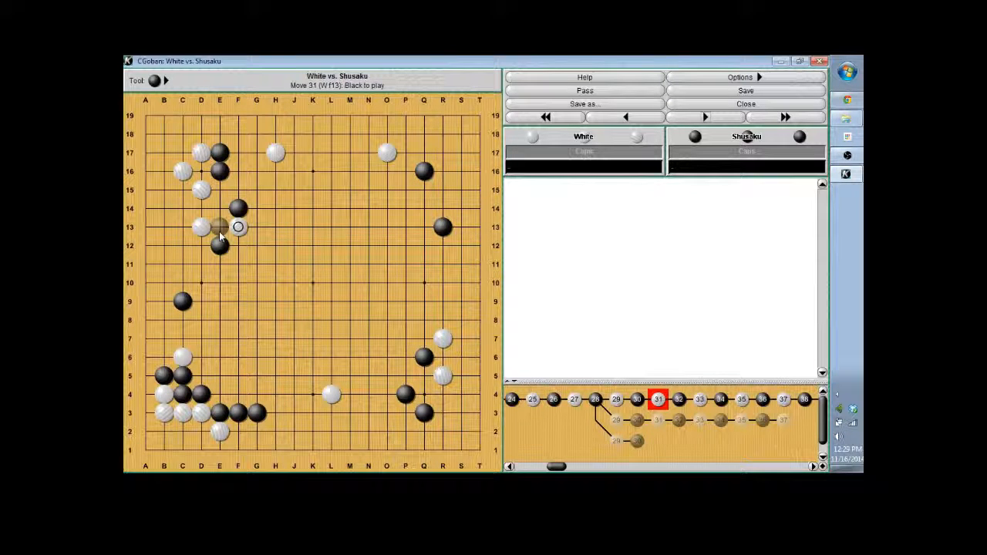
left_click(704, 117)
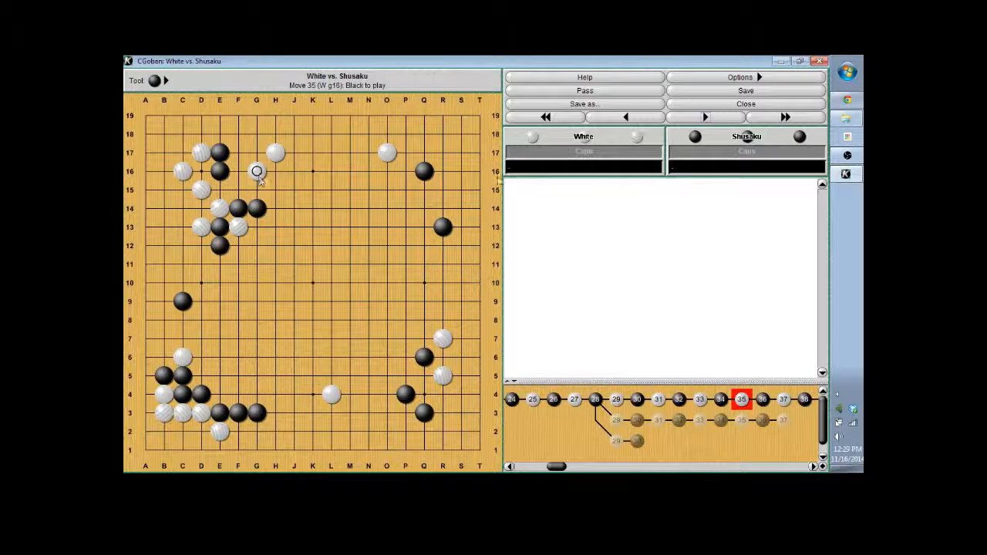
left_click(626, 118)
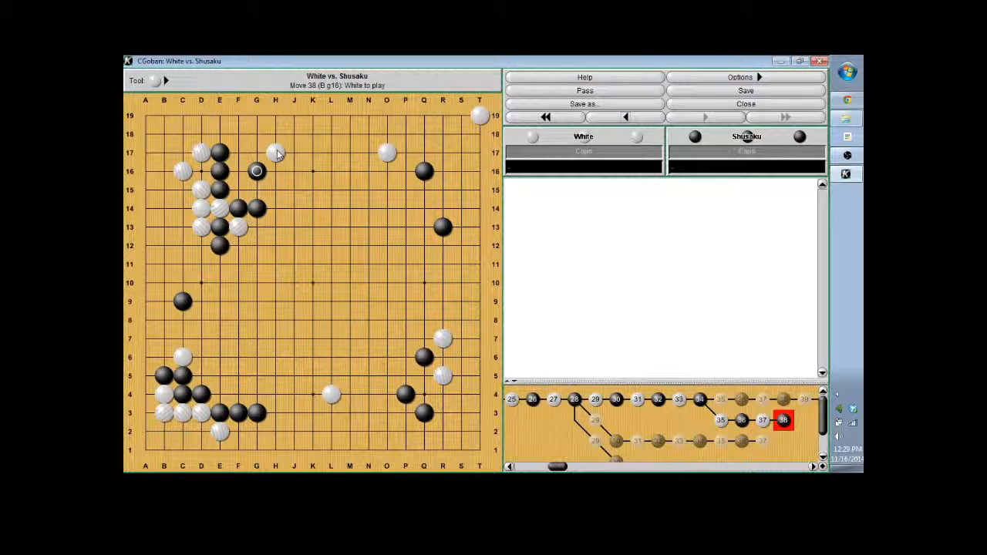
Step: Step back to move 34, then forward through move 35 to move 38 of the variation
left_click(626, 117)
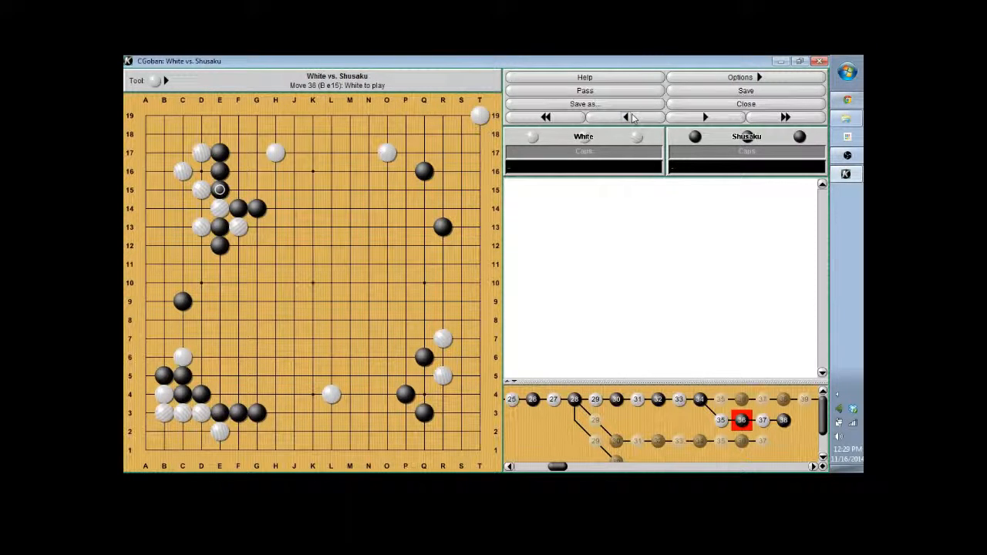
left_click(626, 117)
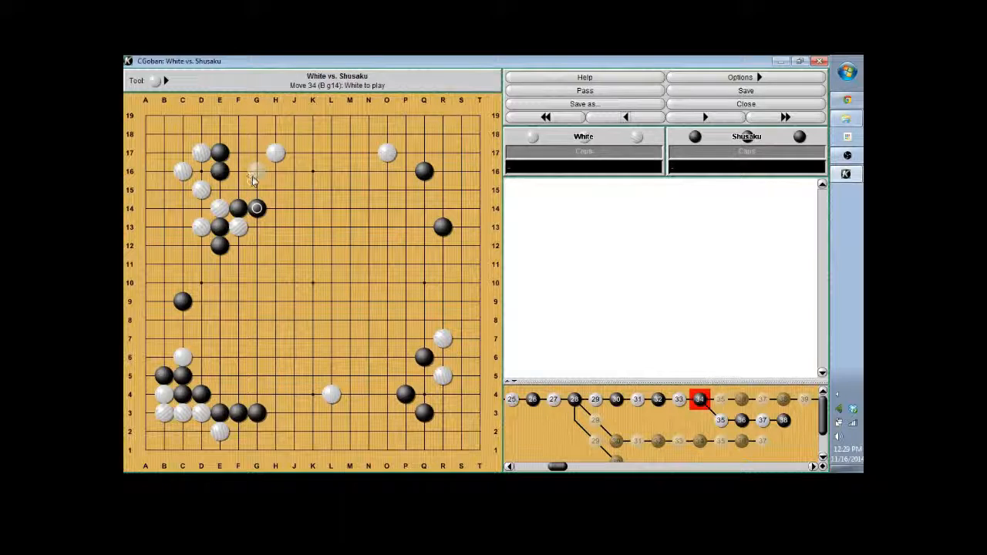
left_click(256, 169)
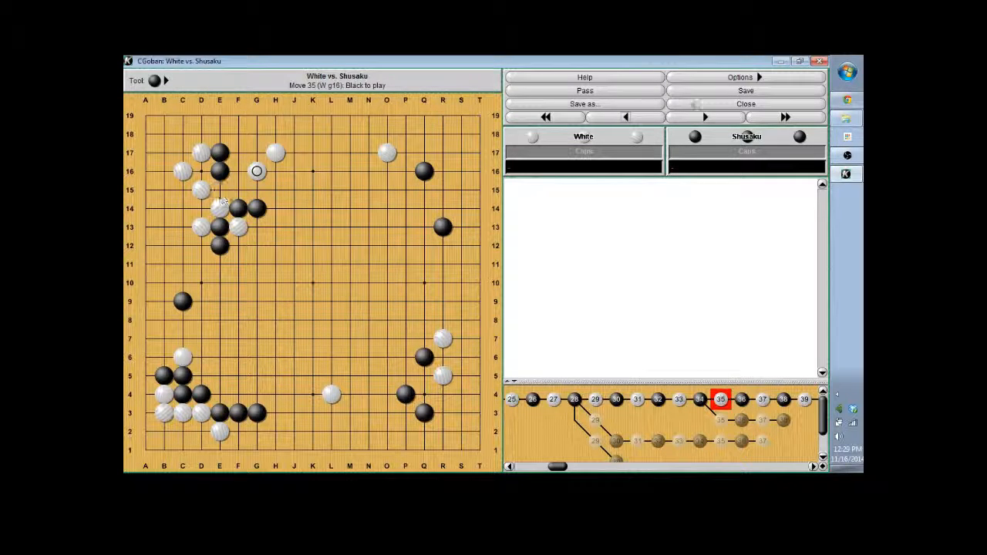
left_click(703, 117)
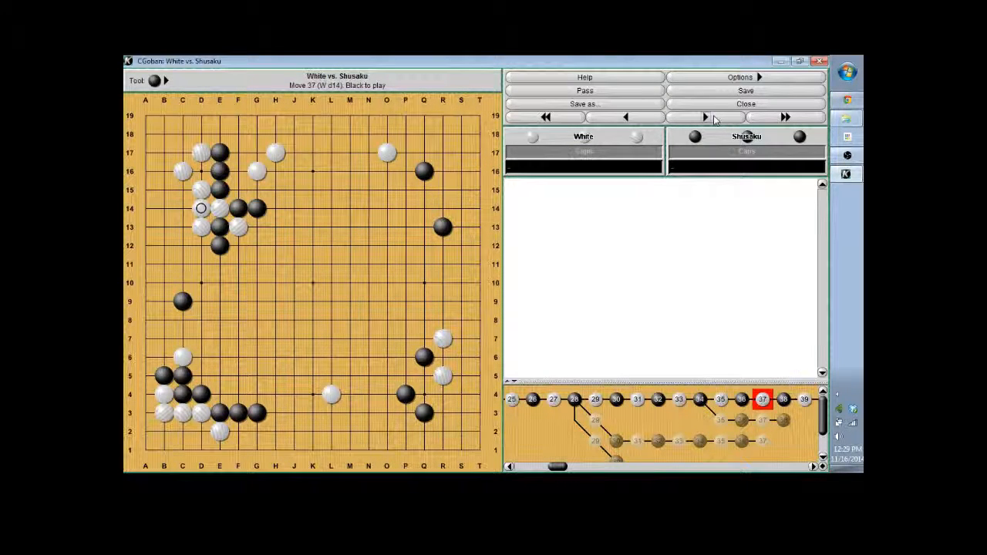
left_click(703, 117)
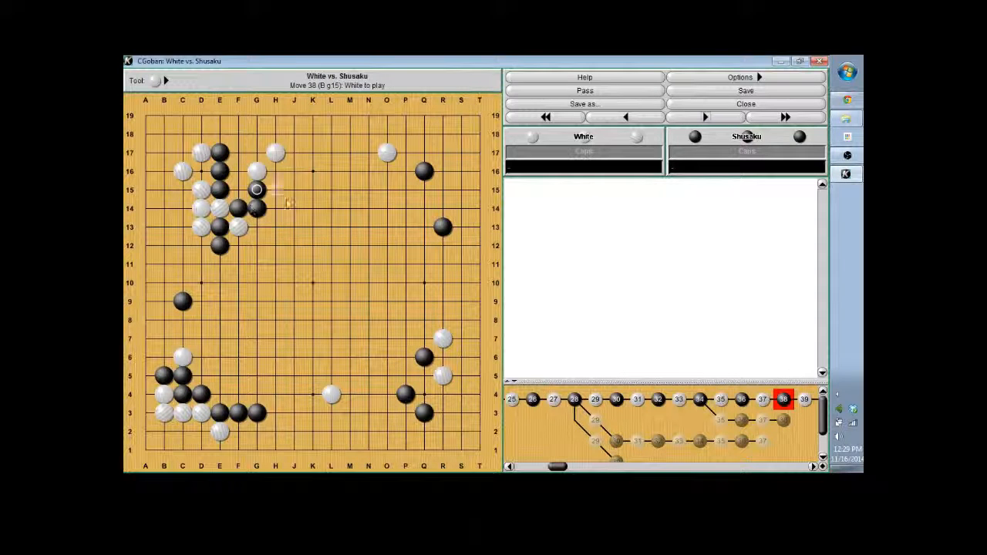
Step: Return to move 37 and try an alternative move 38 near the upper-left group
left_click(626, 118)
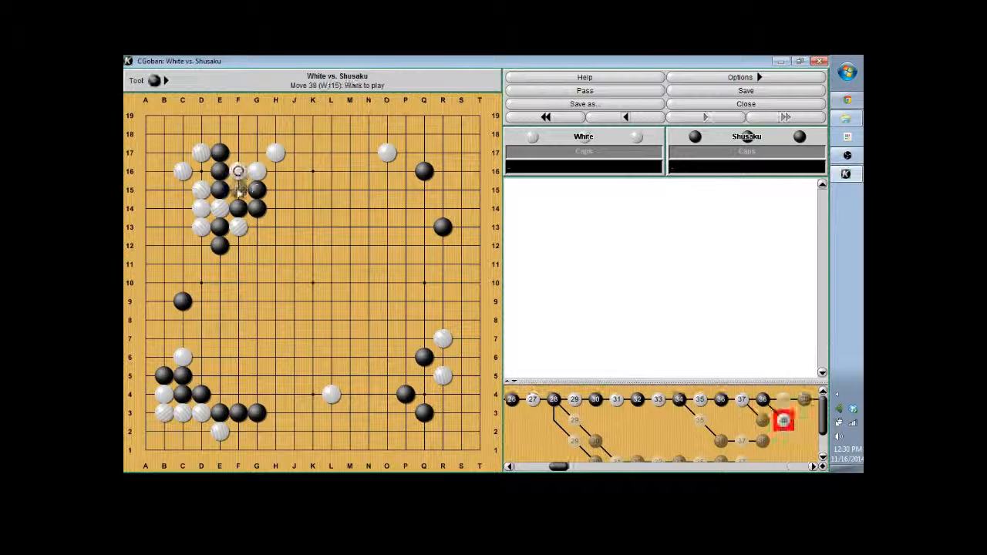
left_click(705, 117)
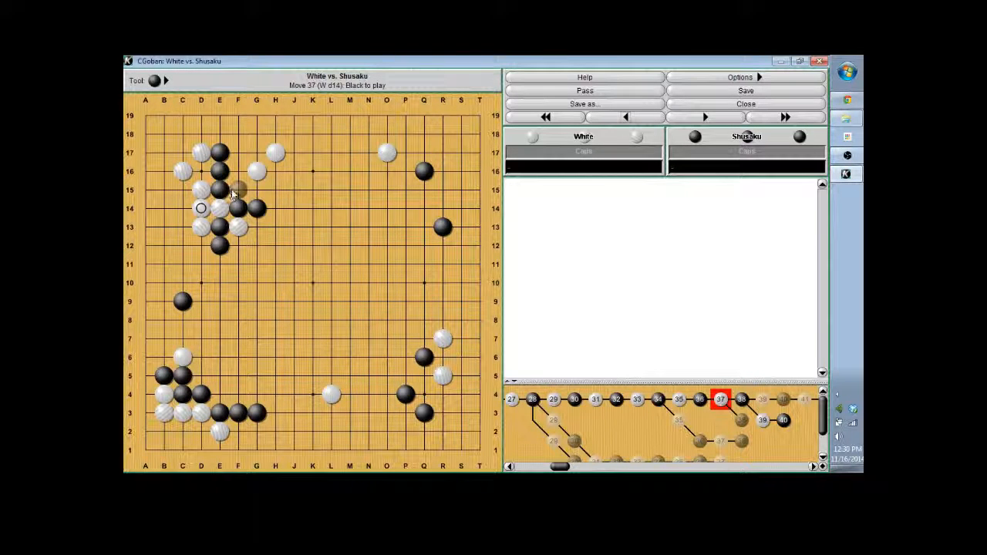
left_click(237, 190)
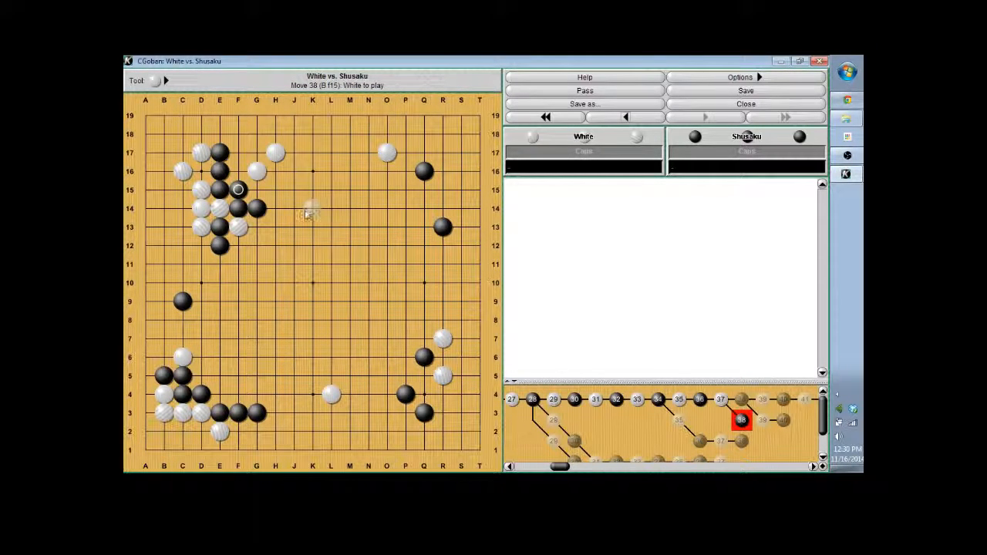
Step: Replay to move 42, then branch a variation with White's move 41 on the upper side
left_click(626, 117)
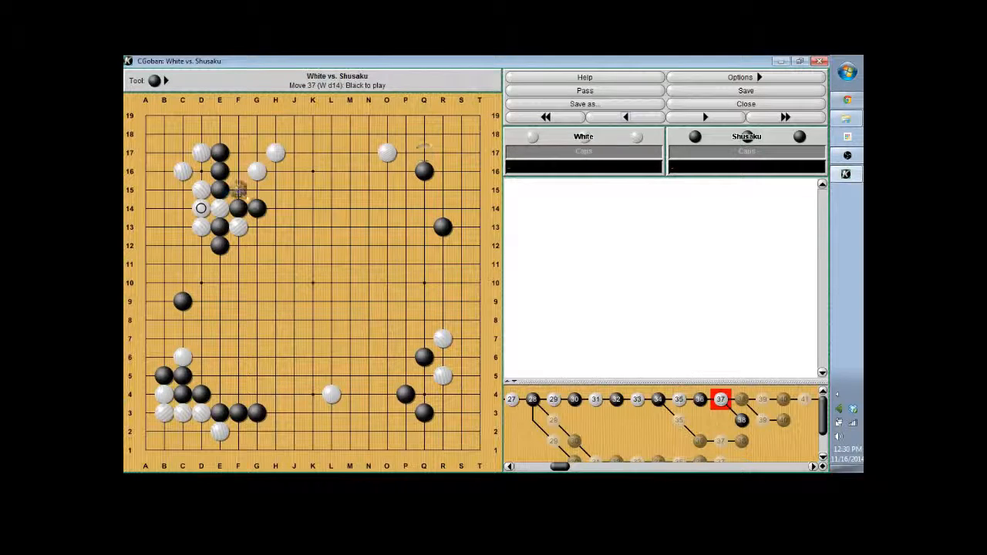
left_click(703, 117)
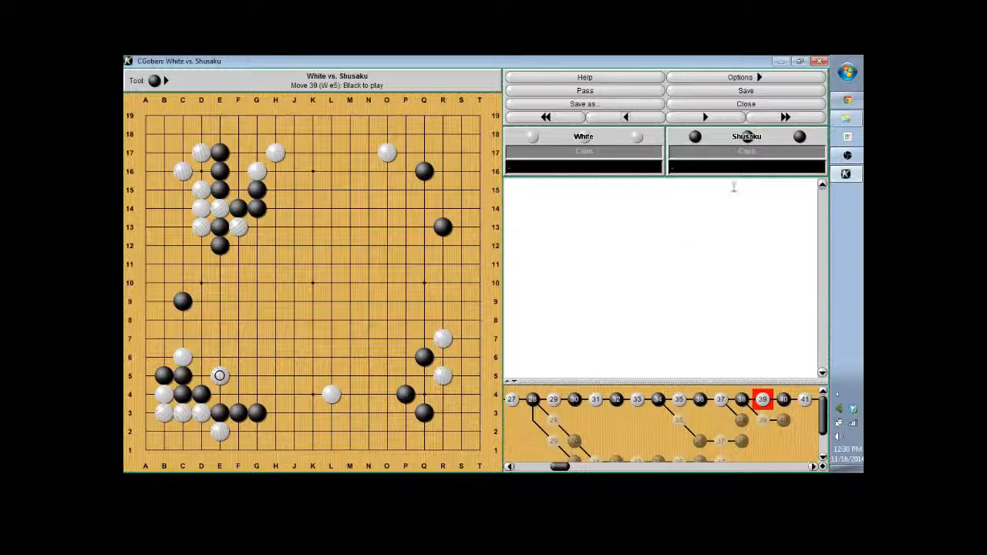
left_click(703, 117)
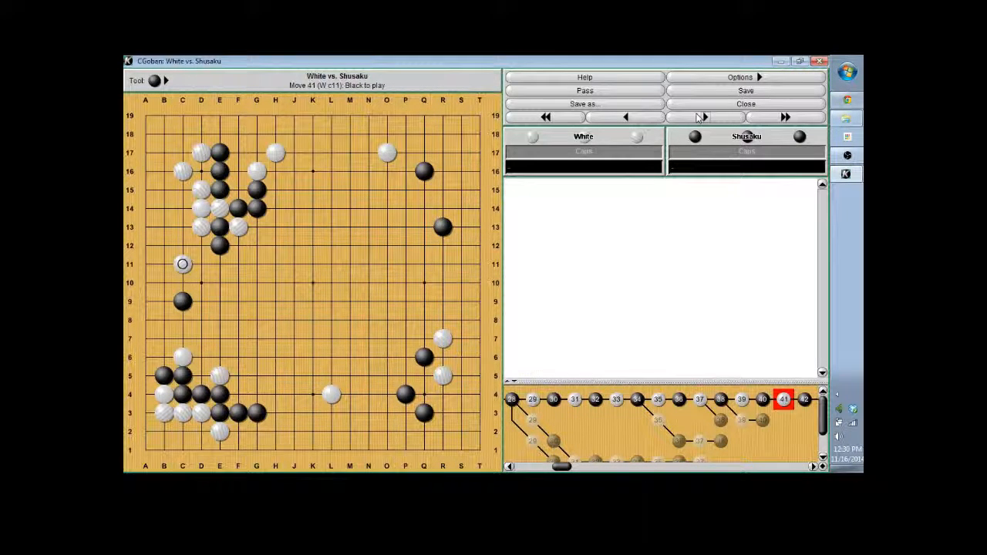
left_click(293, 169)
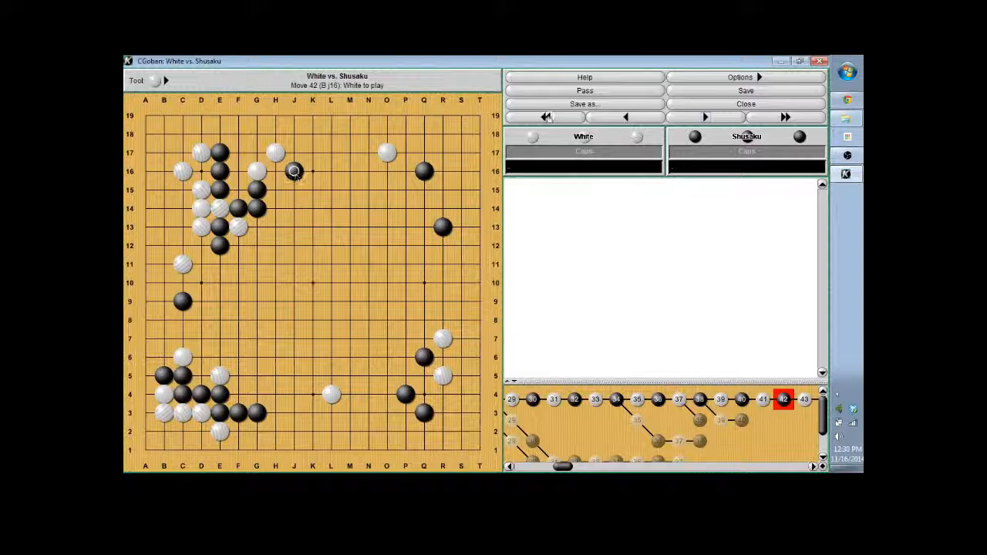
left_click(626, 117)
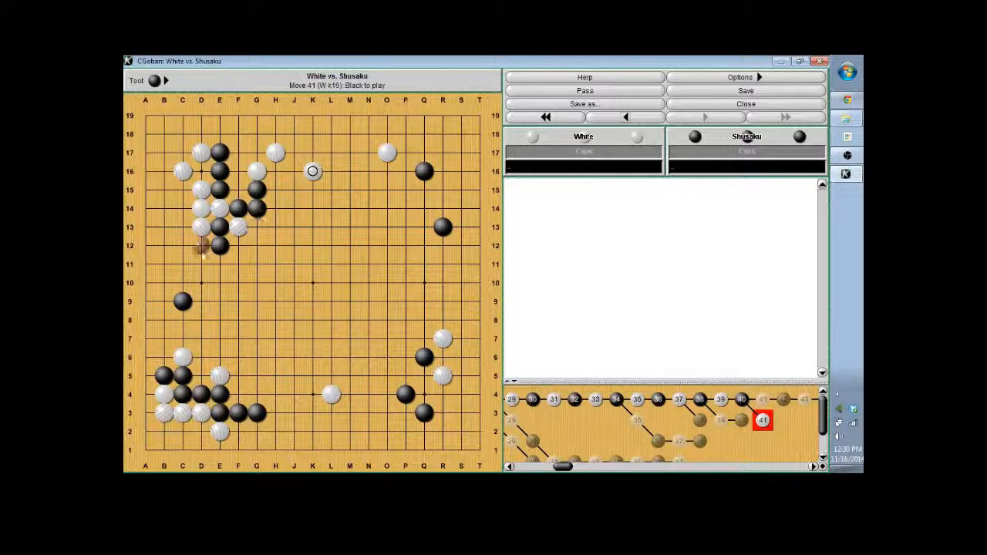
Step: Add Black's left-side reply as move 42 of the variation, then return to the main line
left_click(182, 265)
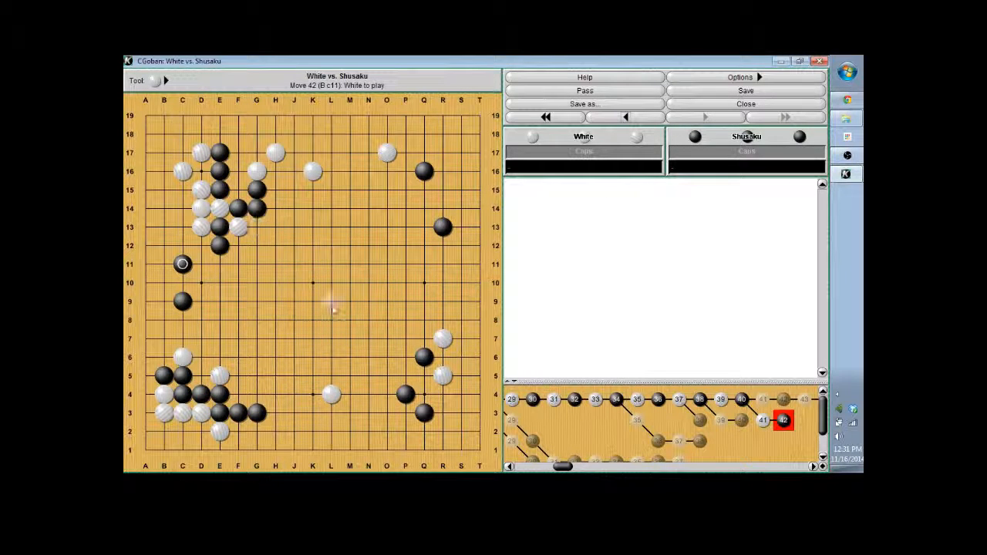
mouse_move(330, 395)
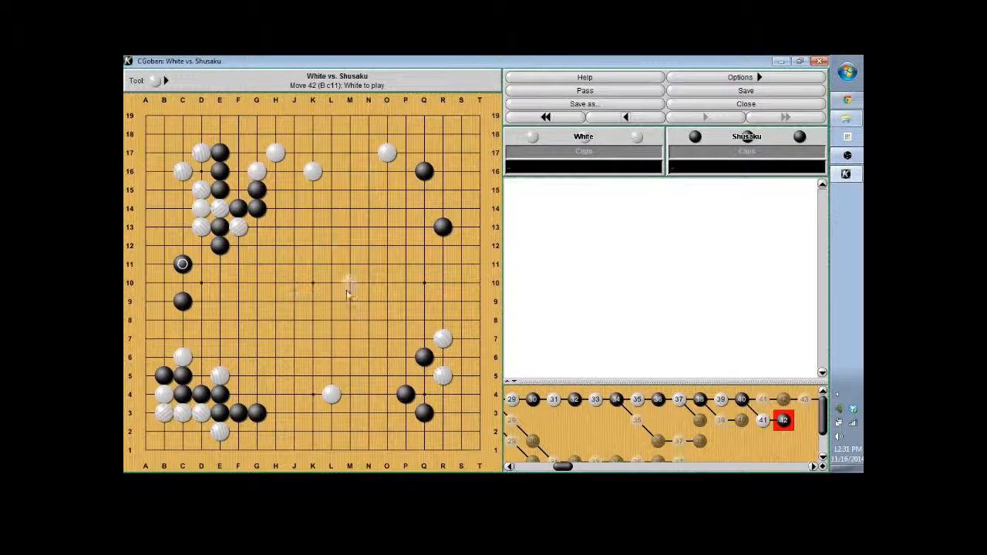
mouse_move(463, 266)
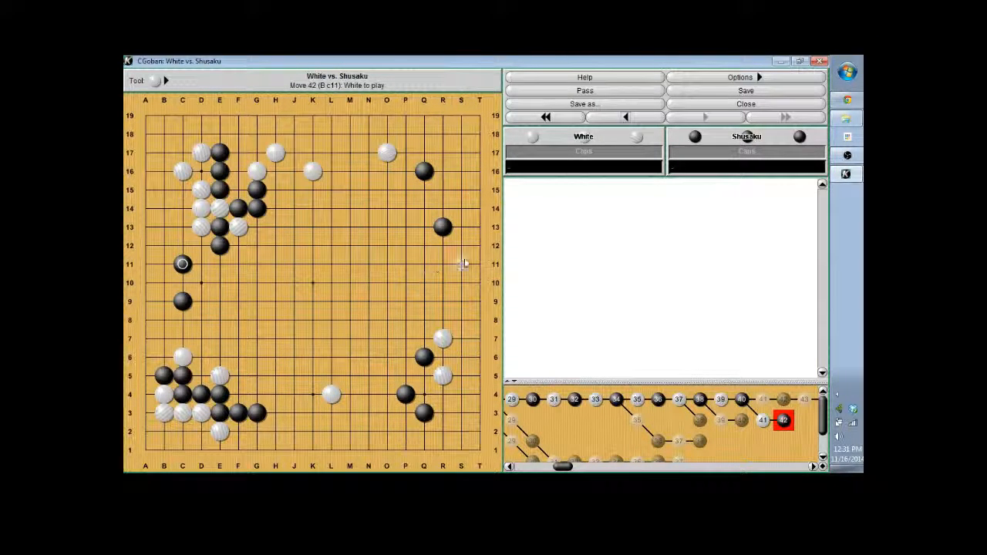
left_click(626, 117)
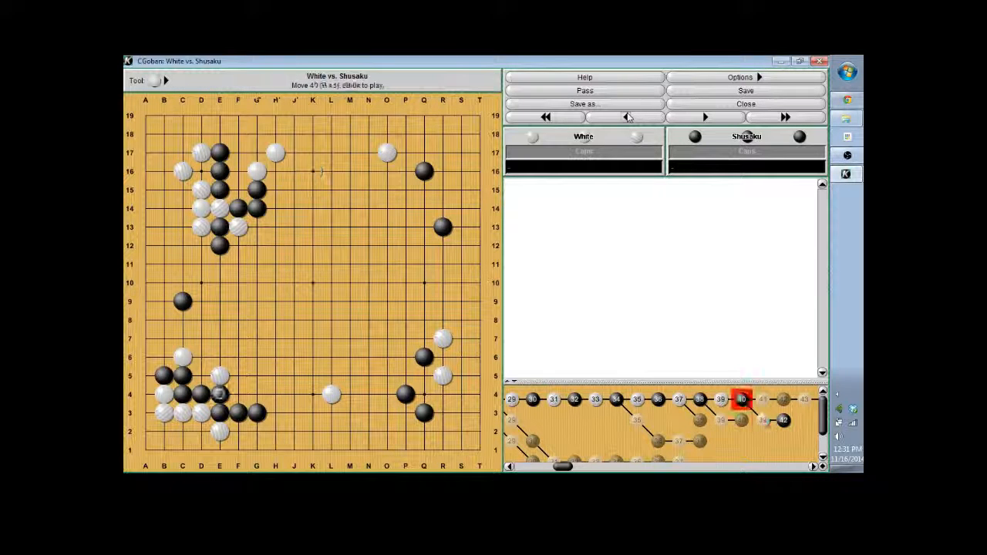
Step: Rejoin the main line at move 41 and follow the upper-side fight to move 54
left_click(703, 117)
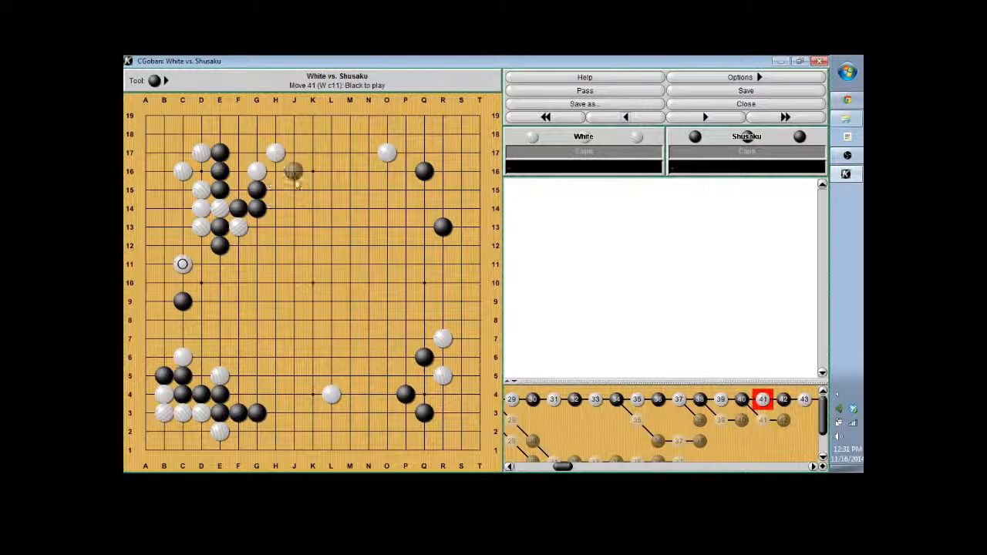
left_click(294, 169)
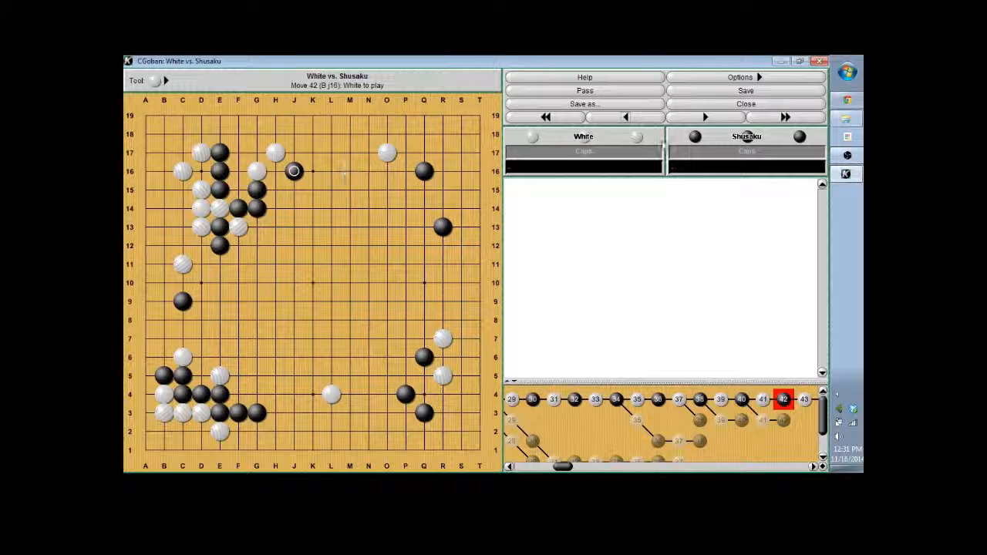
left_click(703, 118)
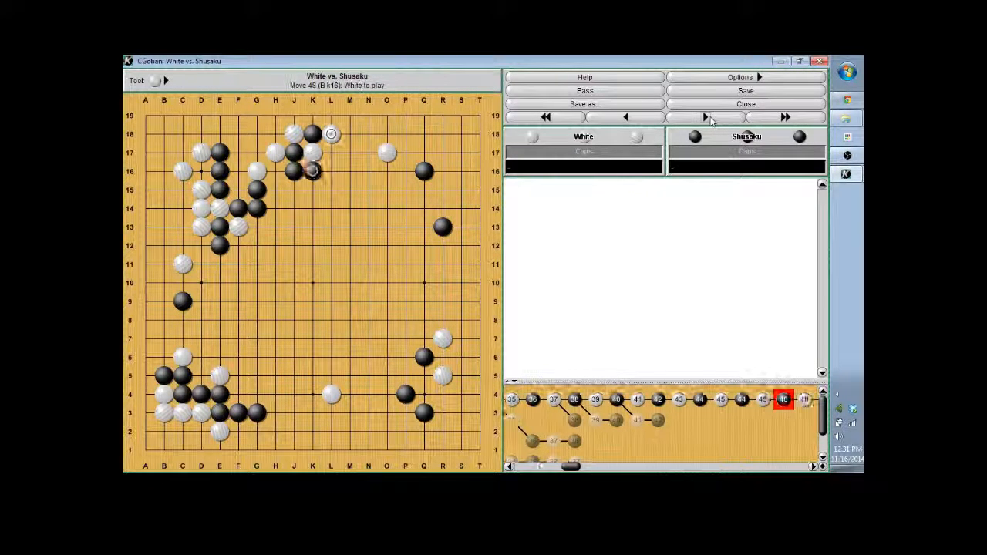
left_click(705, 117)
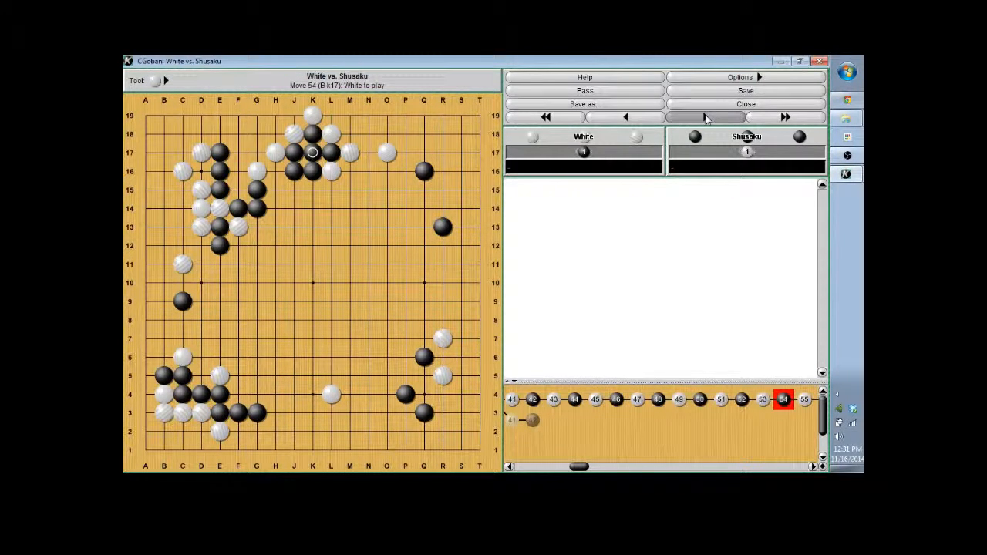
Step: Continue the main line through move 60 up to move 67
left_click(785, 117)
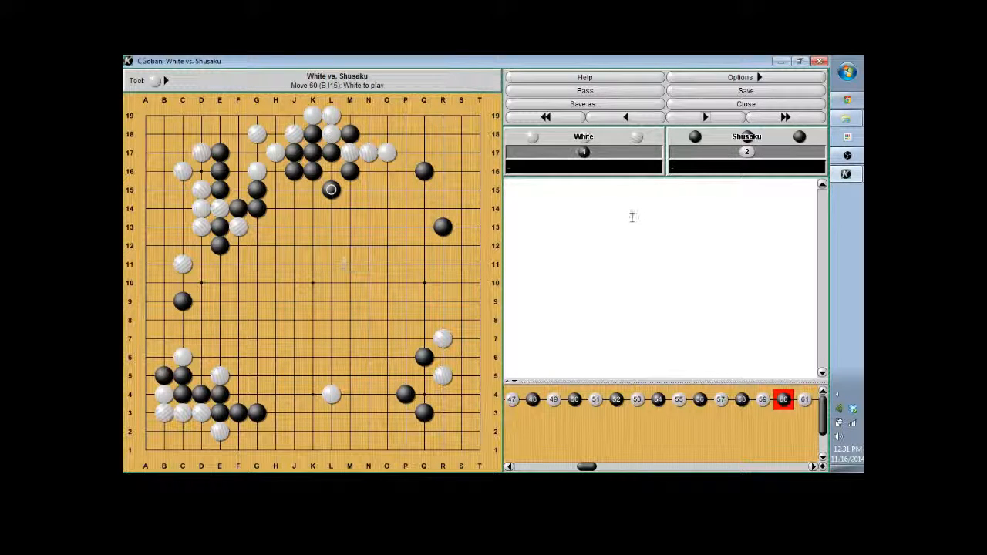
left_click(704, 117)
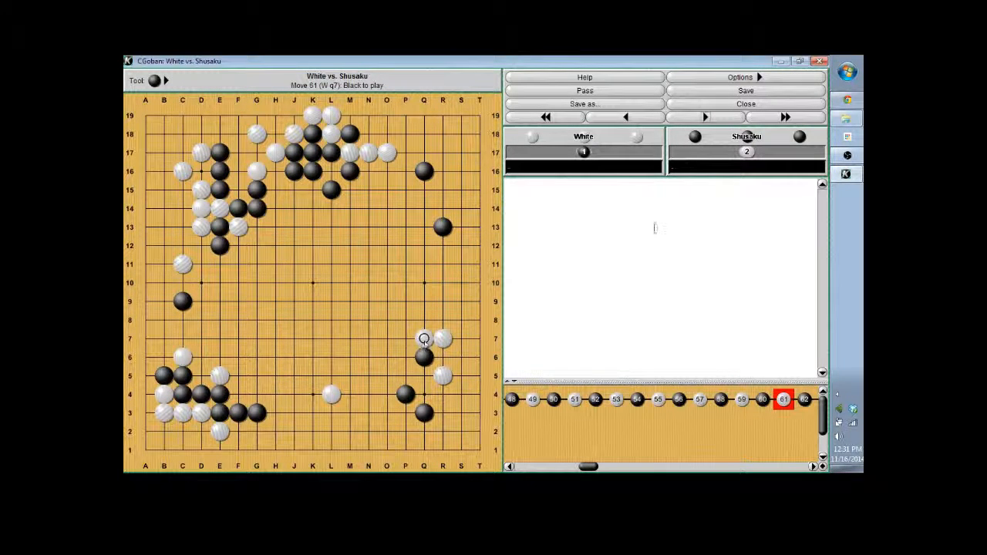
left_click(703, 117)
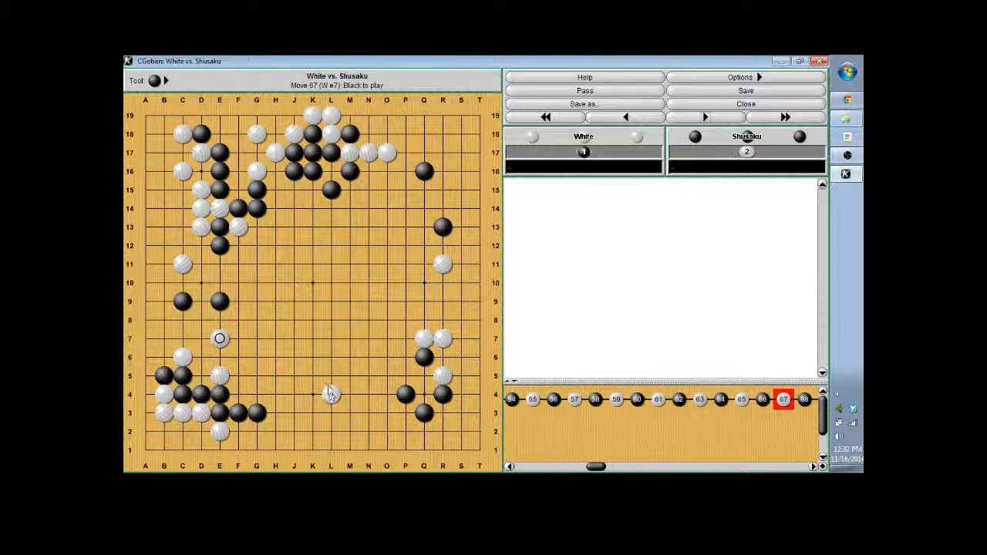
Step: Step the main line forward from move 67 to move 72
left_click(703, 117)
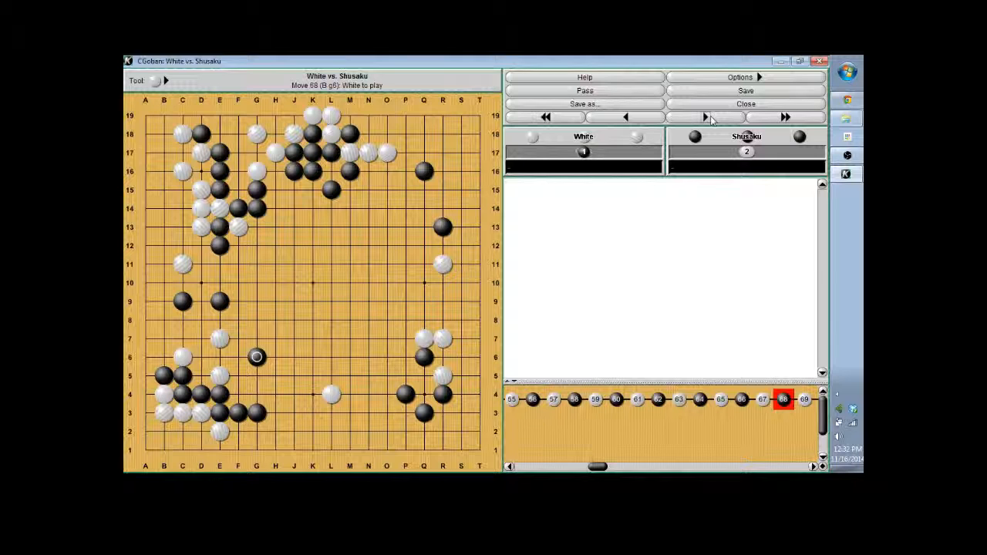
left_click(703, 117)
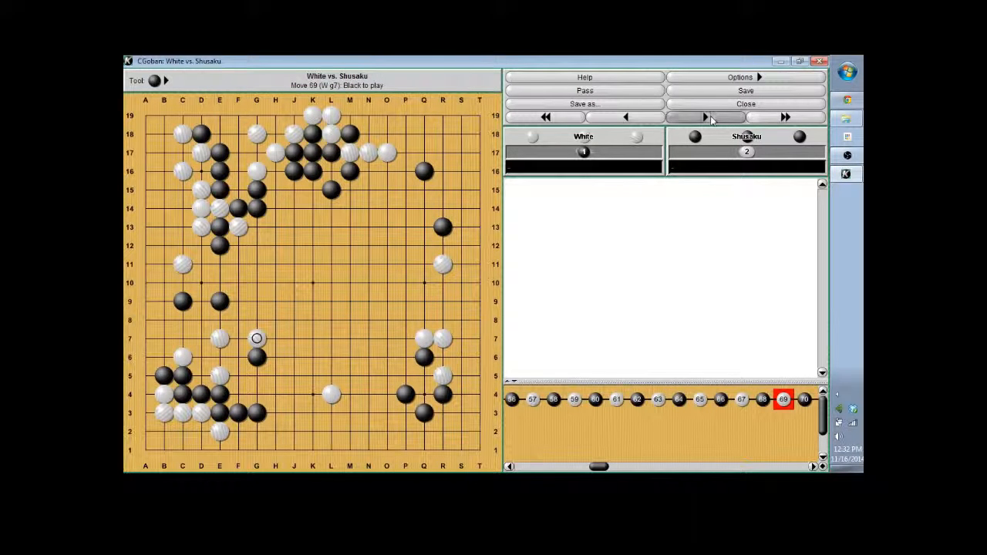
left_click(703, 117)
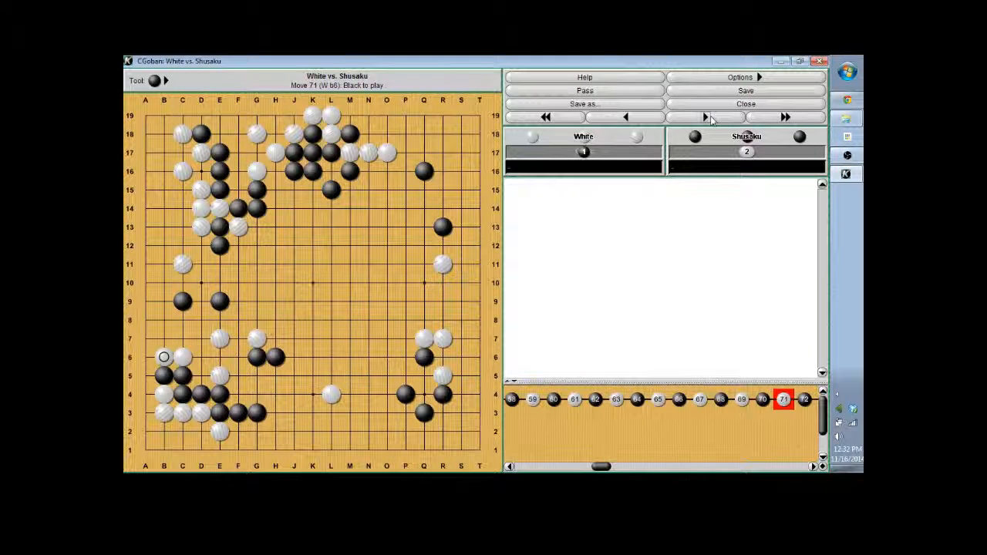
left_click(704, 117)
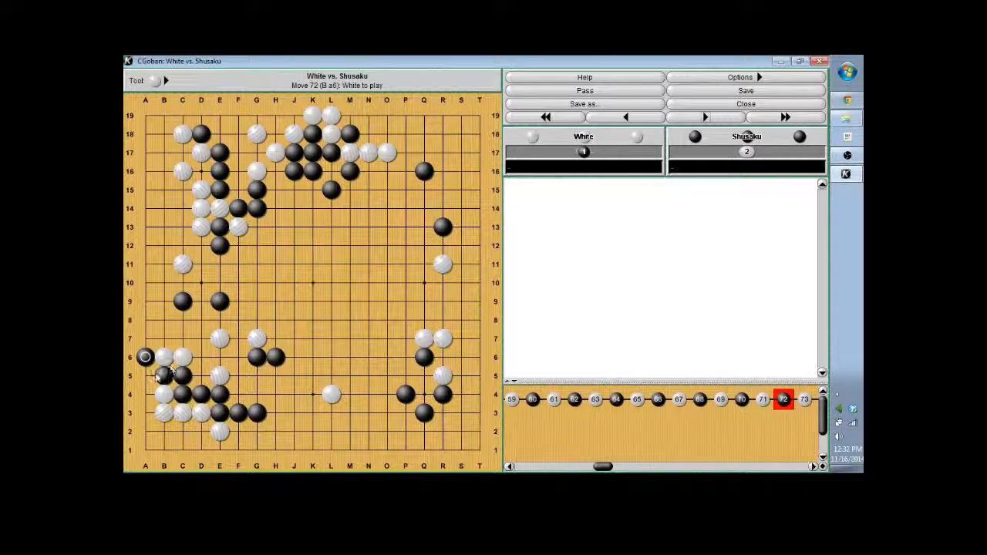
Step: Try an alternative move 72 in the lower-left corner, then continue to move 75
left_click(626, 117)
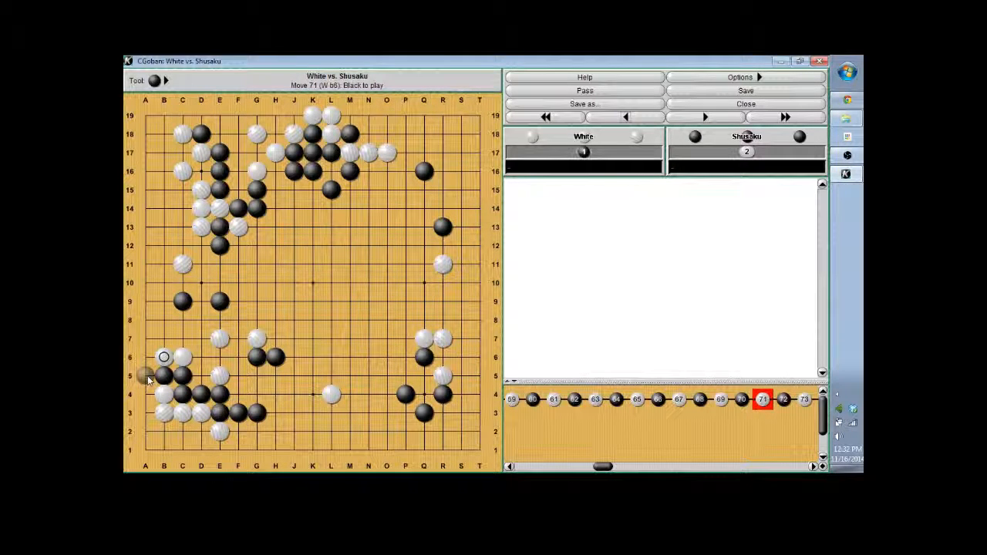
left_click(147, 376)
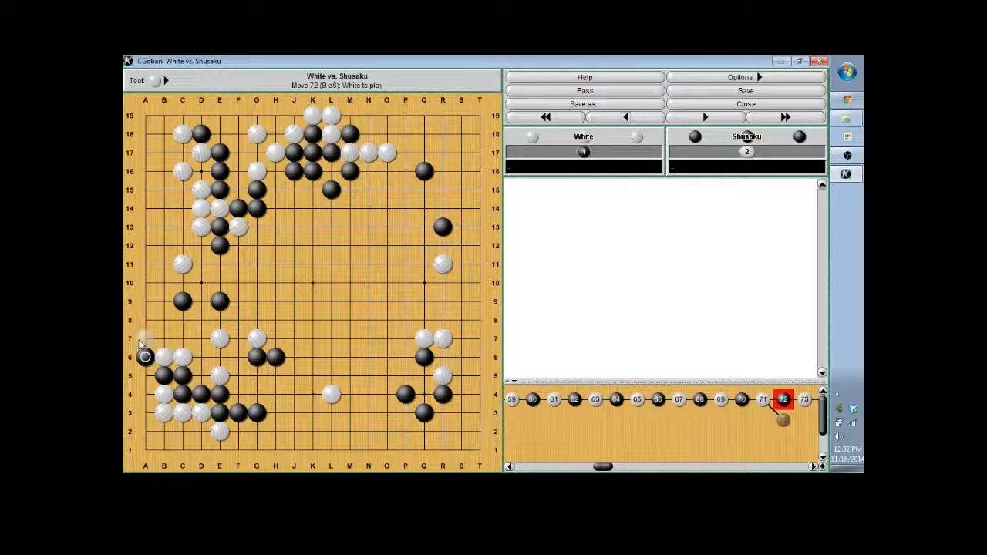
left_click(145, 357)
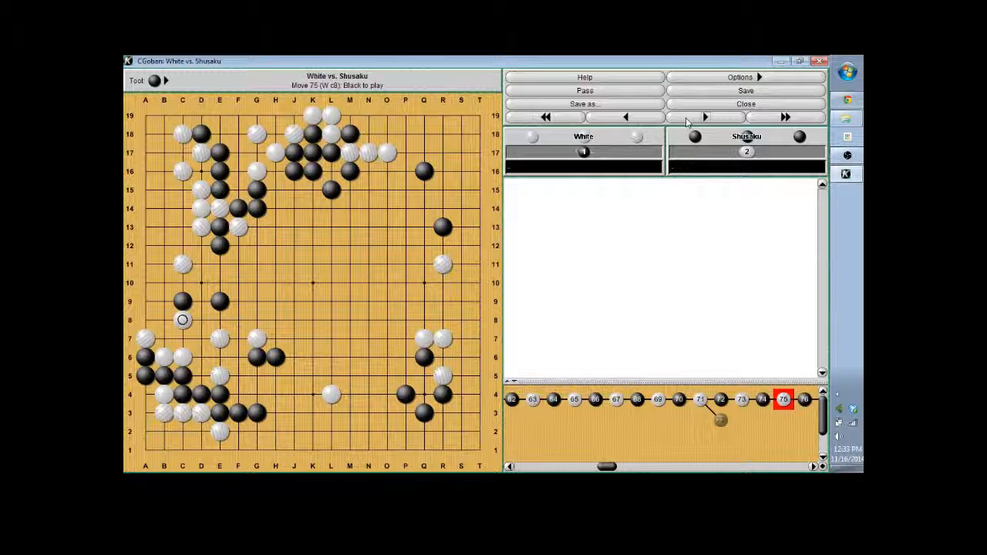
Step: Advance through moves 77 and 81 up to move 96, ready for a lower-side variation
left_click(704, 117)
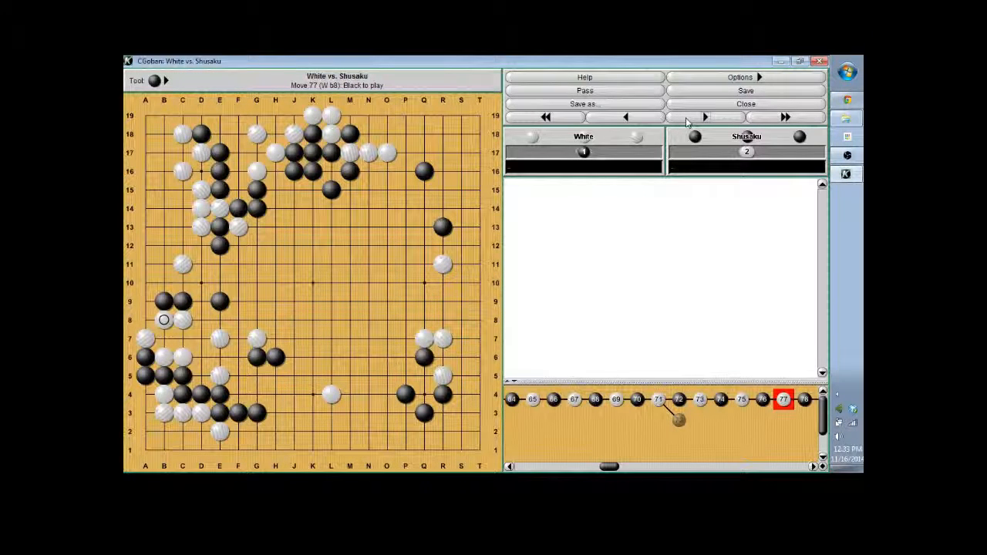
left_click(704, 117)
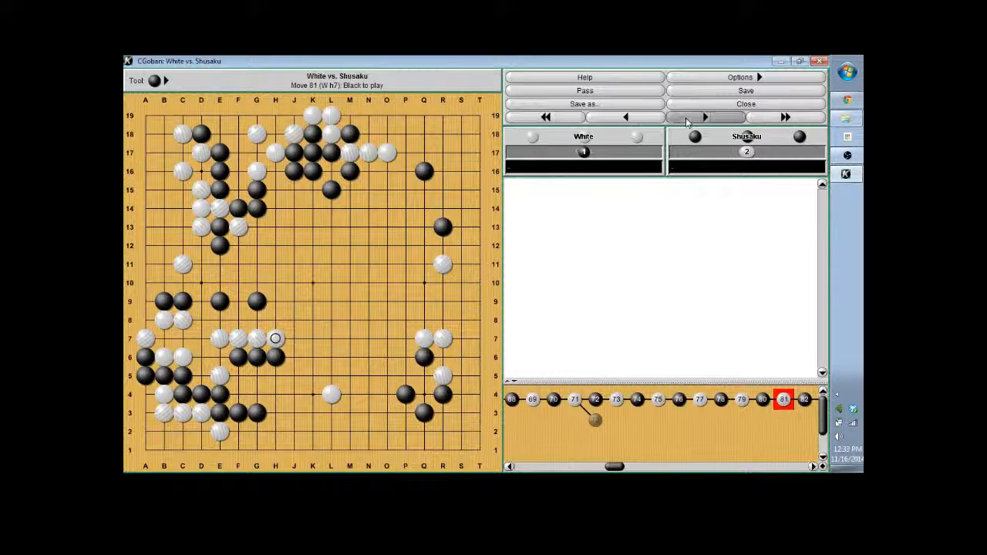
left_click(704, 117)
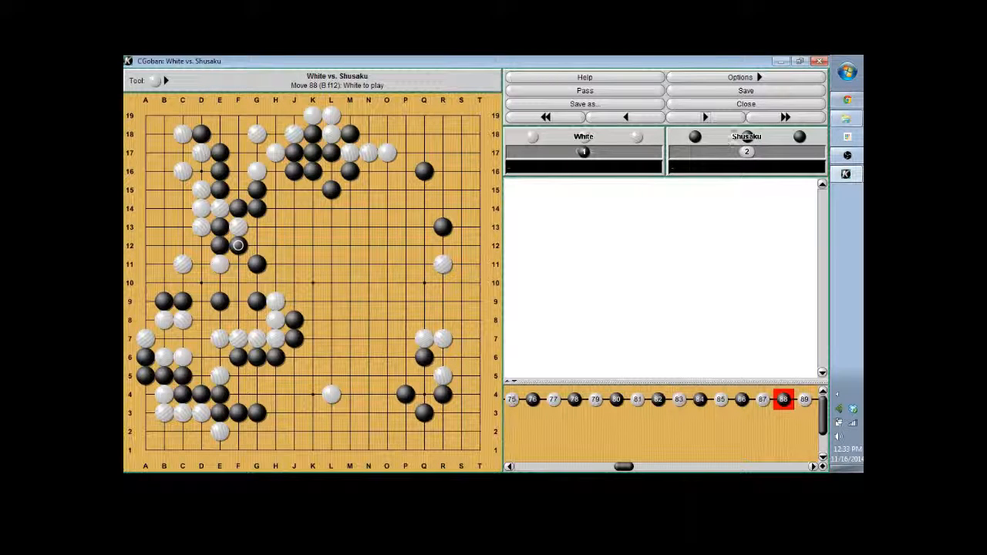
left_click(705, 117)
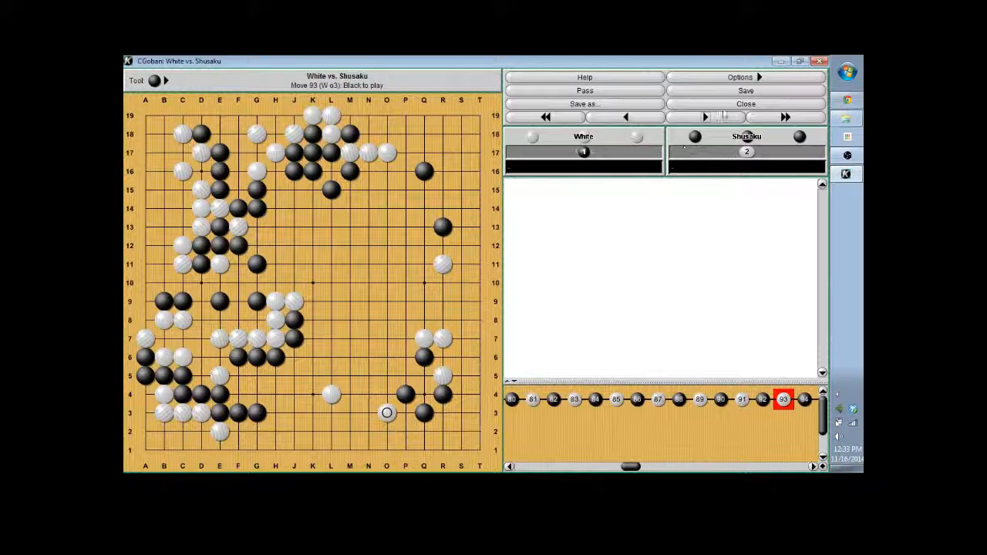
left_click(703, 118)
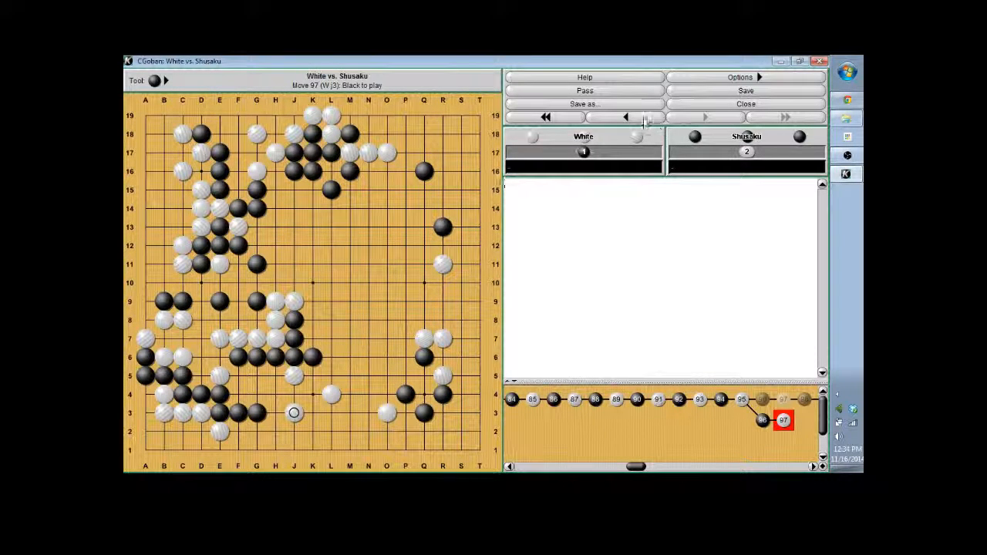
Step: Go back to move 95 and add an alternative move-96 stone as a side variation on the lower side
left_click(627, 117)
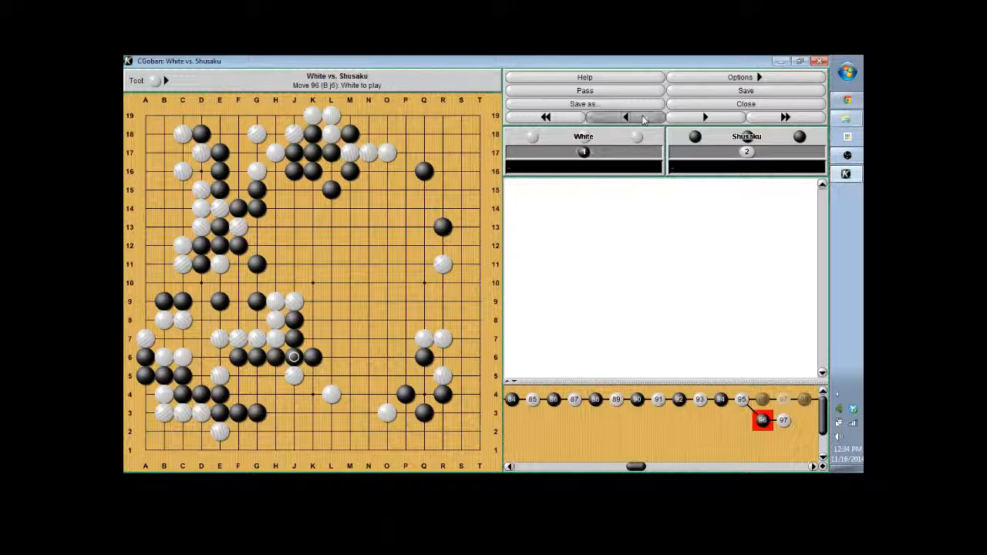
left_click(627, 117)
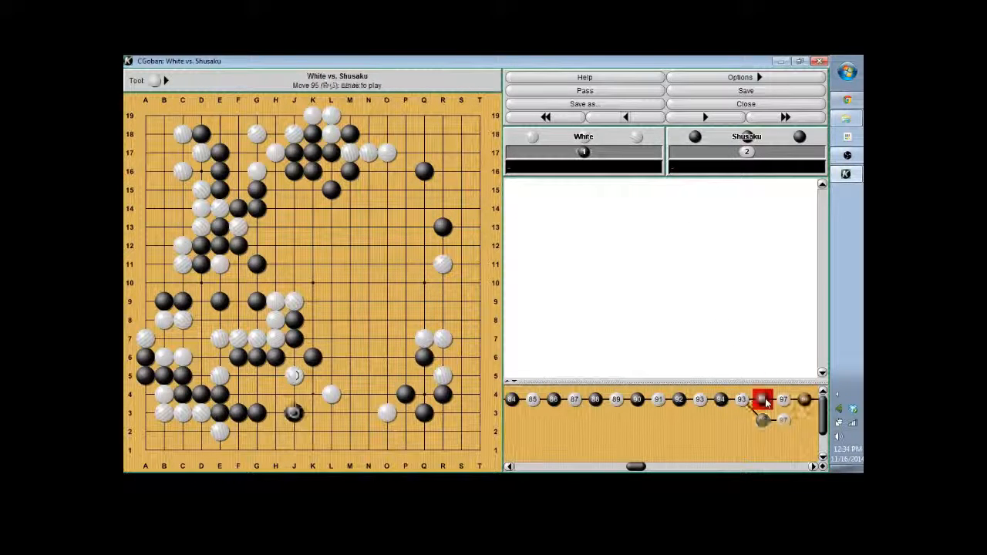
left_click(703, 117)
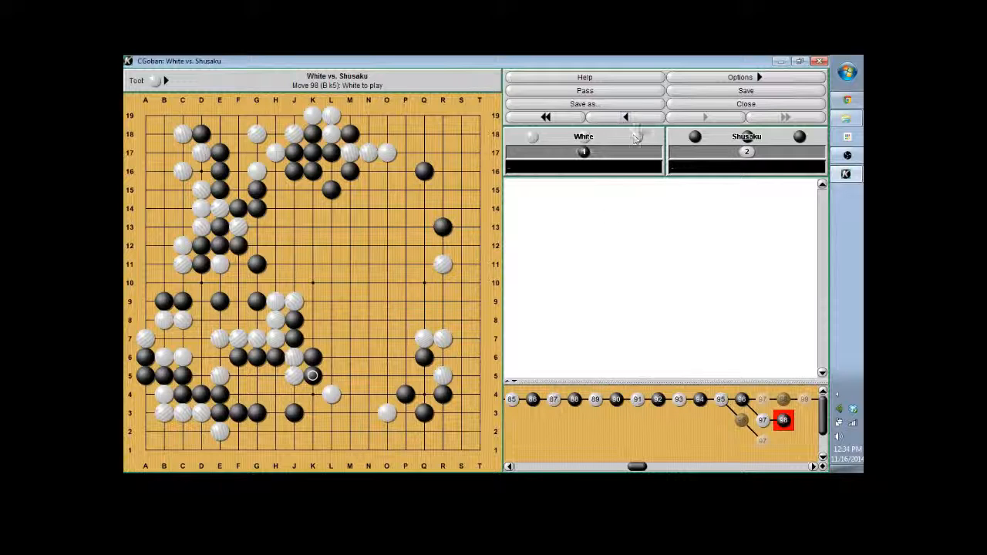
left_click(626, 117)
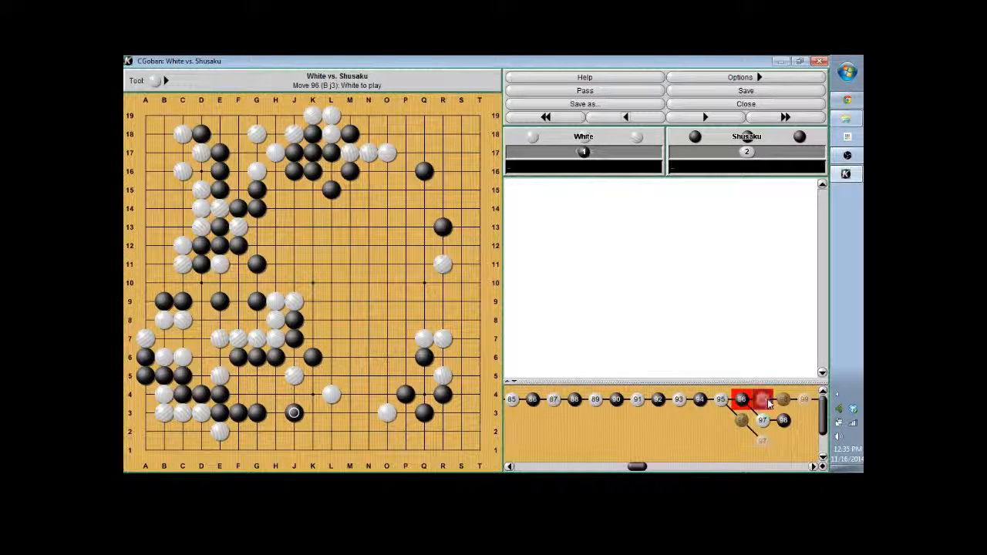
Step: Add a different reply as another branch, then rejoin the main line and advance to move 99
left_click(703, 117)
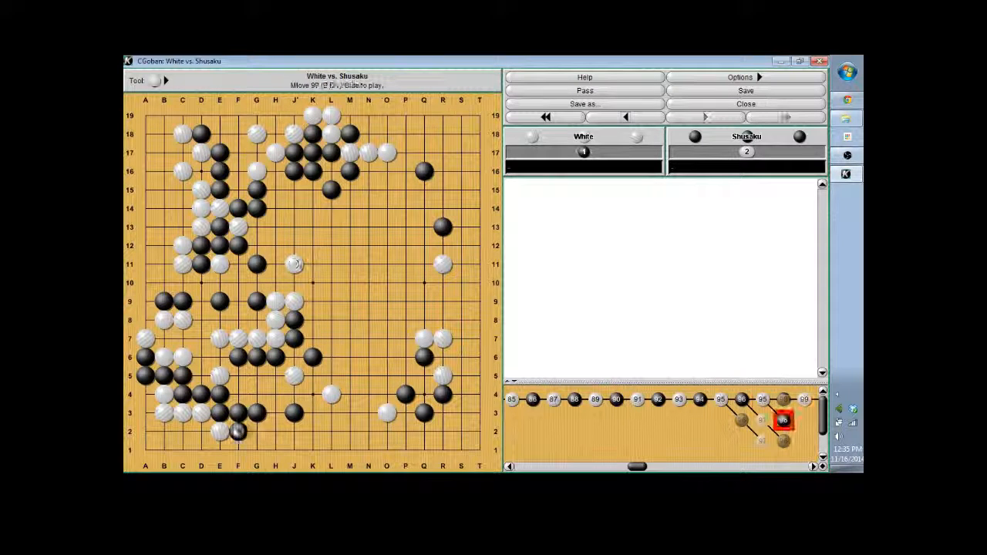
left_click(704, 117)
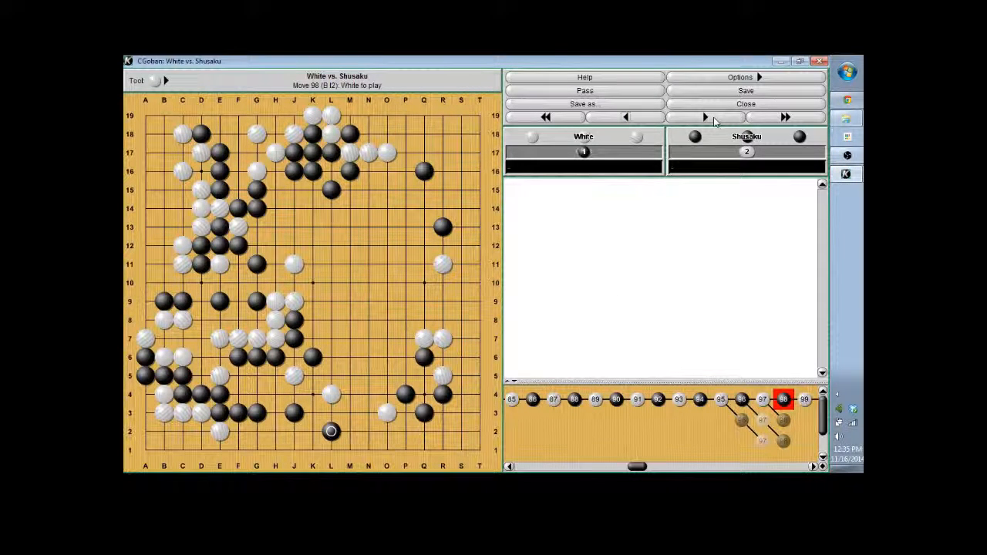
left_click(703, 117)
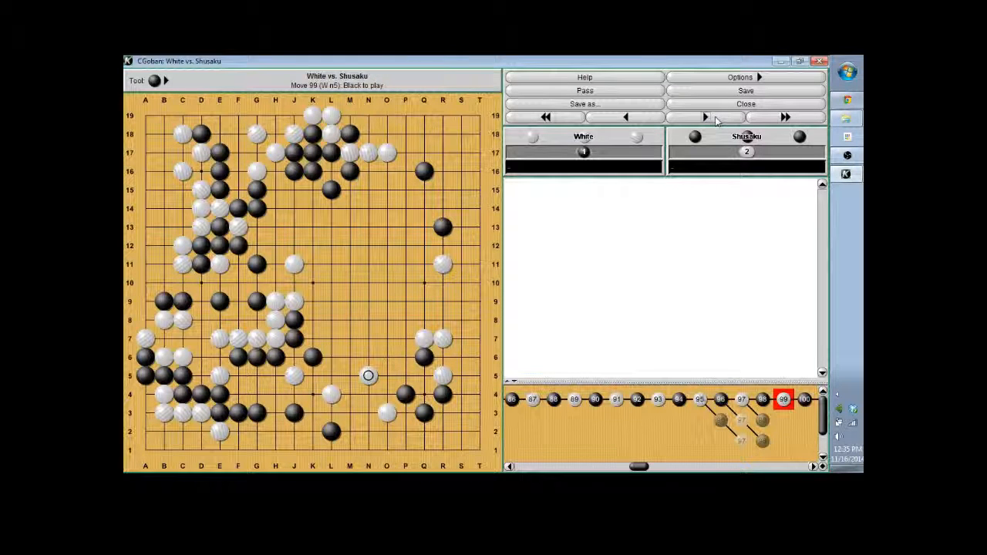
mouse_move(508, 270)
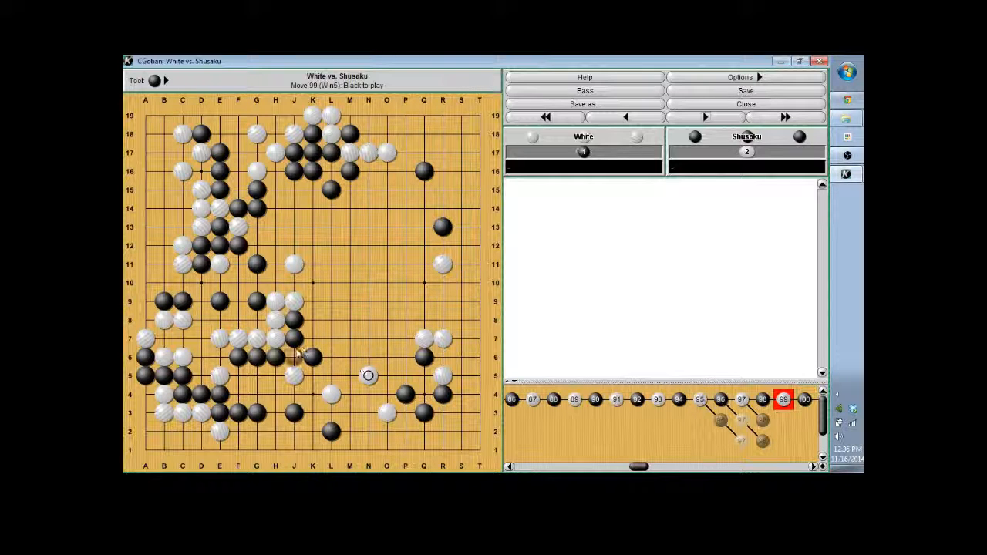
Step: Advance the main line to move 106 and play an alternative move 107 near the lower right edge
left_click(704, 117)
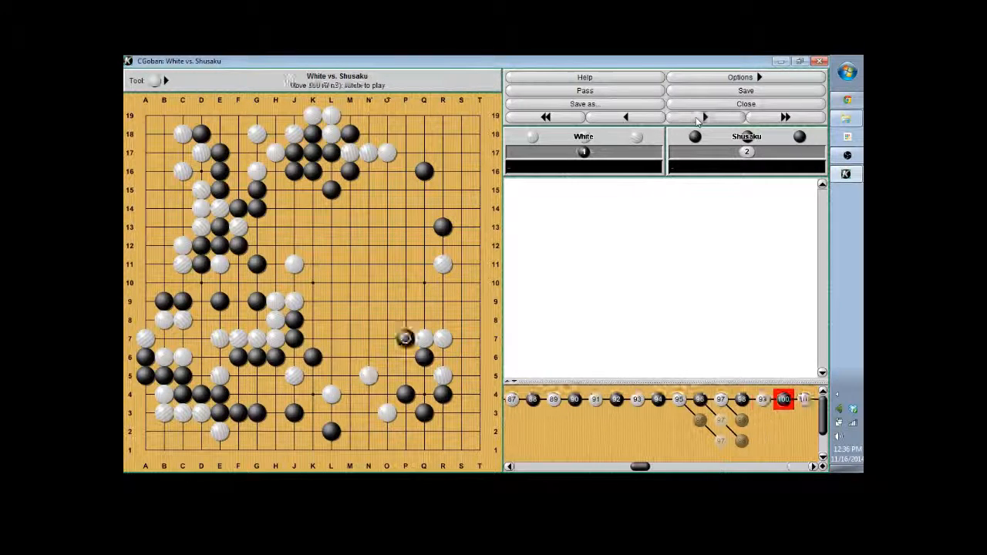
left_click(703, 118)
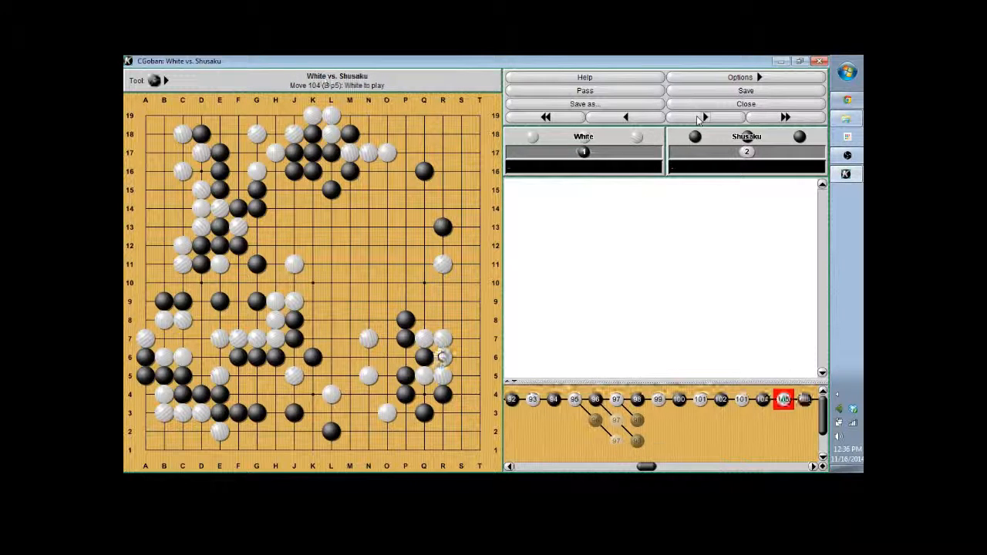
left_click(703, 117)
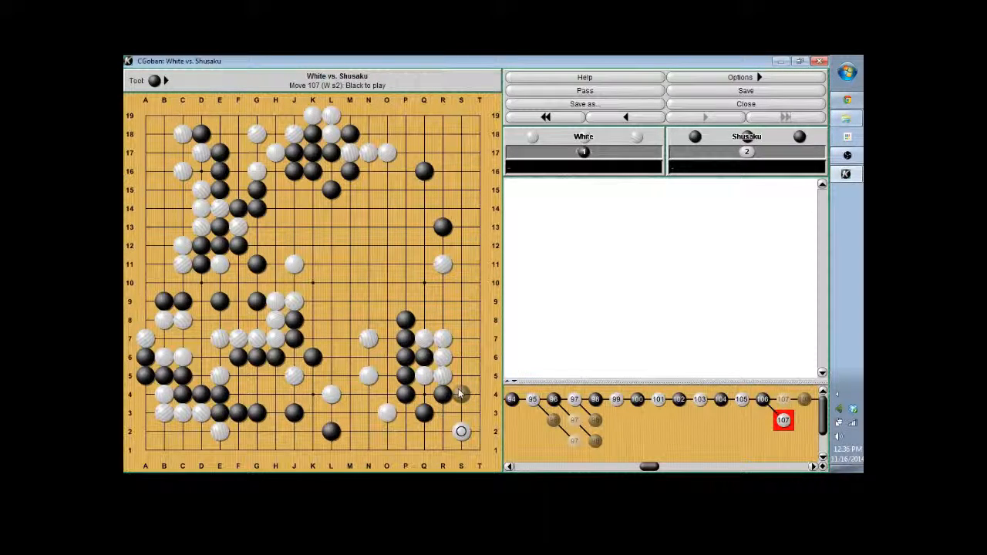
Step: Give the alternative move 107 two different follow-up replies as separate branches
left_click(703, 117)
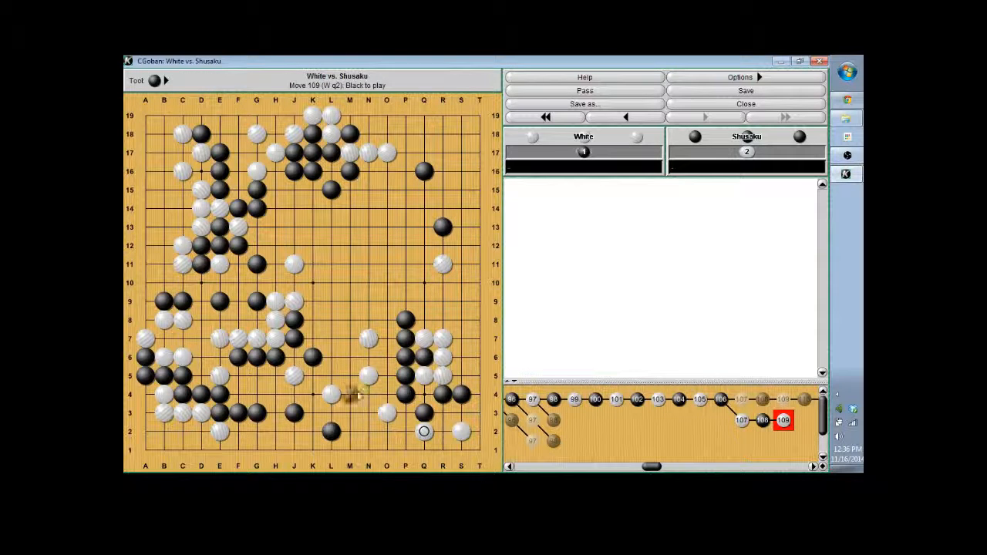
left_click(626, 117)
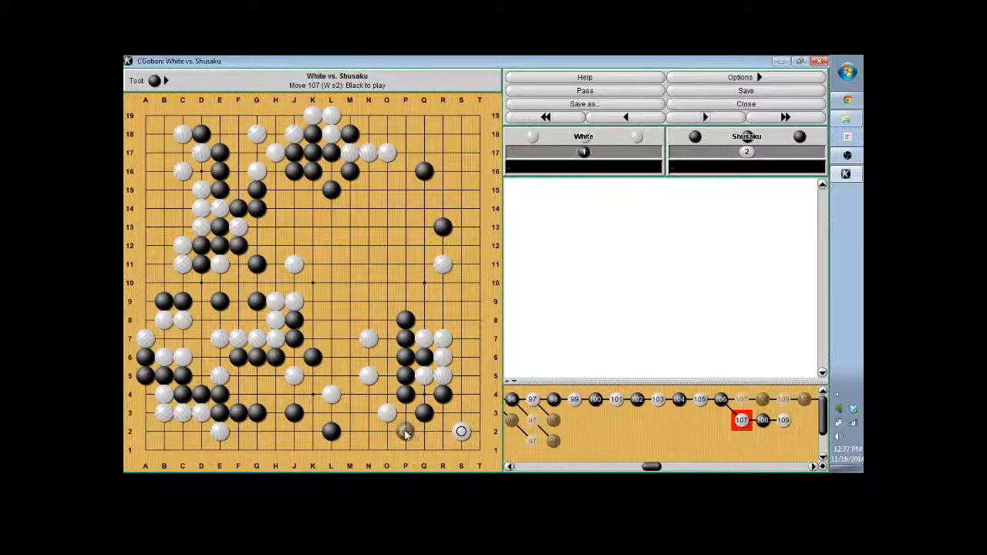
left_click(703, 117)
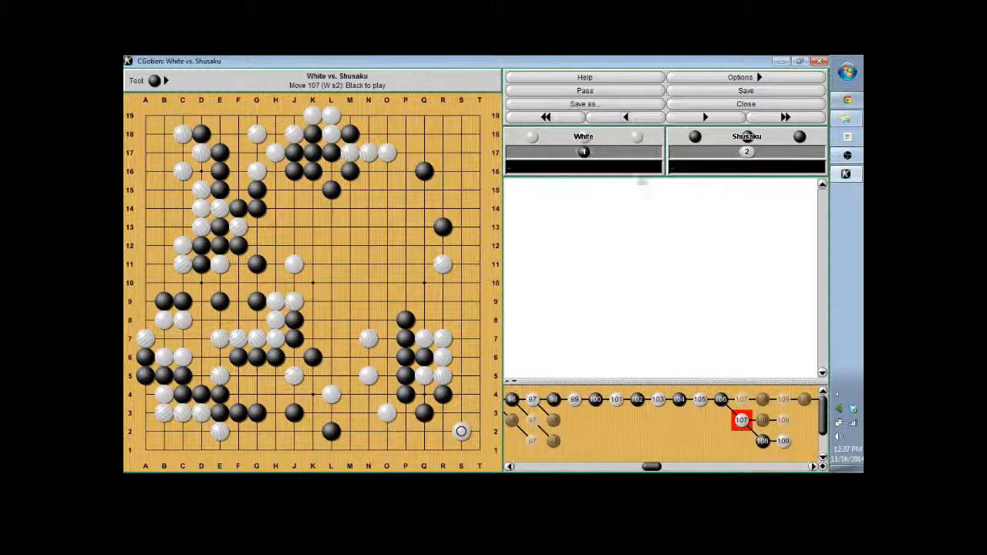
Step: Rejoin the main line at move 106 and play it forward through the lower and right-side fights to move 137
left_click(626, 117)
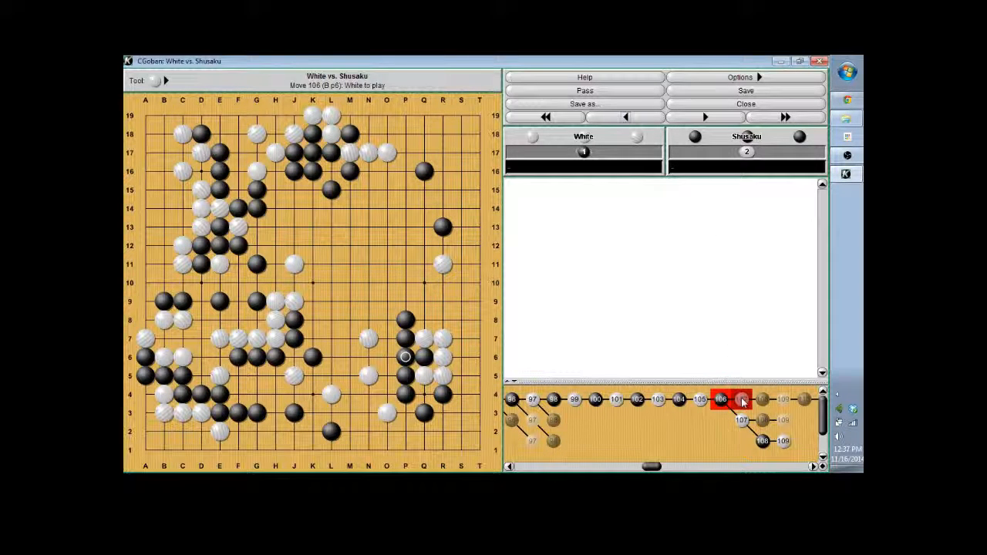
left_click(703, 117)
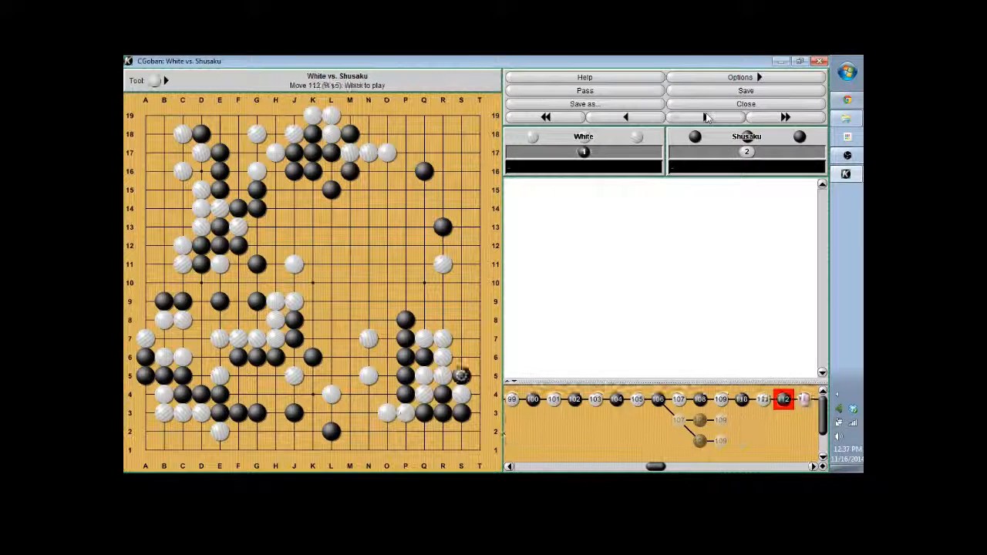
left_click(785, 117)
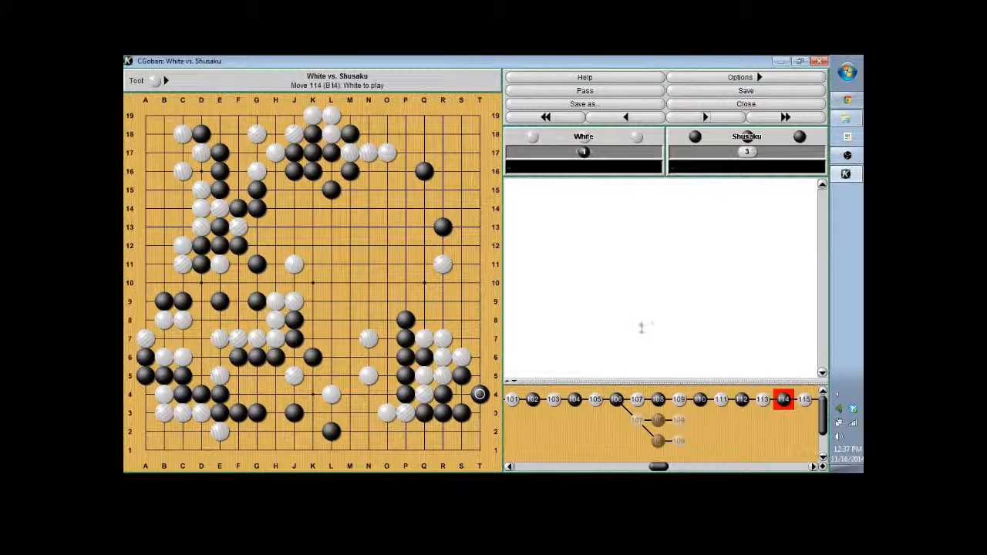
left_click(703, 117)
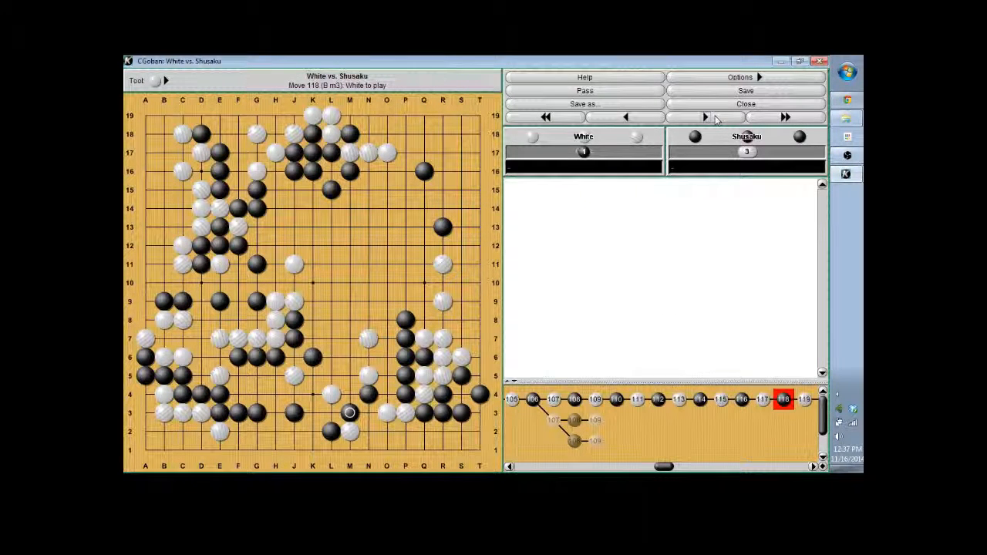
left_click(703, 117)
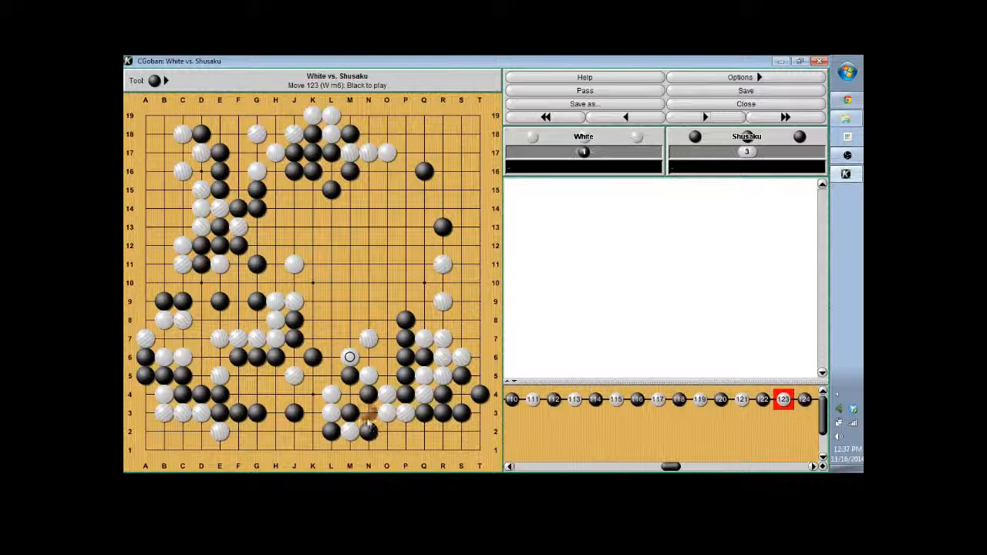
left_click(704, 117)
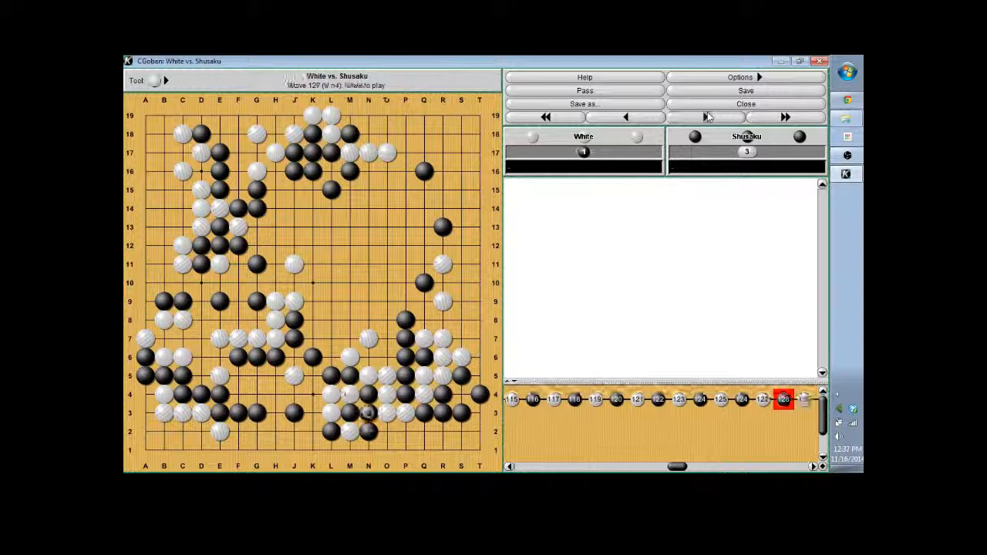
left_click(785, 117)
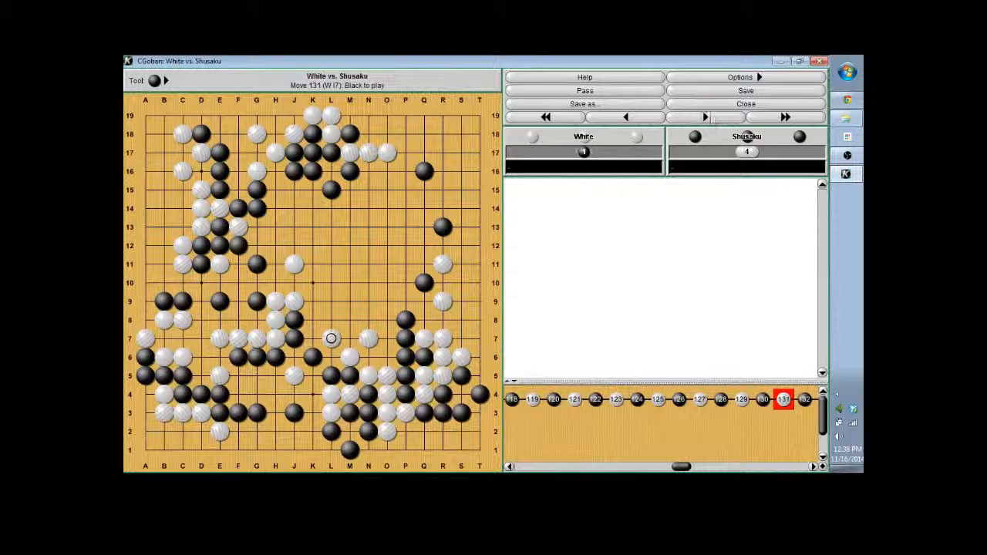
left_click(703, 118)
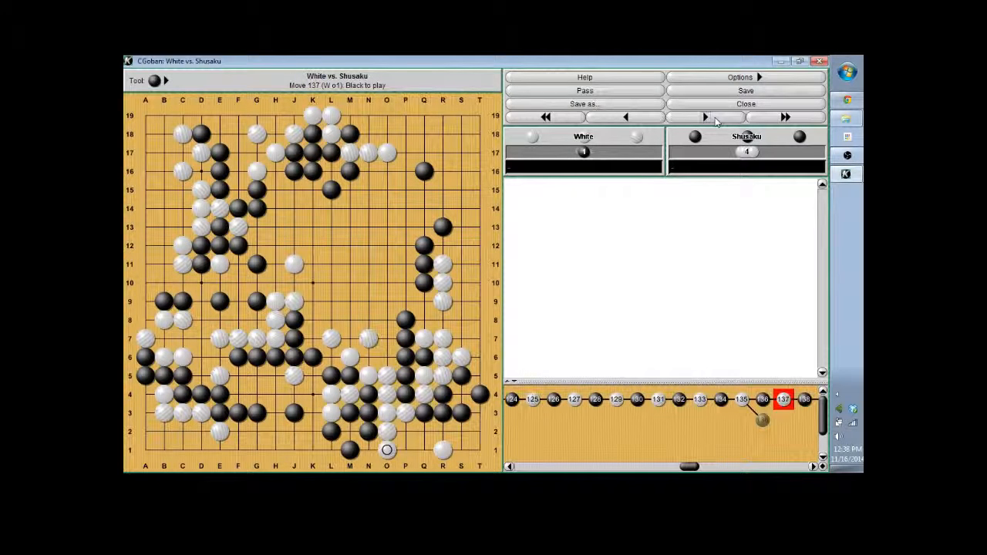
Step: Step to move 138, add a lower-right endgame variation stone, and return to main-line move 139
left_click(703, 117)
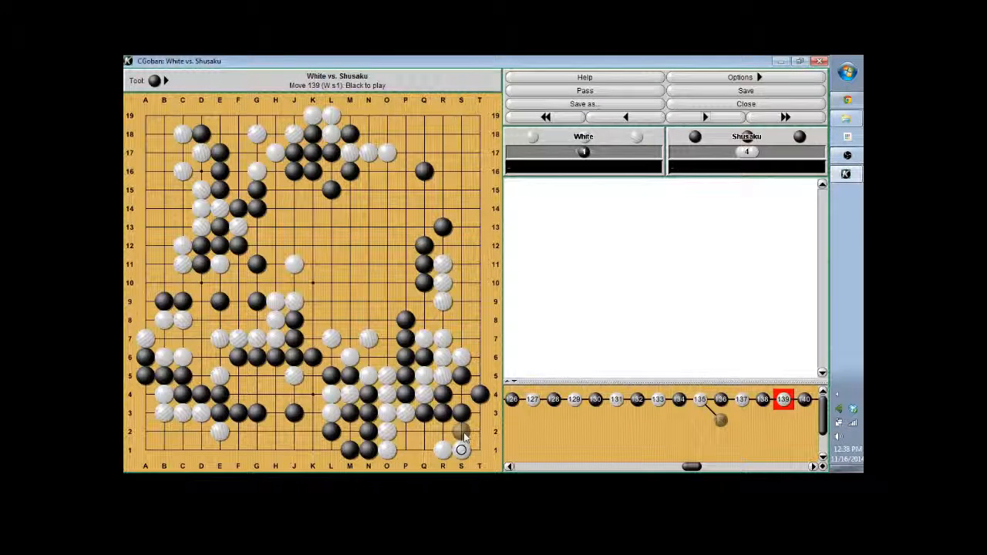
left_click(705, 118)
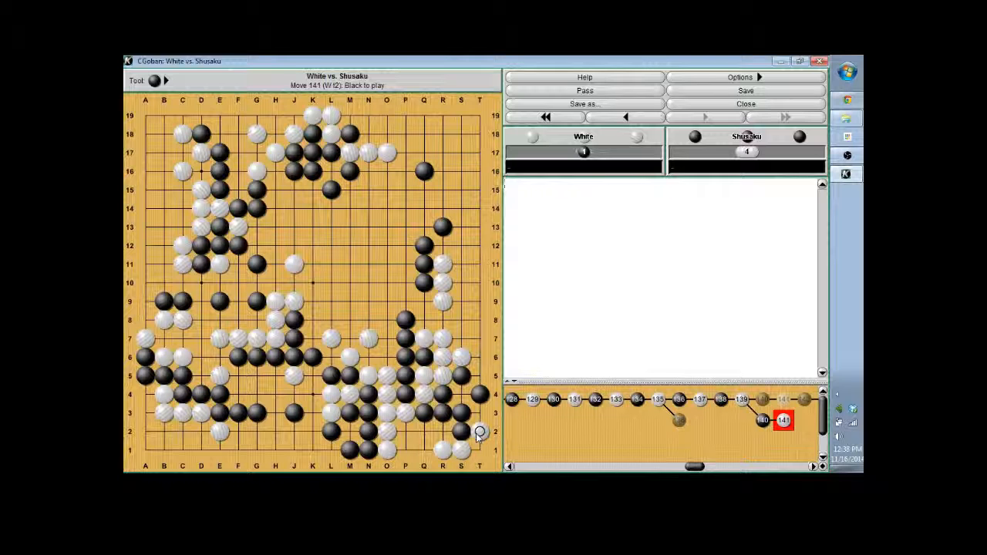
left_click(626, 117)
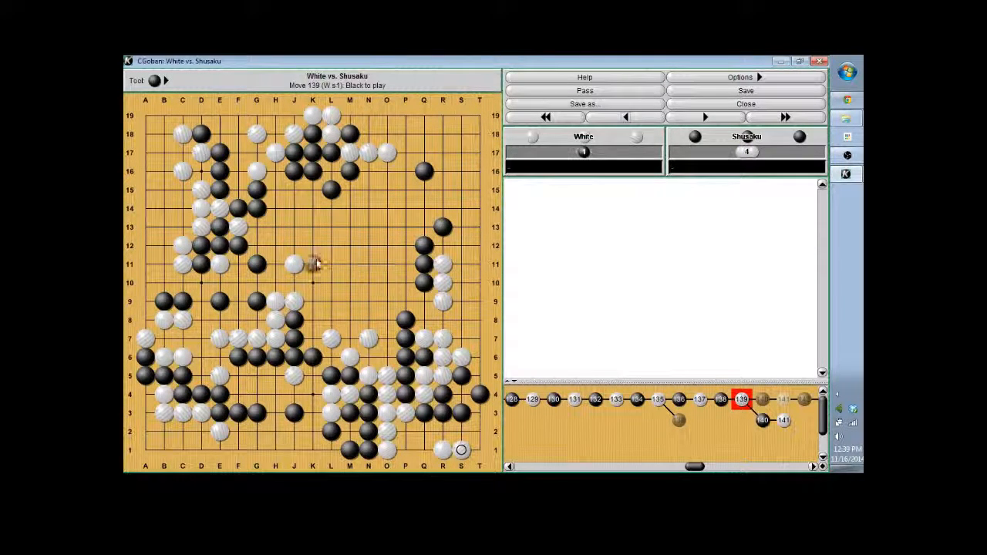
mouse_move(330, 410)
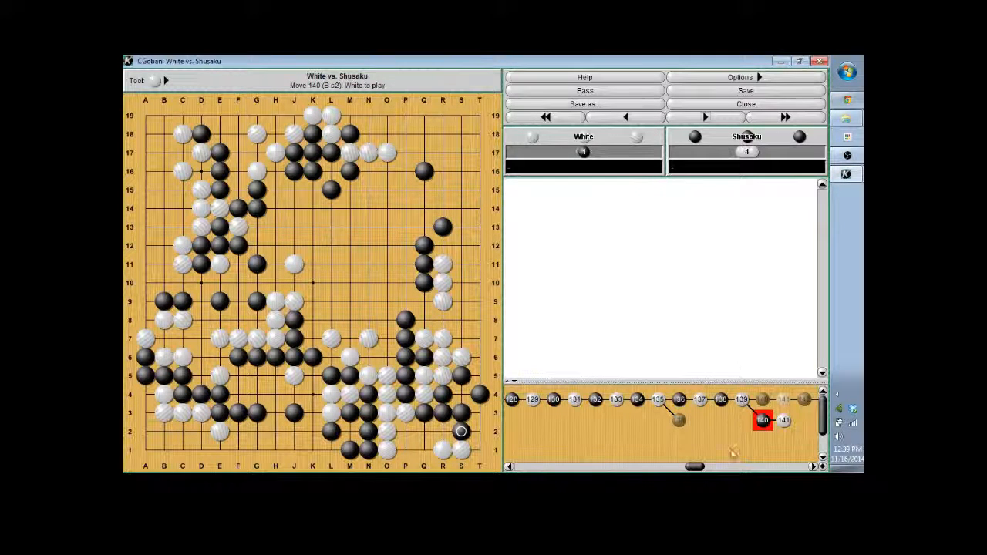
Step: Step past move 142 on the right side and start an endgame side branch at move 145
left_click(704, 117)
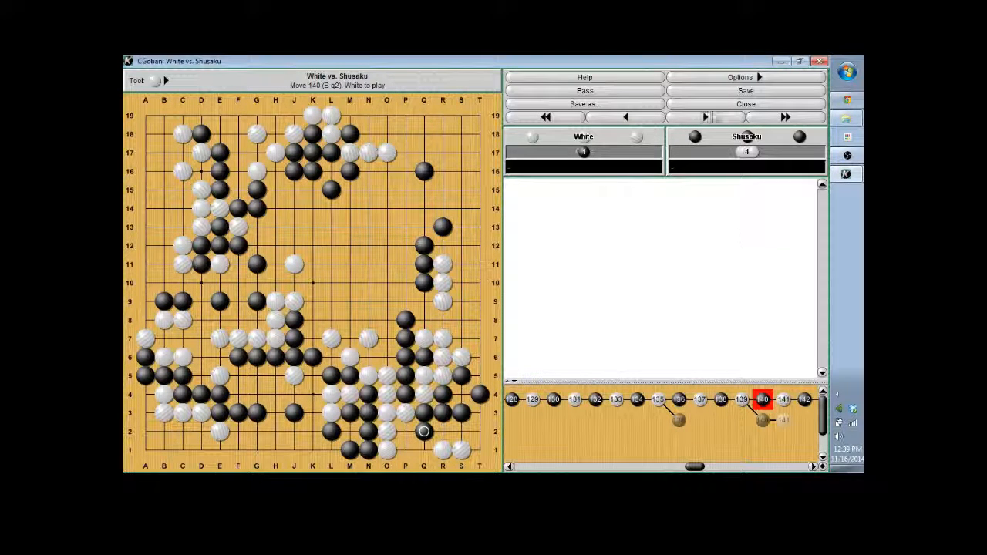
left_click(703, 117)
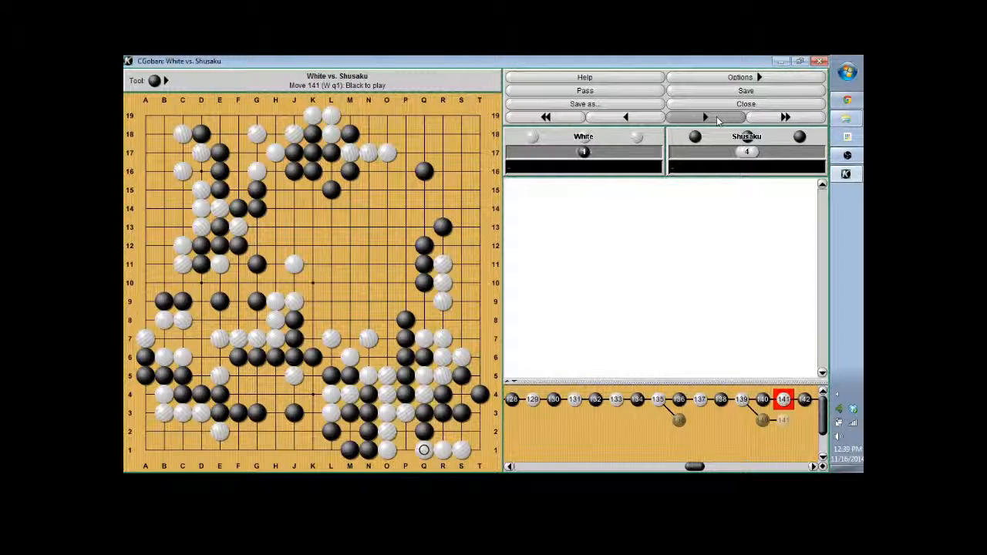
left_click(703, 118)
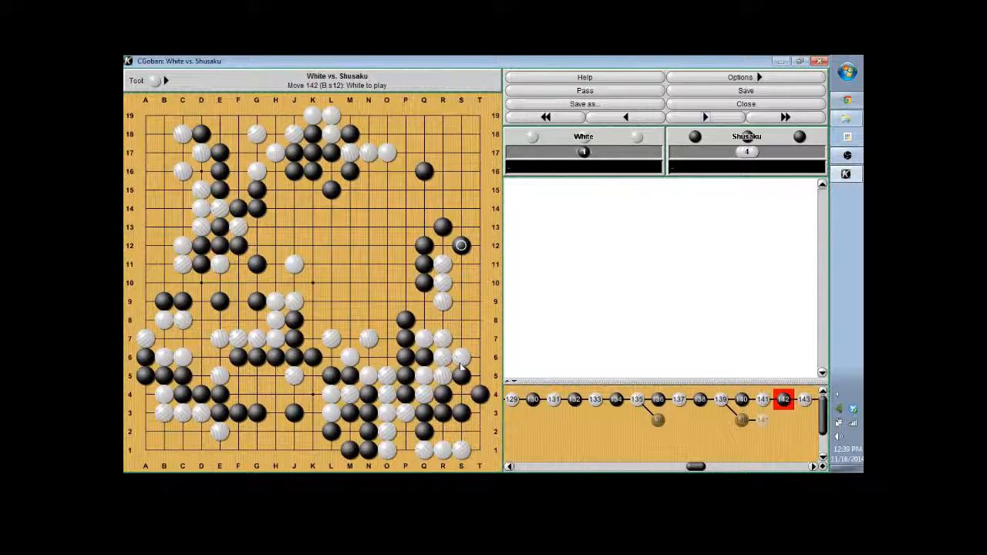
mouse_move(441, 296)
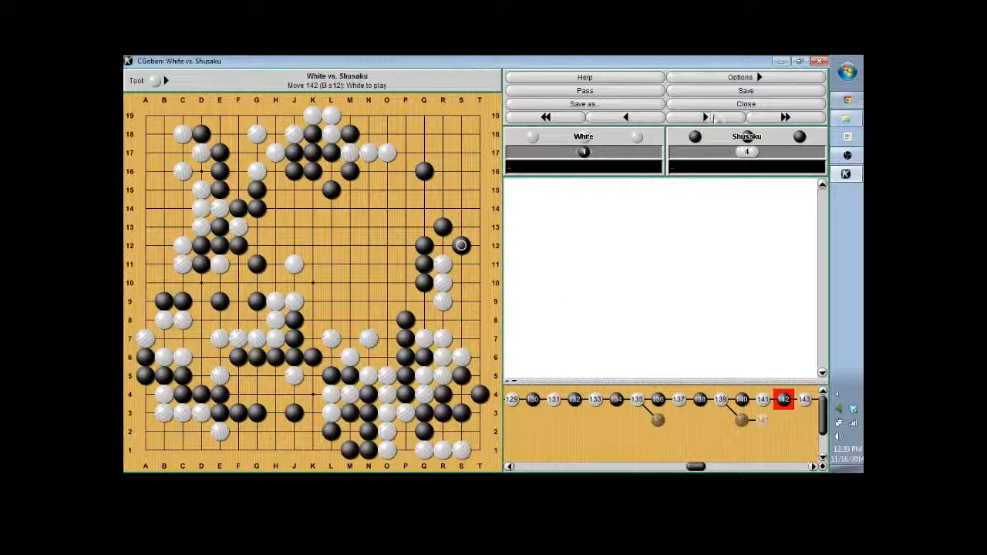
left_click(703, 117)
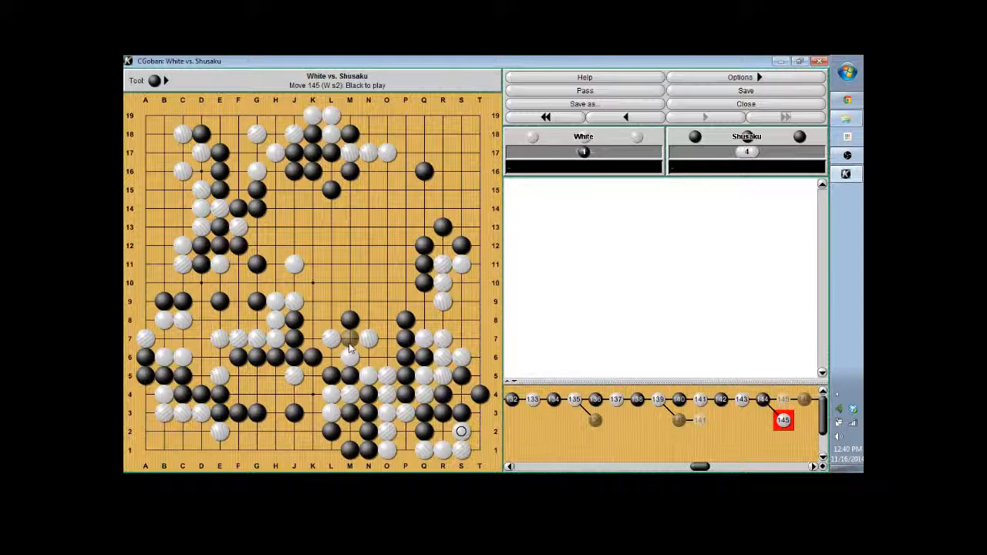
mouse_move(370, 367)
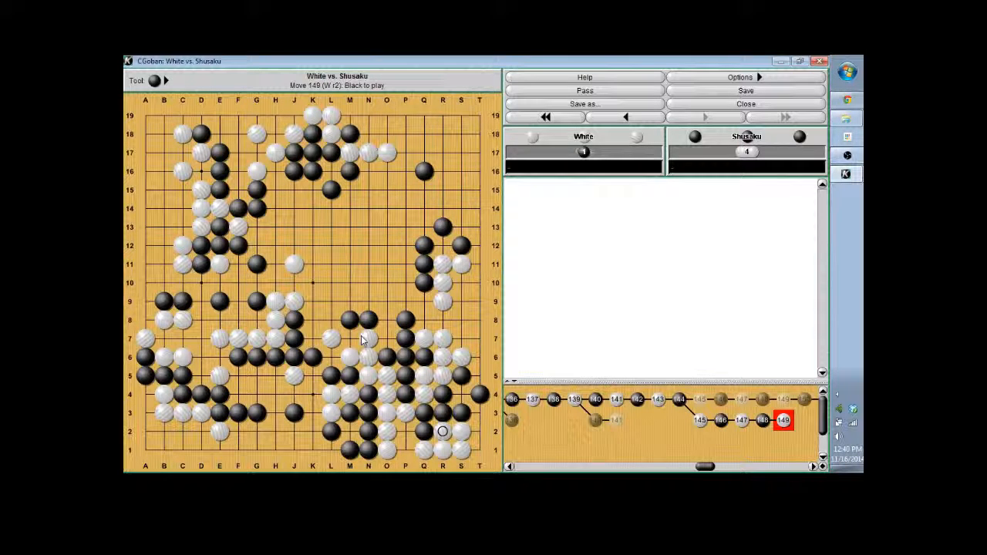
Step: Extend the endgame variation with two more stones to about move 153, then step out of it
left_click(349, 337)
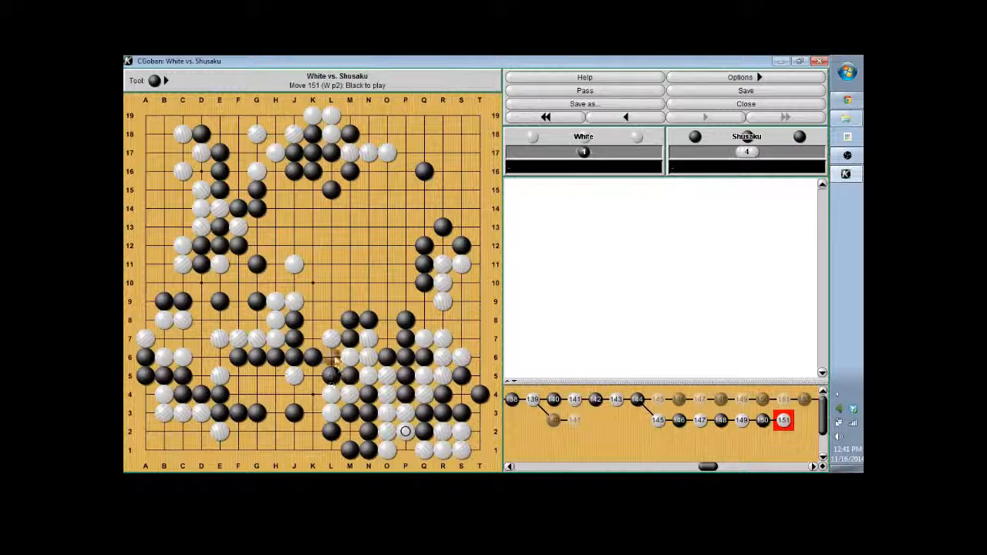
left_click(330, 356)
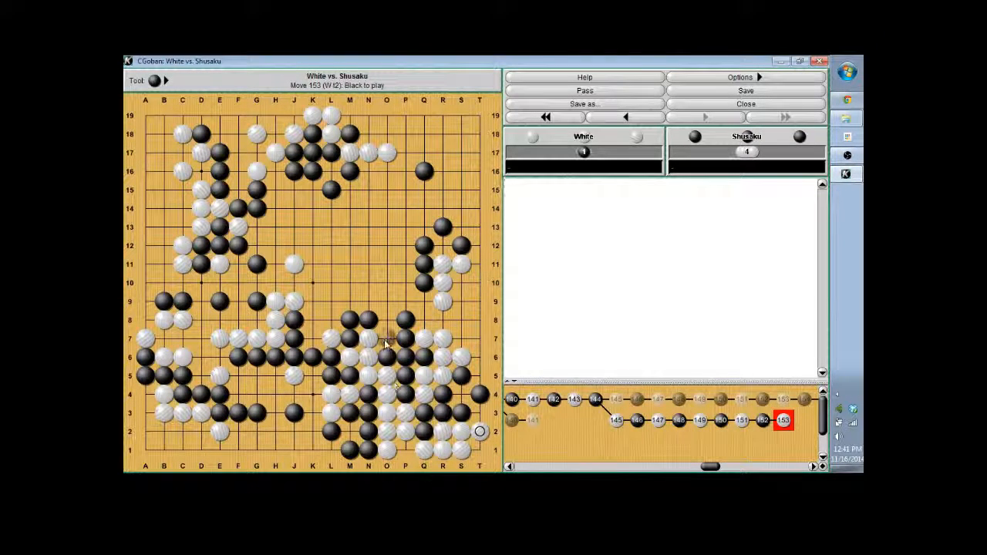
left_click(385, 338)
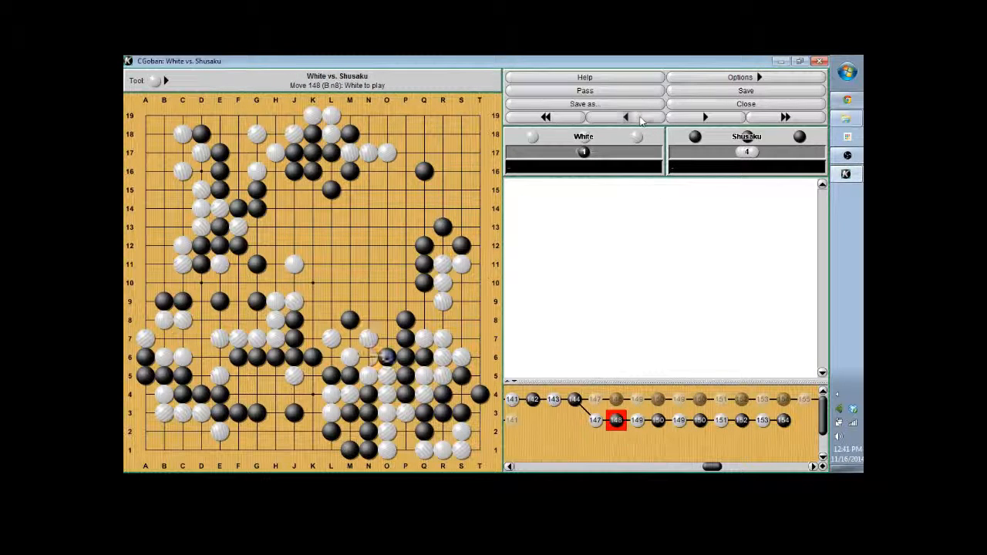
Step: Return to the main game line and advance it to about move 155
left_click(624, 117)
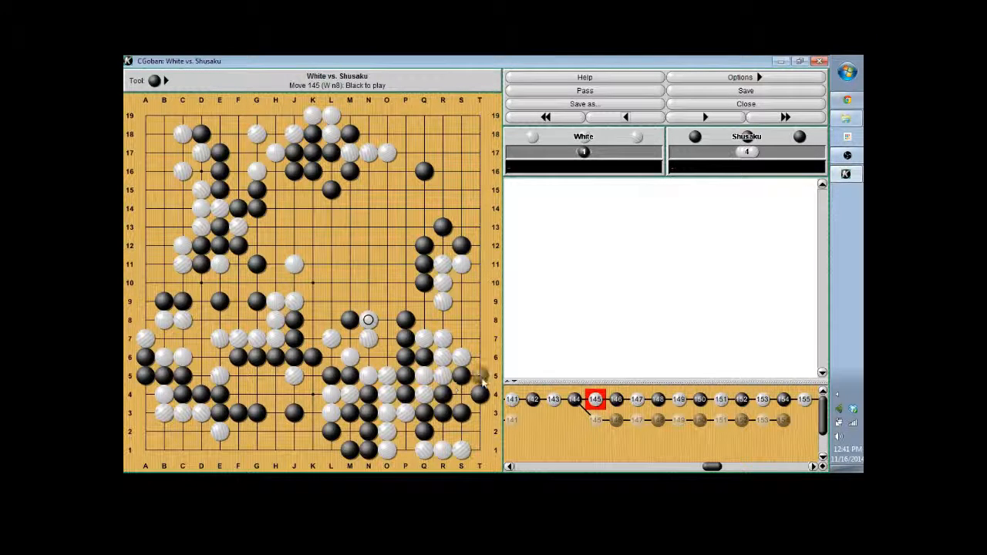
left_click(703, 117)
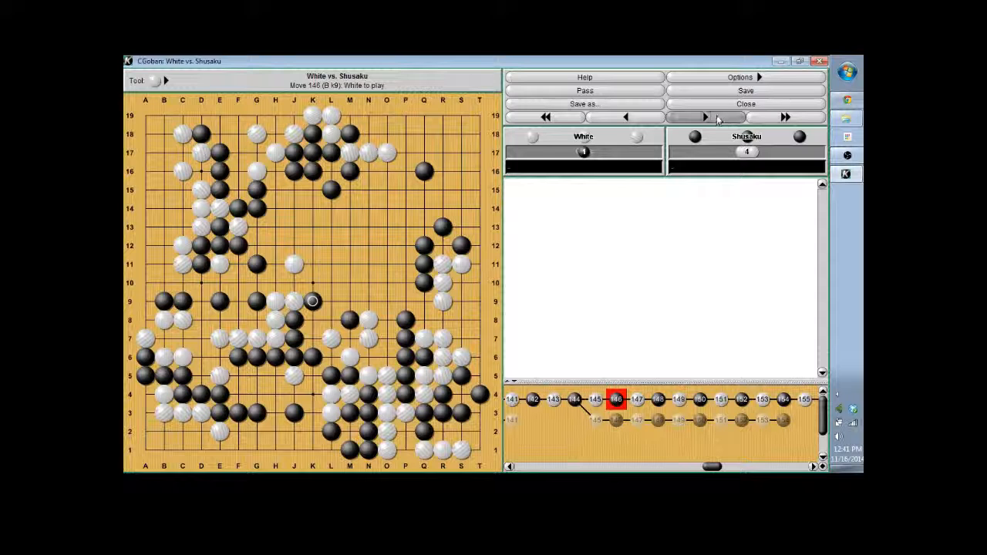
left_click(704, 117)
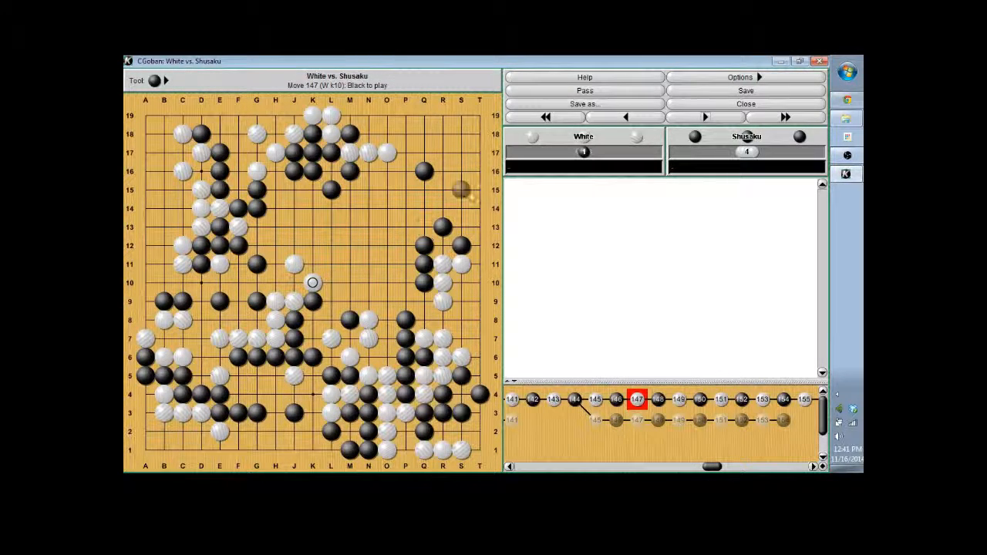
left_click(703, 117)
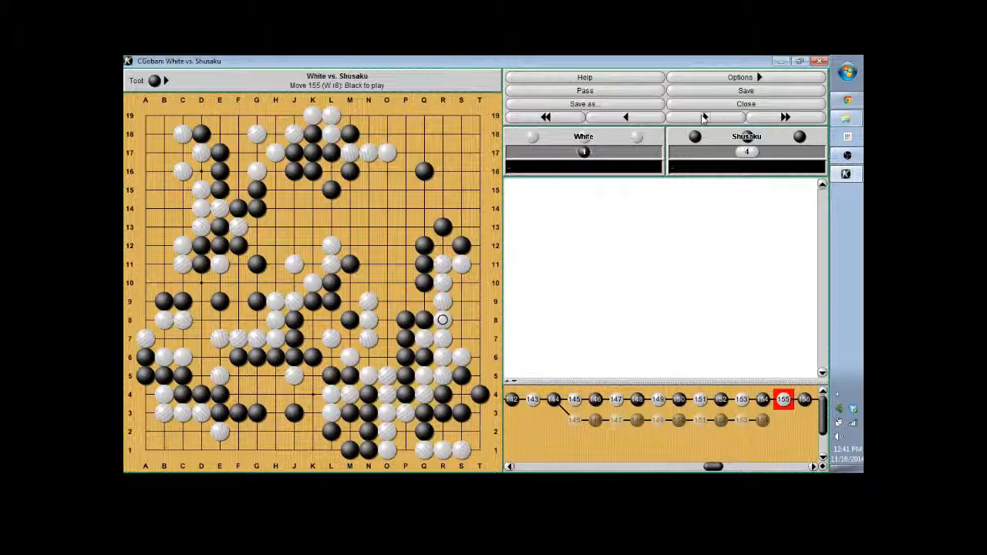
Step: Step the main line forward from move 155 to move 167, Black to play
left_click(703, 117)
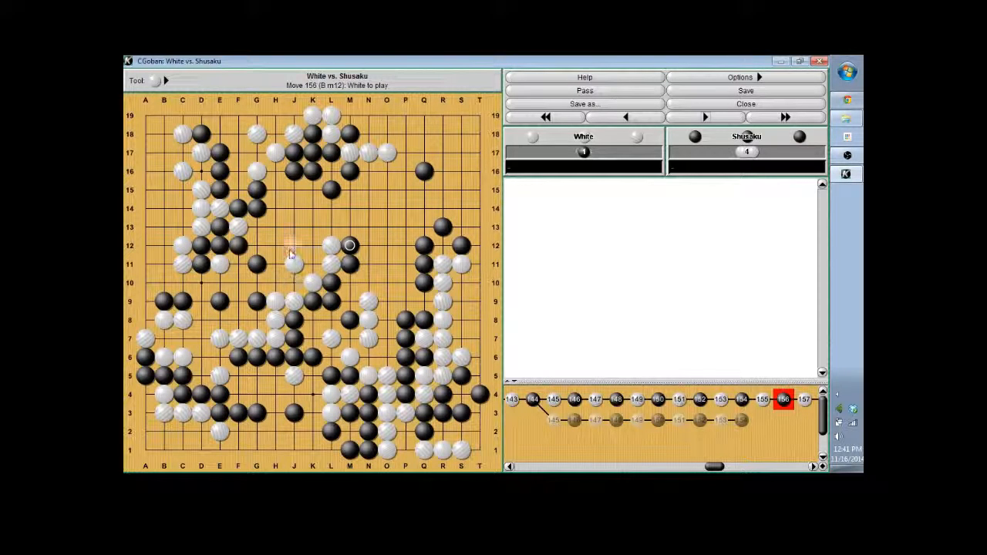
mouse_move(376, 301)
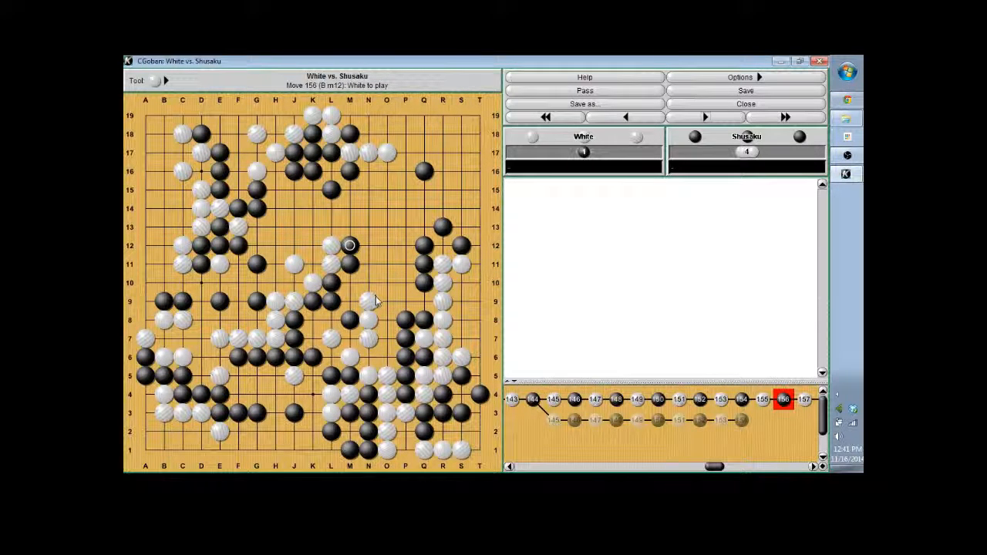
mouse_move(370, 305)
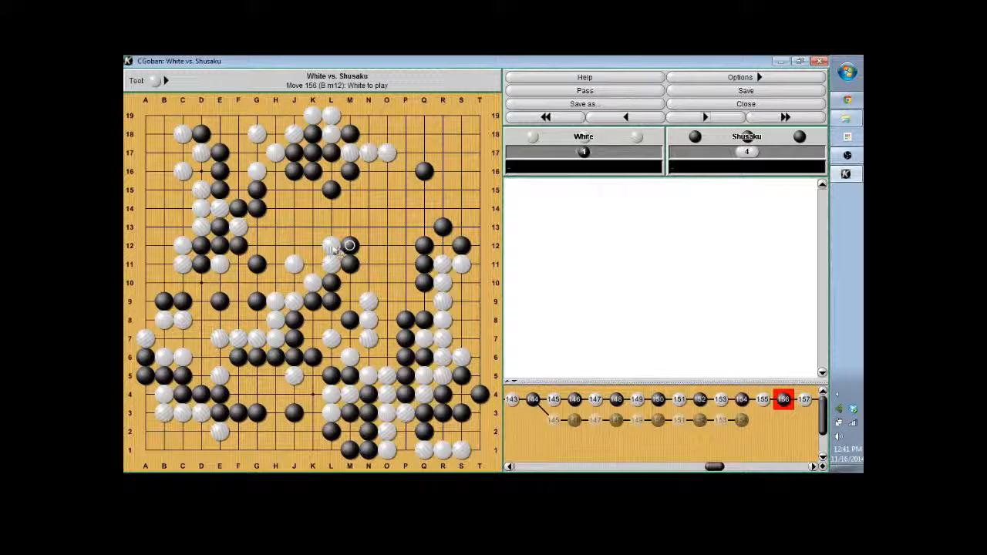
left_click(703, 117)
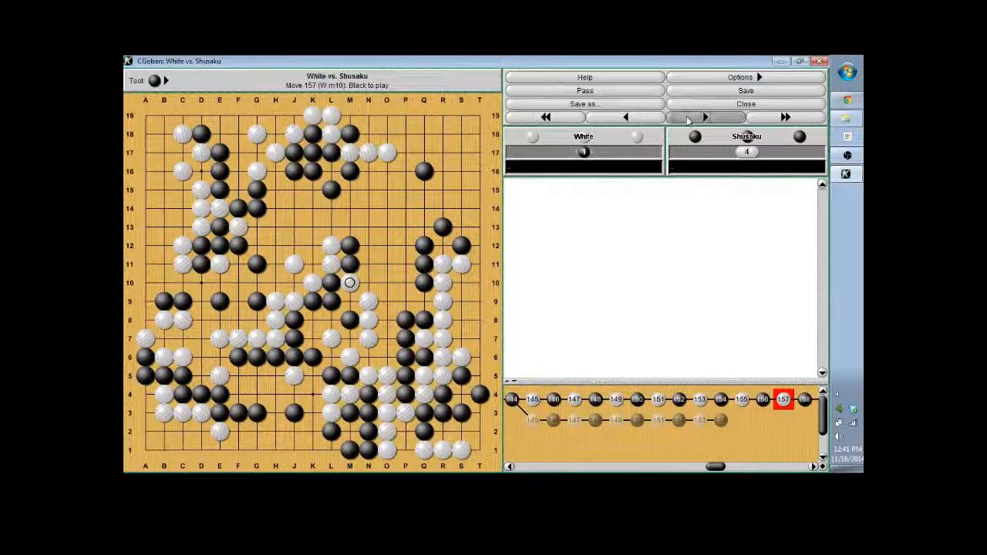
left_click(703, 118)
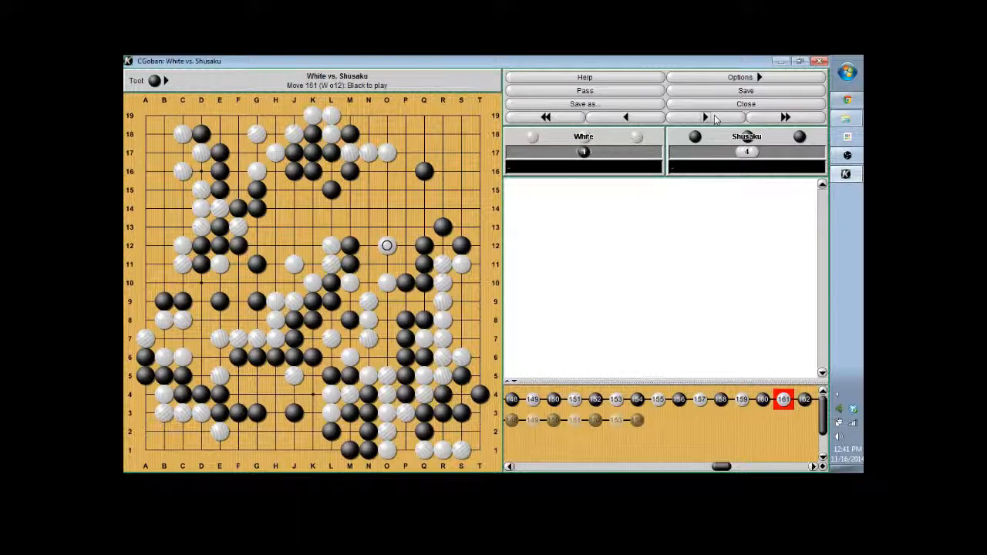
left_click(705, 117)
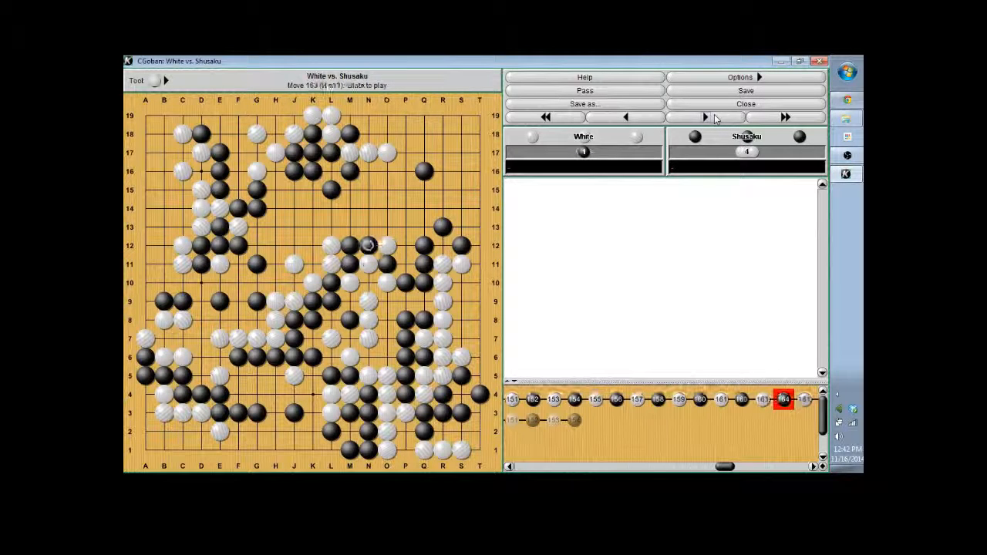
left_click(703, 117)
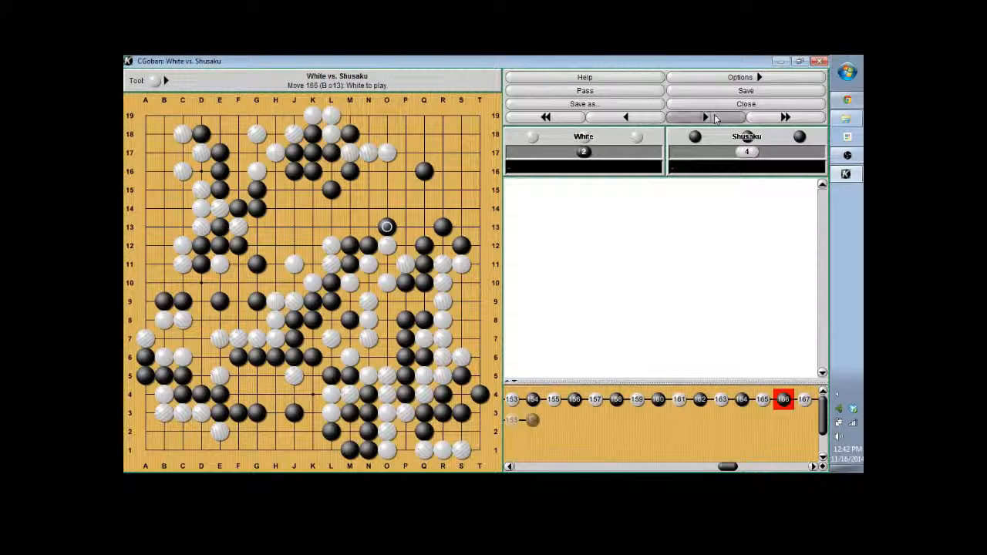
left_click(703, 117)
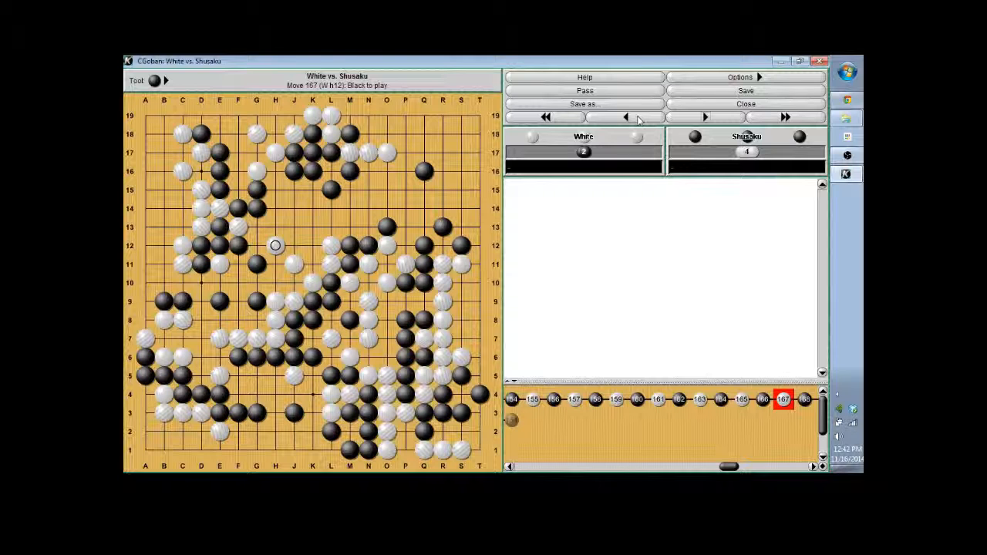
Step: Branch off near move 167 with an upper-right variation reaching about move 178
left_click(626, 117)
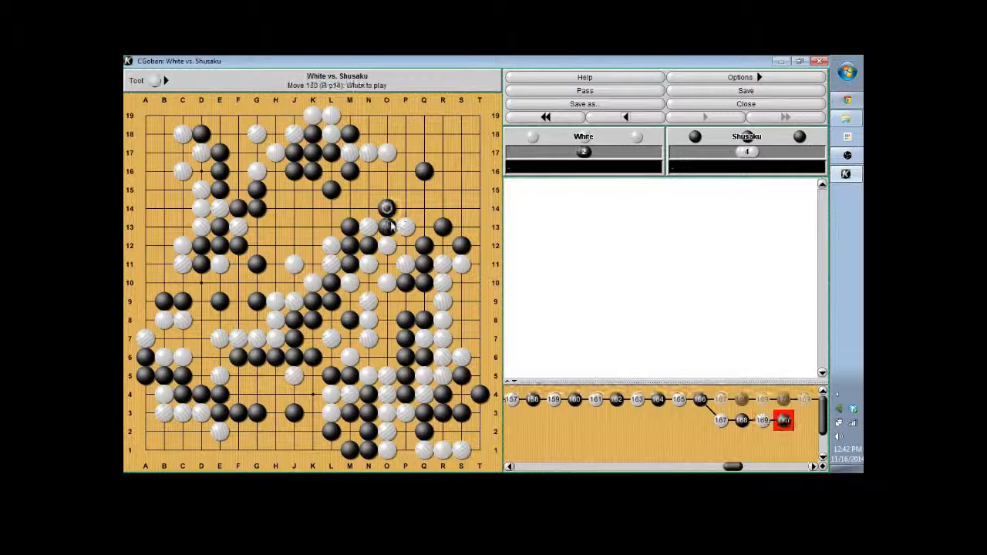
left_click(404, 246)
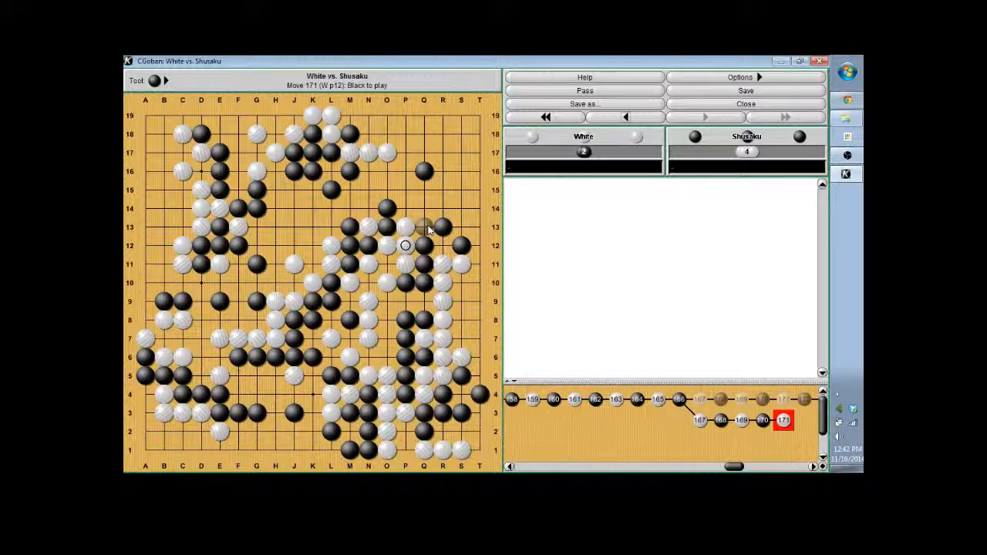
left_click(703, 118)
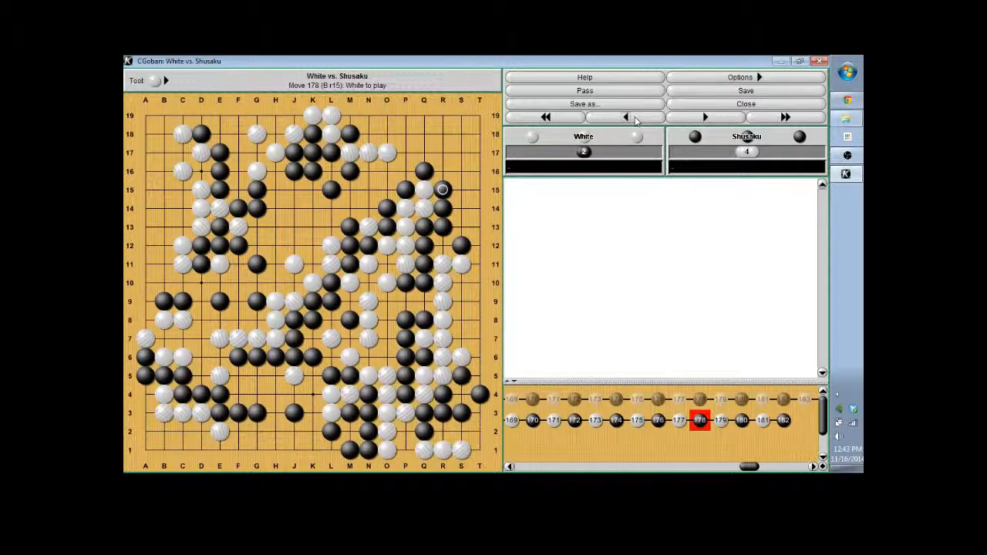
Step: Step back to move 168 and start a second alternative branch from there
left_click(626, 118)
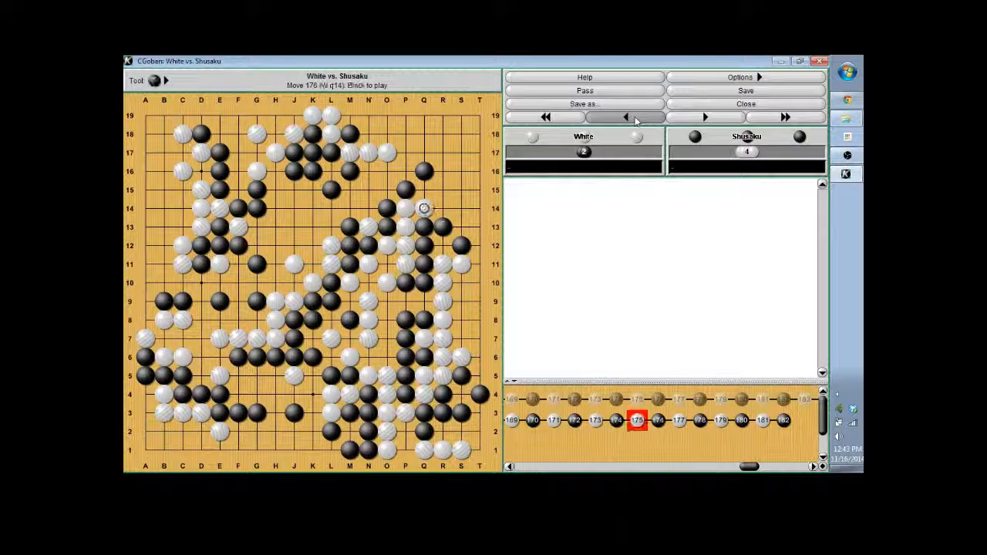
left_click(626, 117)
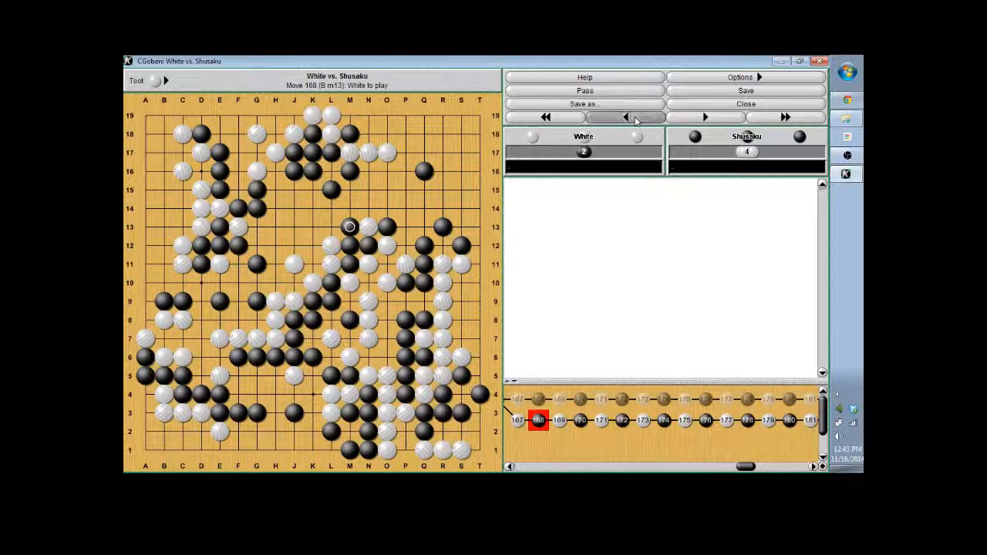
left_click(626, 117)
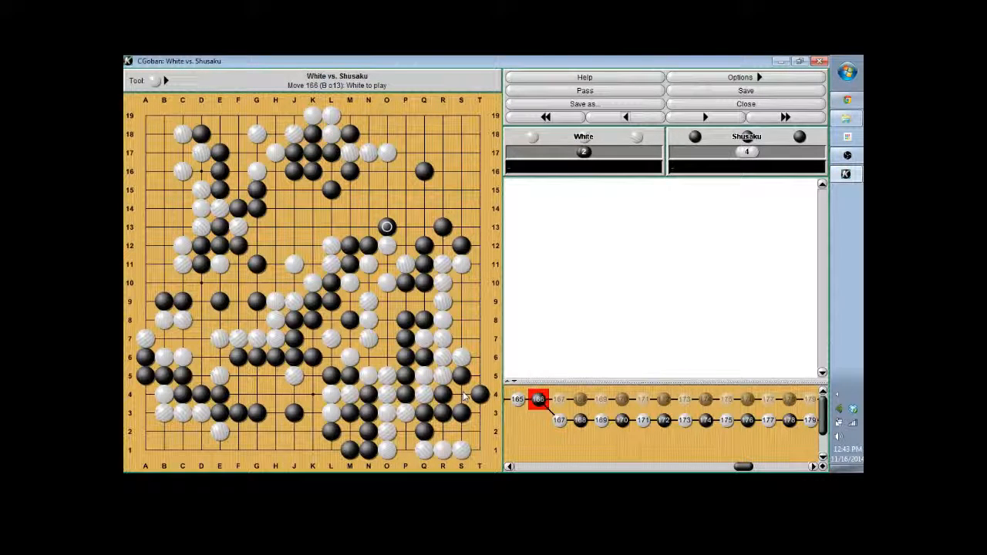
mouse_move(465, 404)
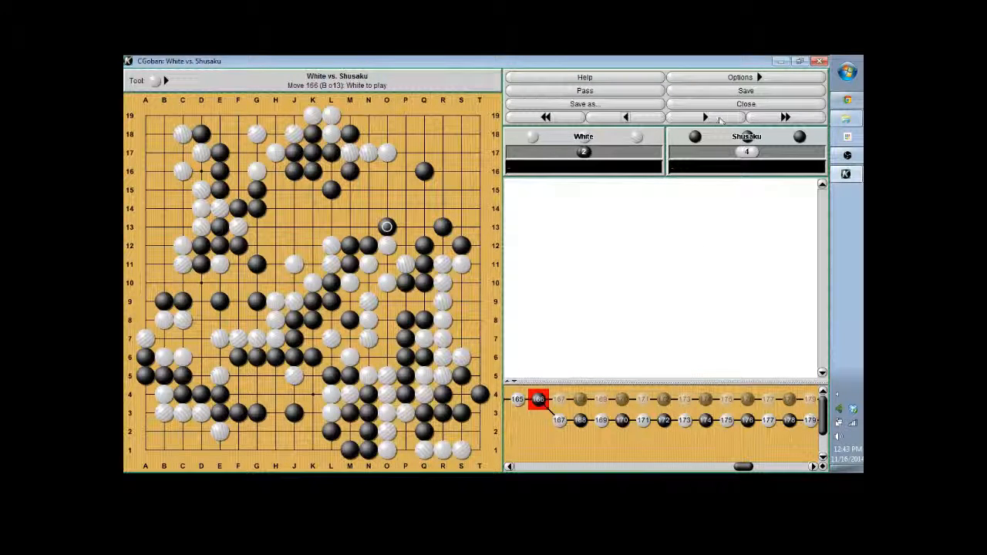
left_click(704, 117)
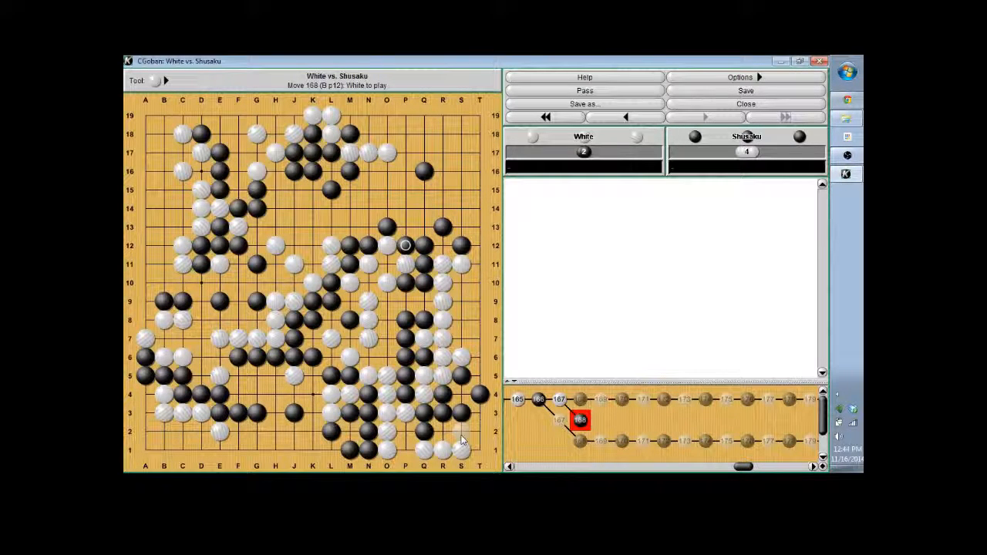
Step: Navigate the tree back to main-line move 168, White's Q16 in the upper right, Black to play
left_click(626, 117)
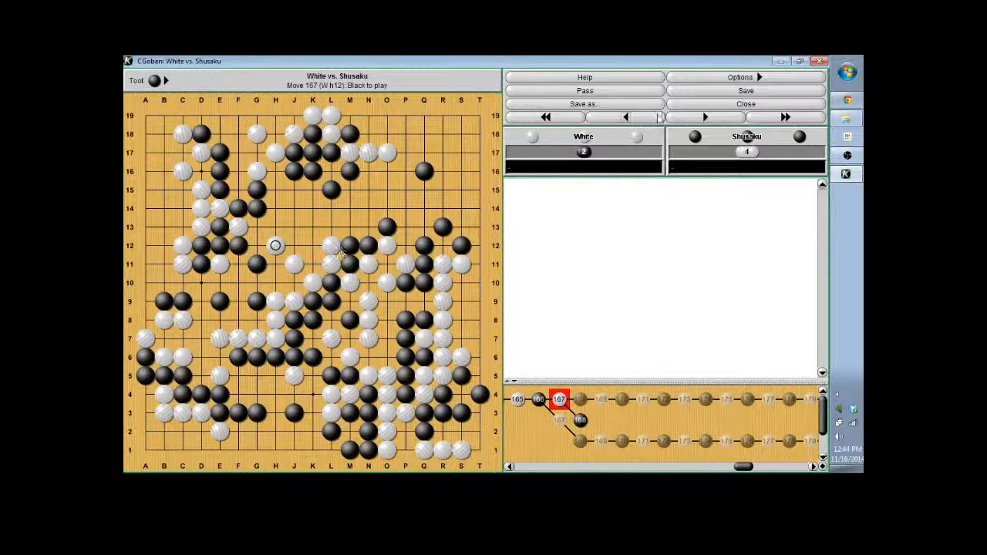
left_click(703, 117)
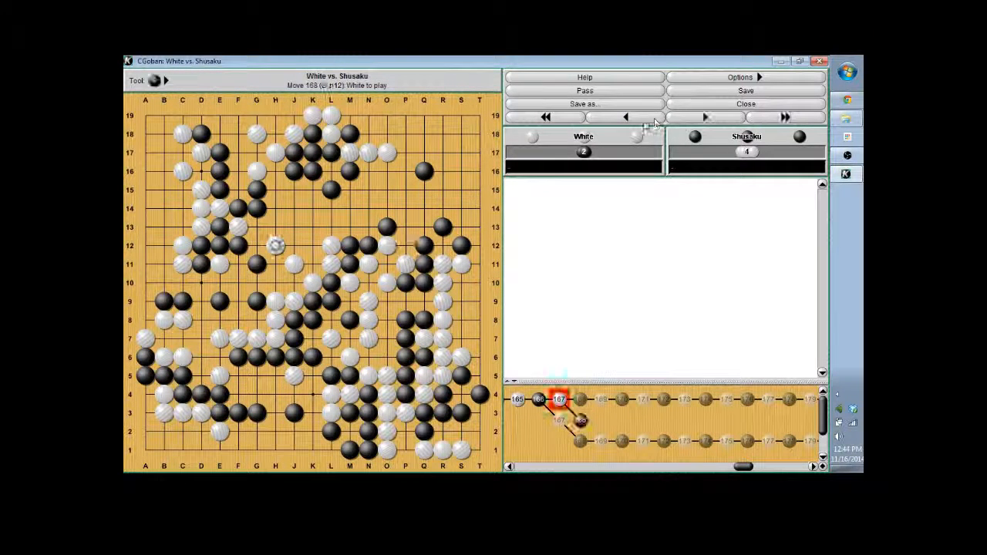
left_click(703, 117)
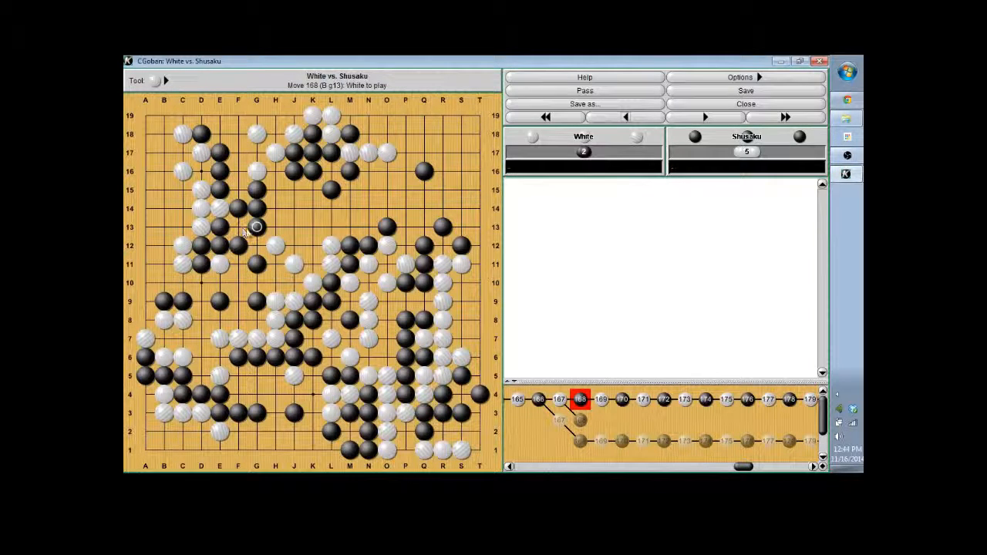
left_click(703, 117)
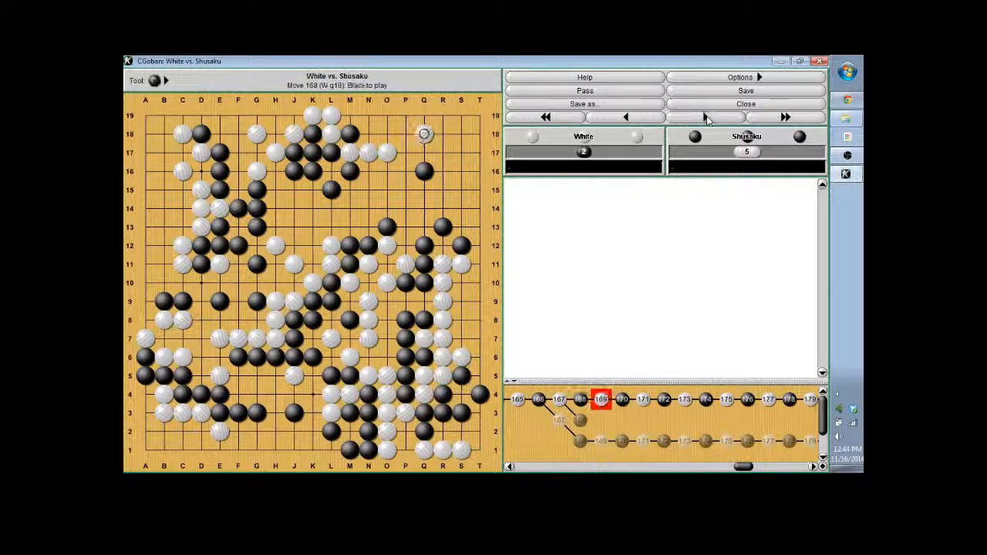
left_click(703, 118)
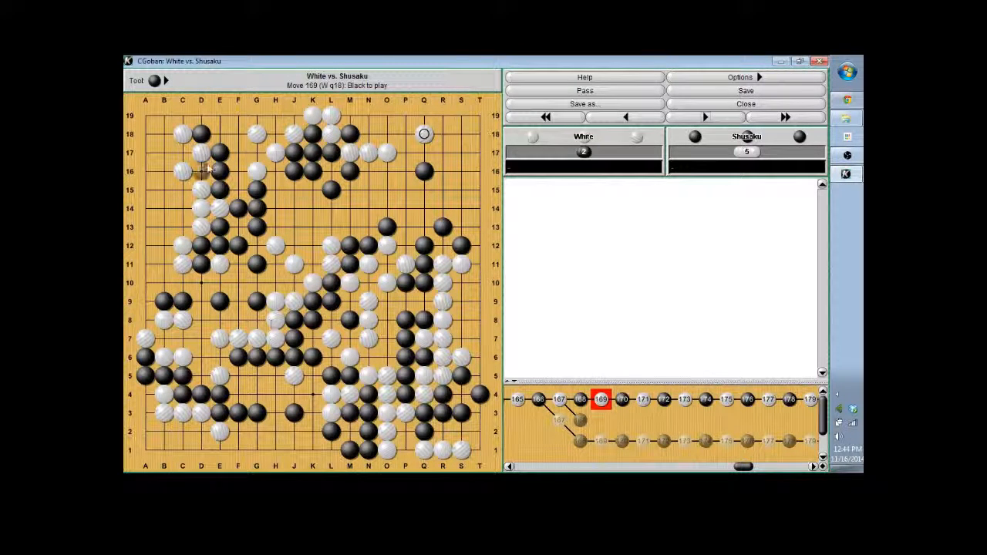
Step: Mark candidate points A–F with letter labels on the move-168 position
left_click(151, 81)
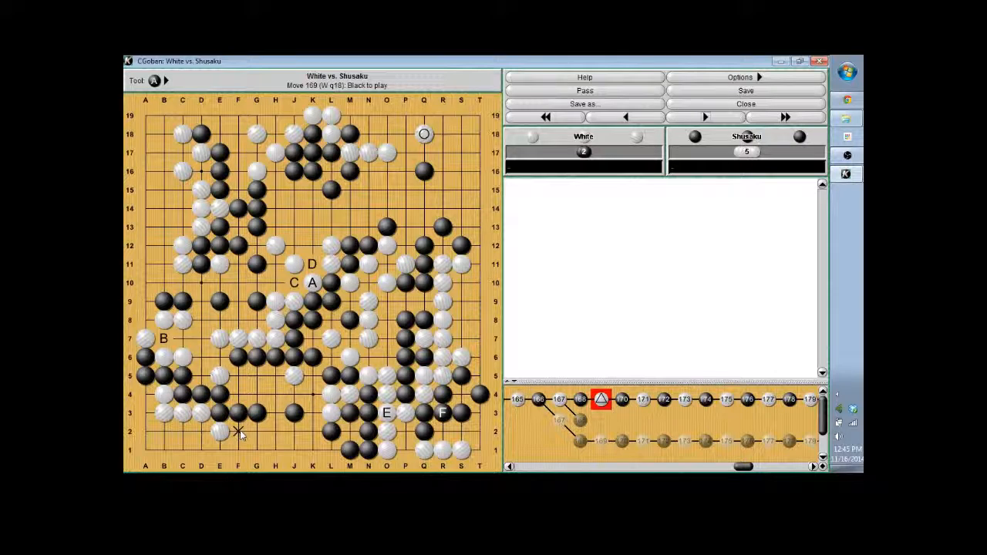
mouse_move(681, 142)
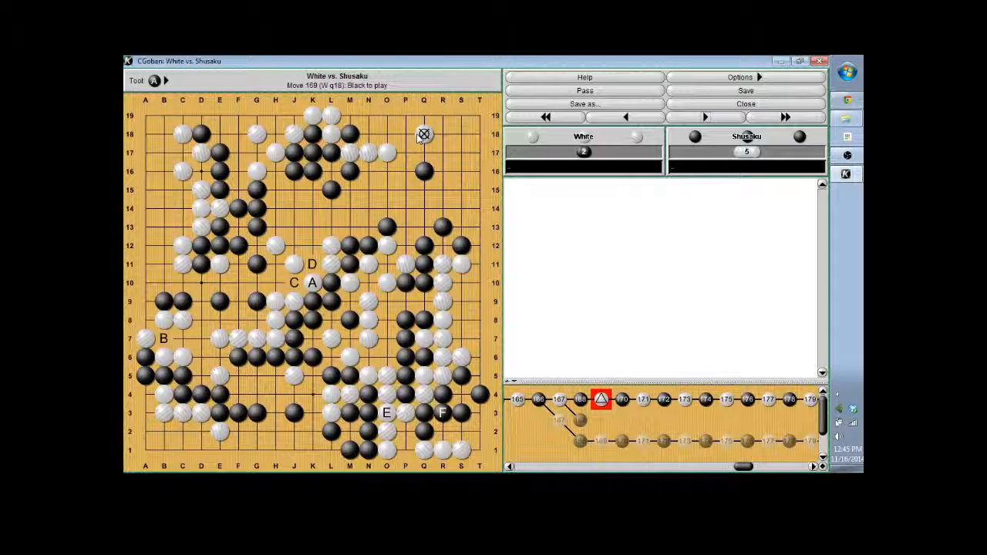
left_click(703, 117)
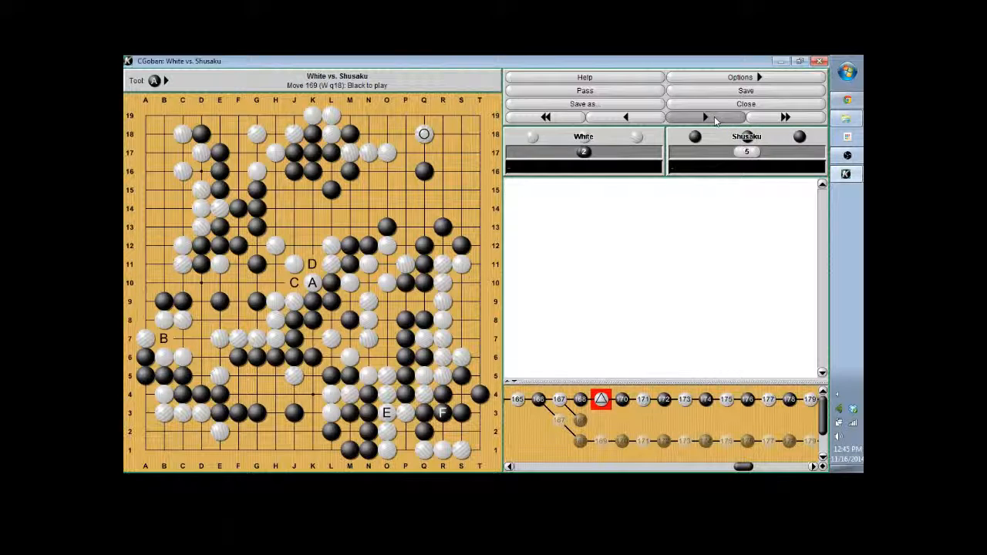
Step: Step the main line forward from move 170 through the late-170s endgame moves
left_click(704, 117)
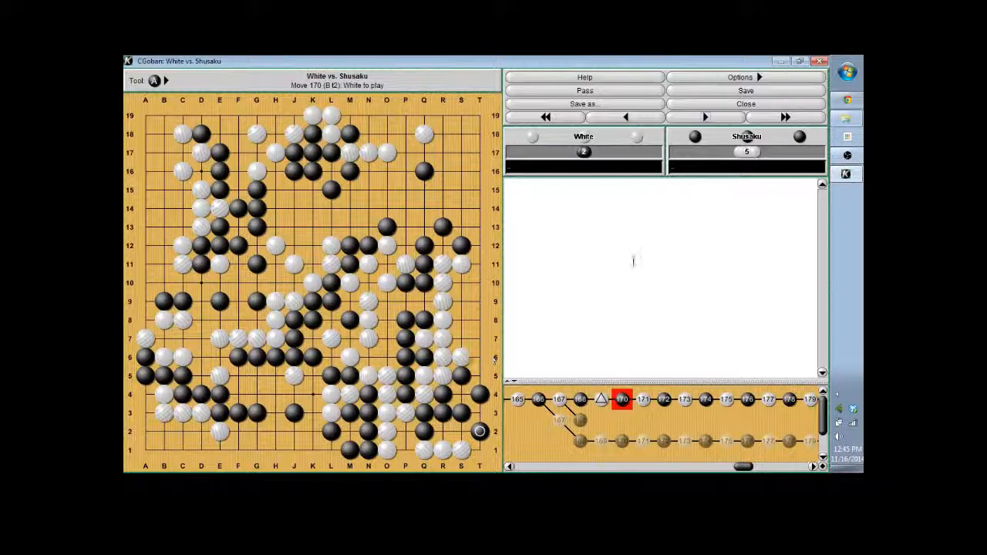
left_click(703, 117)
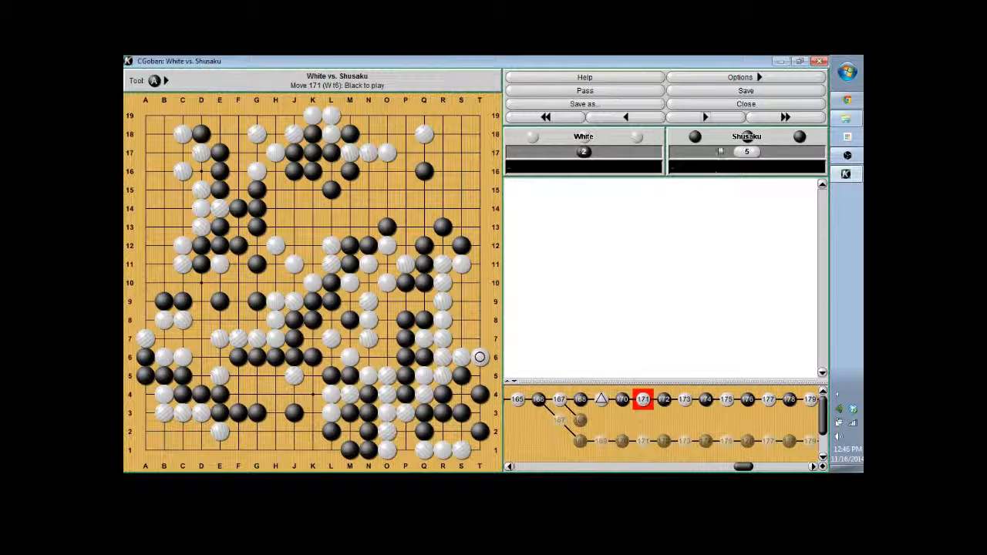
left_click(703, 117)
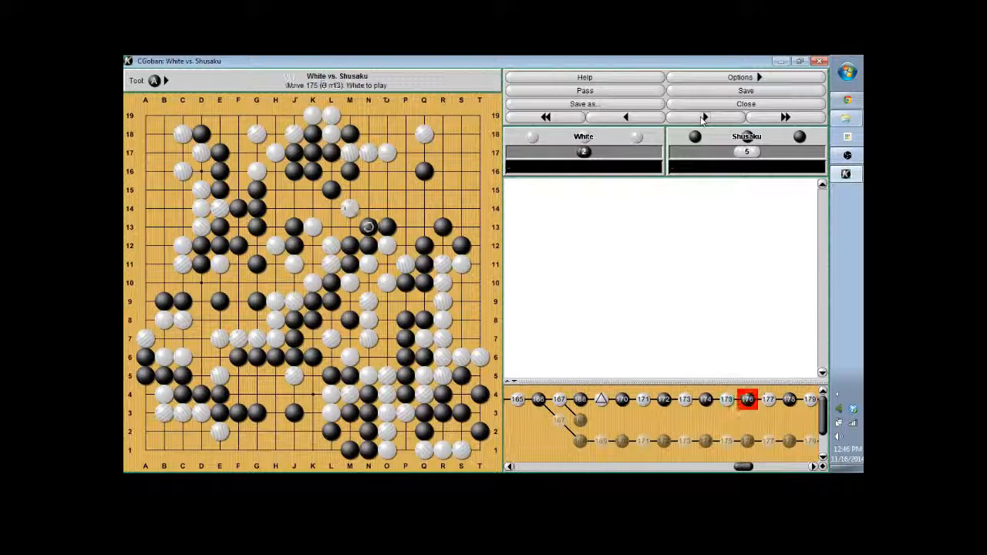
left_click(703, 117)
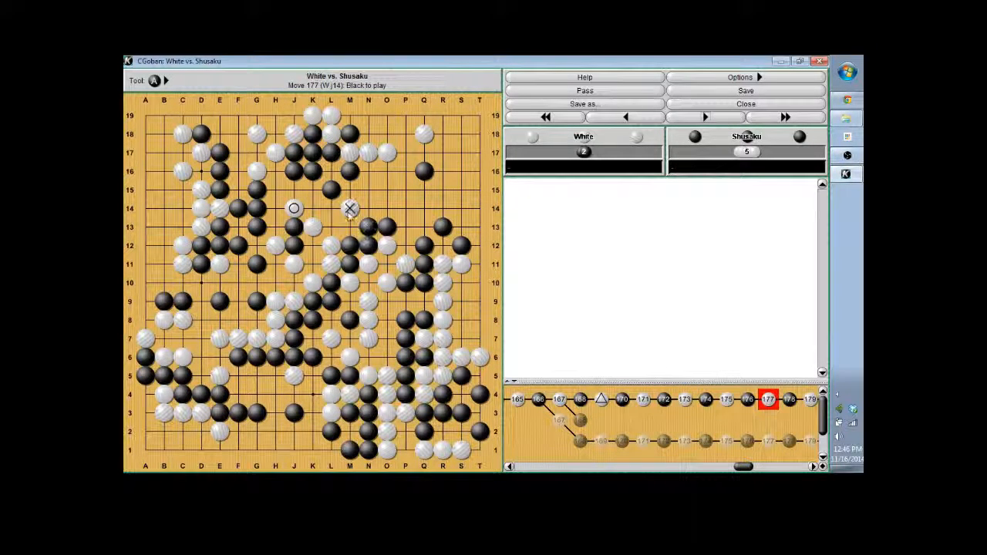
left_click(703, 118)
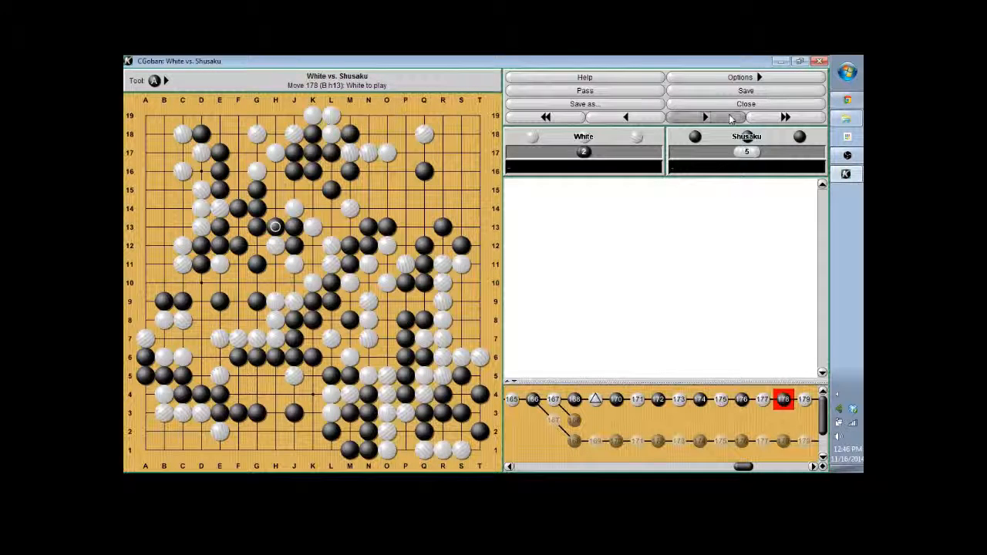
left_click(703, 117)
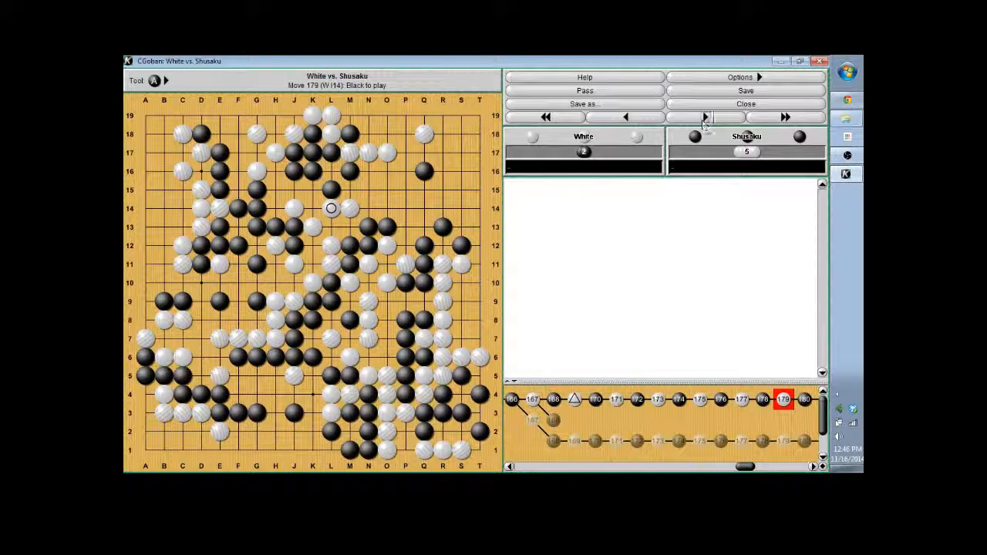
left_click(704, 117)
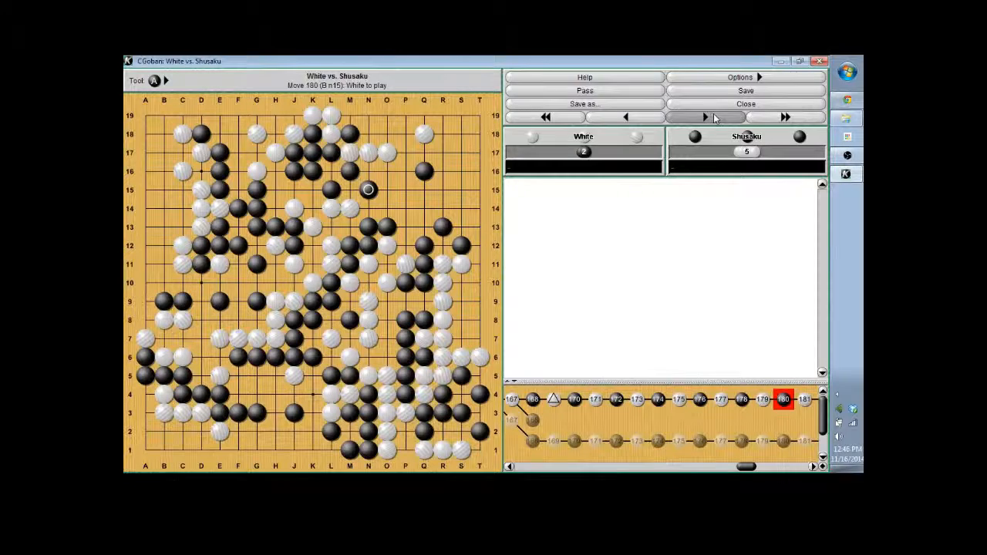
Step: Continue forward into the 180s around the upper centre, stepping back once to recheck a move
left_click(703, 117)
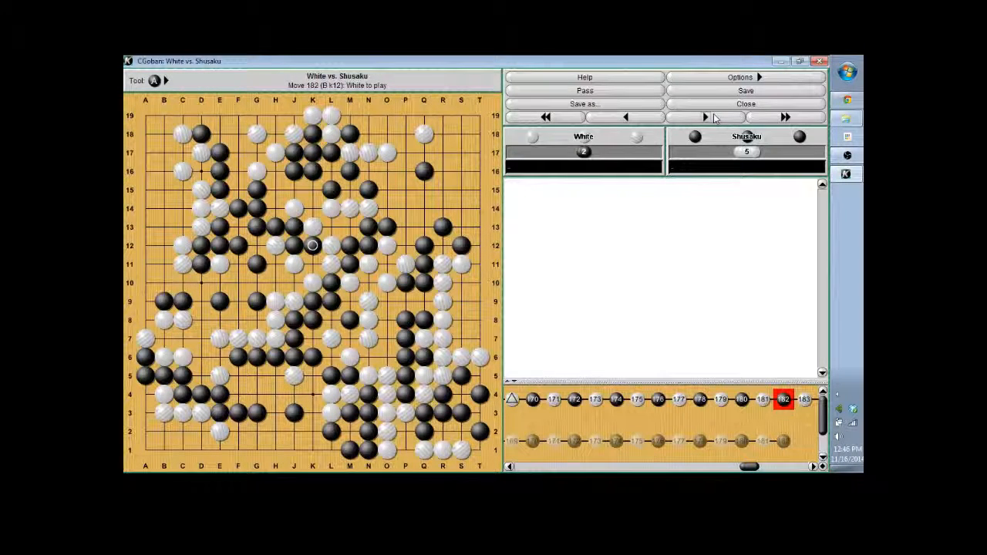
left_click(704, 117)
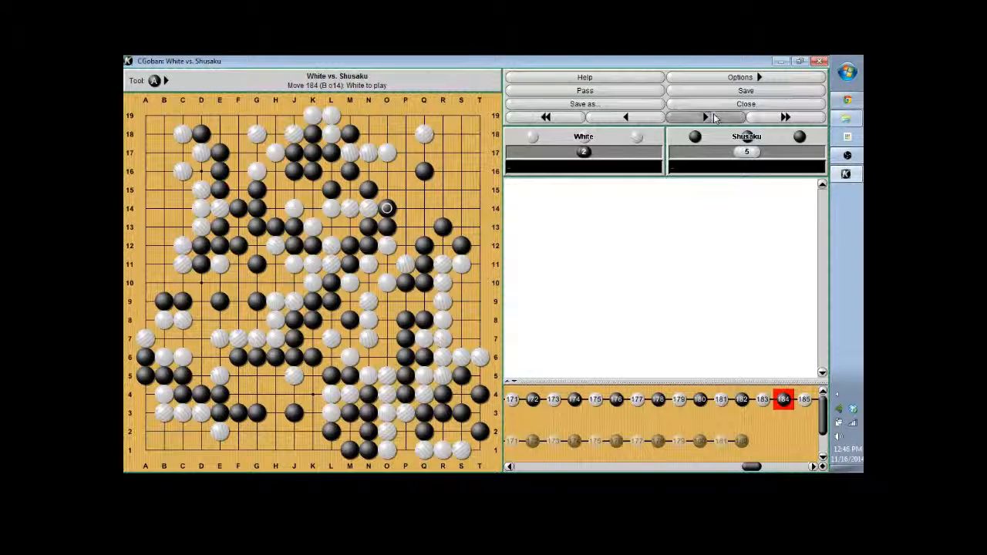
left_click(703, 117)
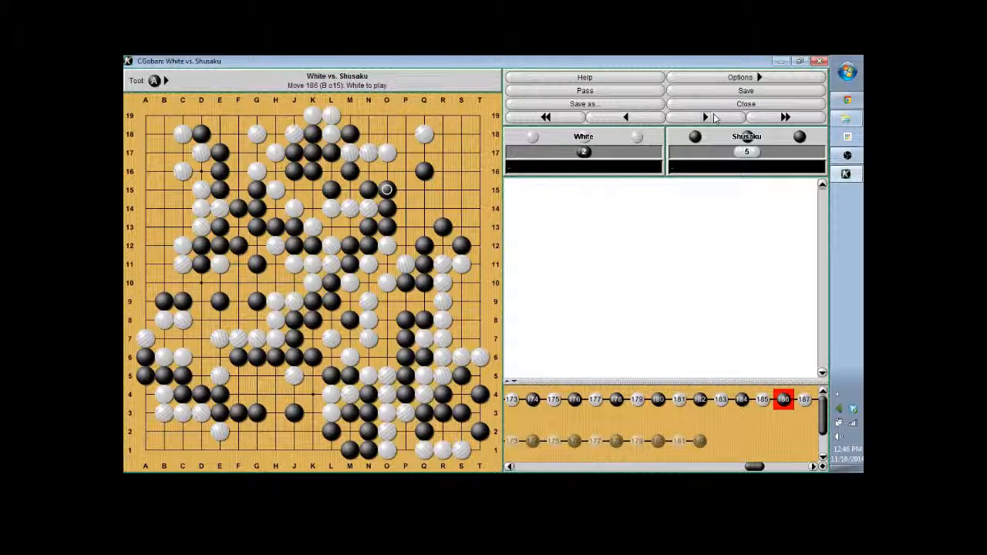
left_click(626, 117)
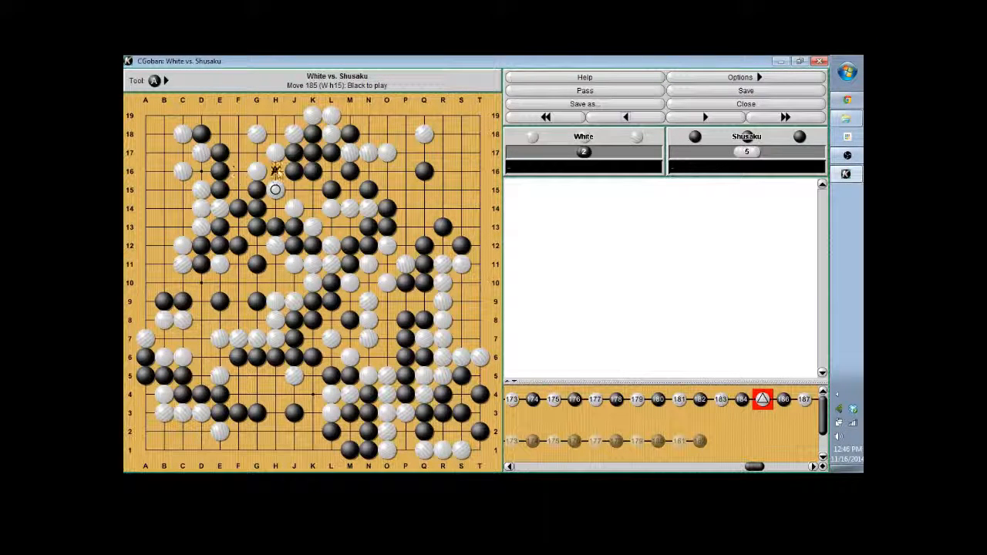
left_click(703, 117)
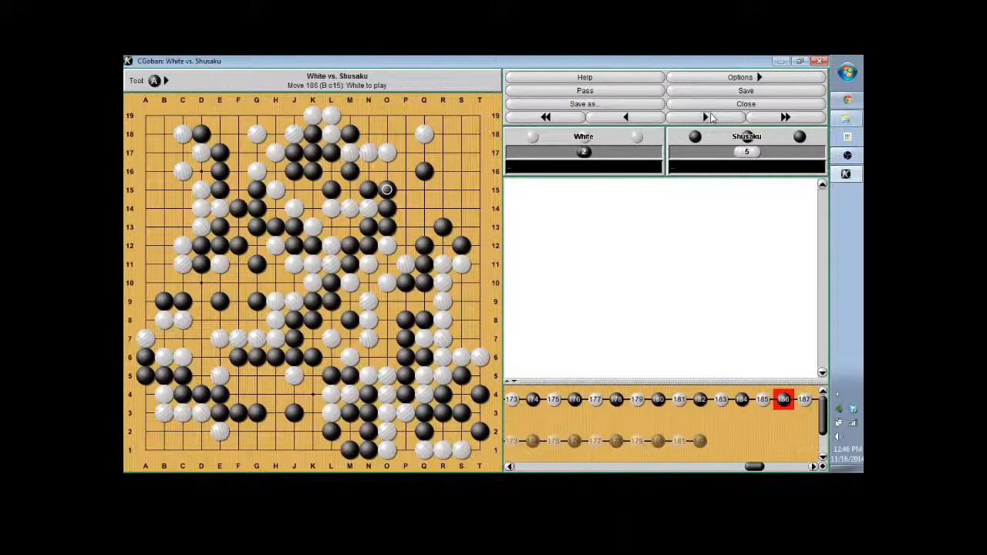
left_click(703, 117)
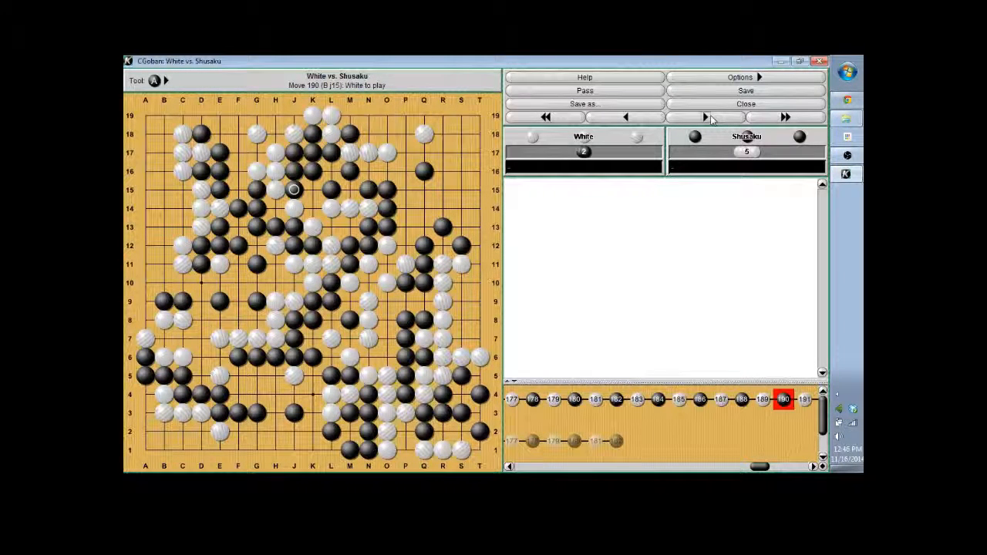
left_click(706, 118)
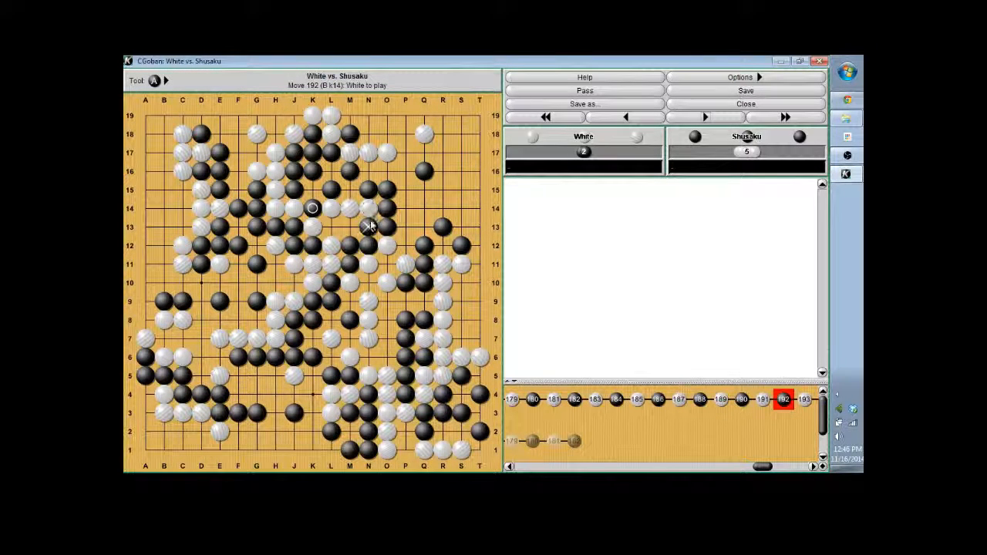
left_click(703, 117)
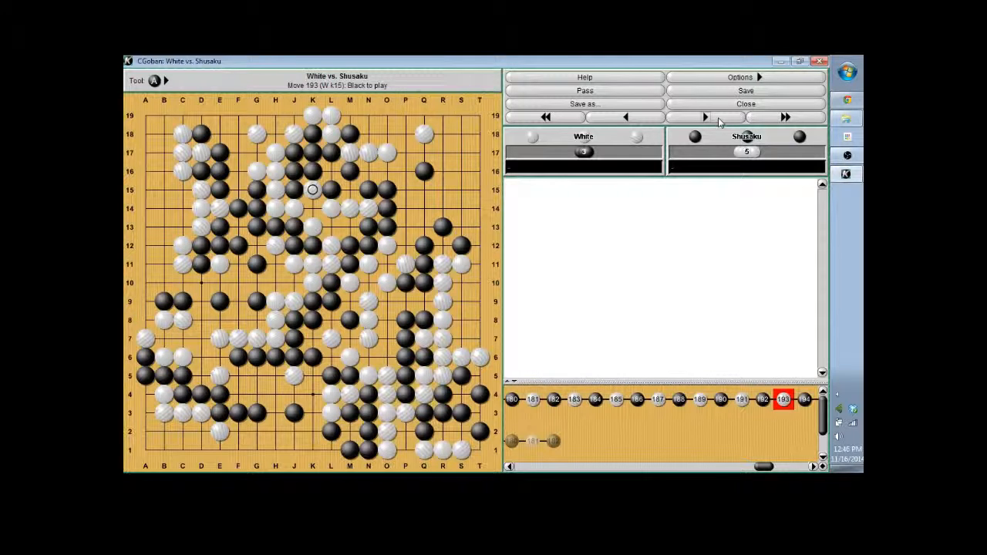
Step: Step the main line forward move by move until move 202, White to play
left_click(703, 117)
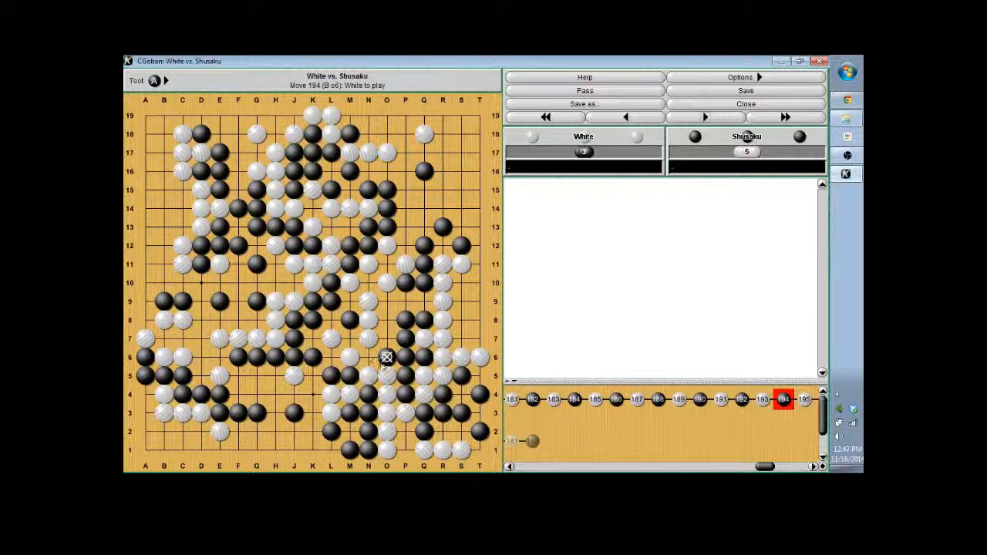
mouse_move(367, 301)
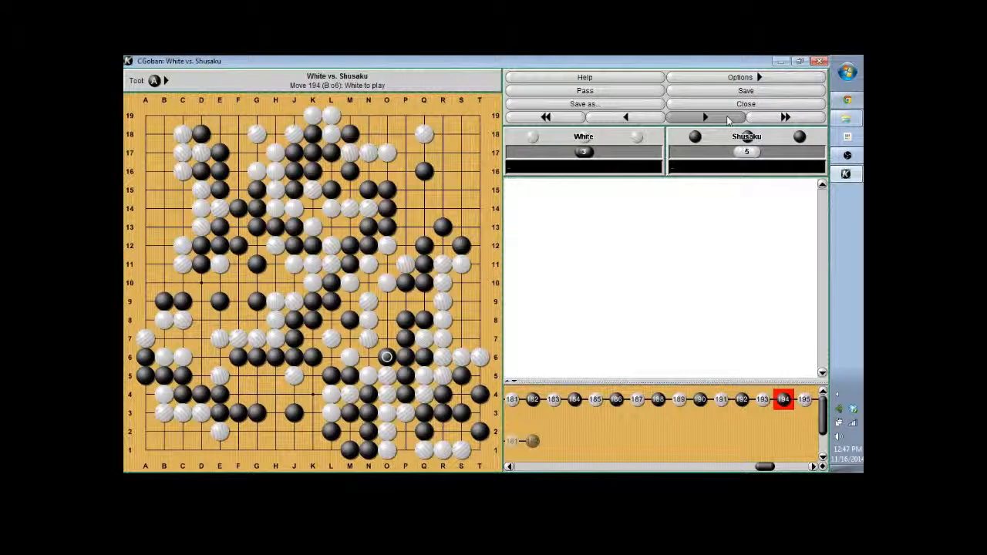
left_click(703, 118)
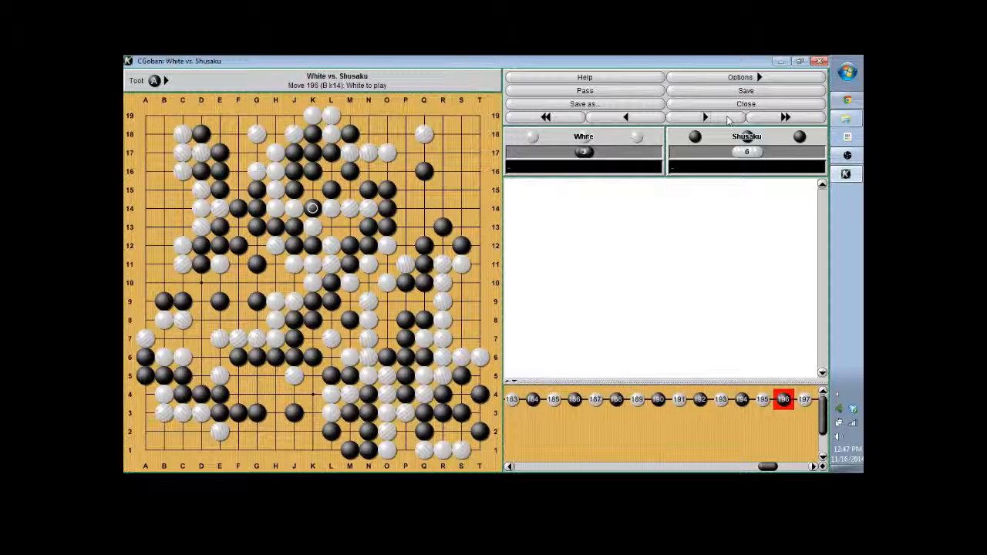
left_click(705, 117)
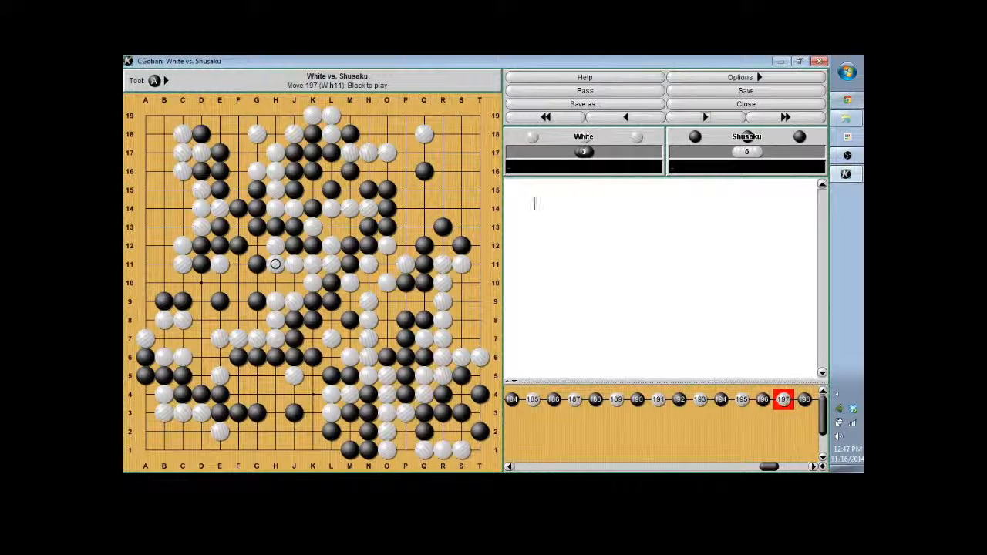
left_click(703, 117)
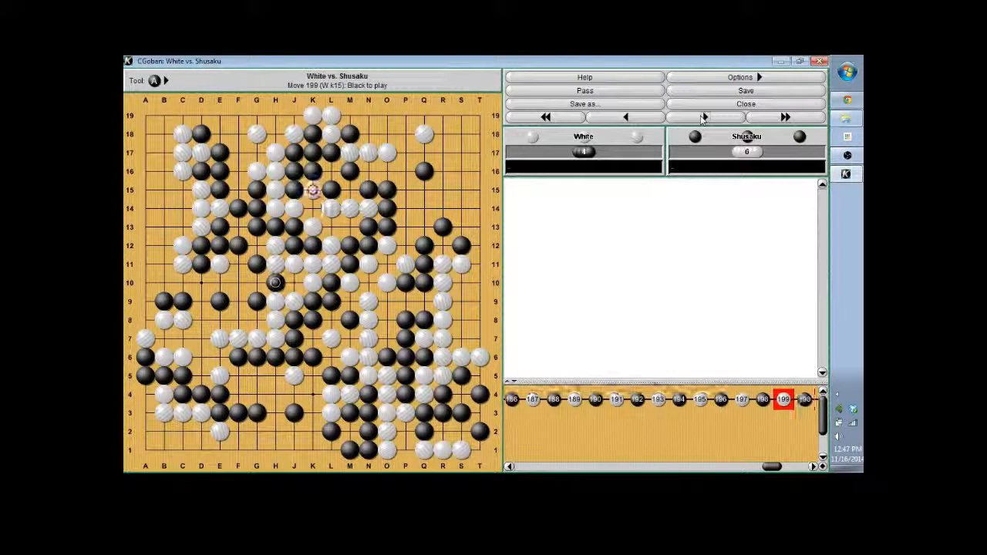
left_click(703, 118)
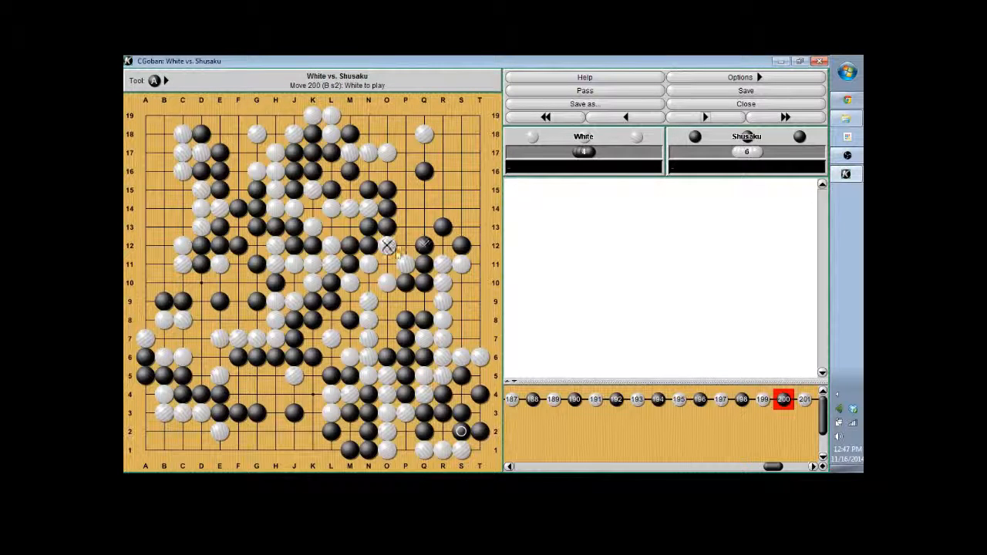
mouse_move(348, 301)
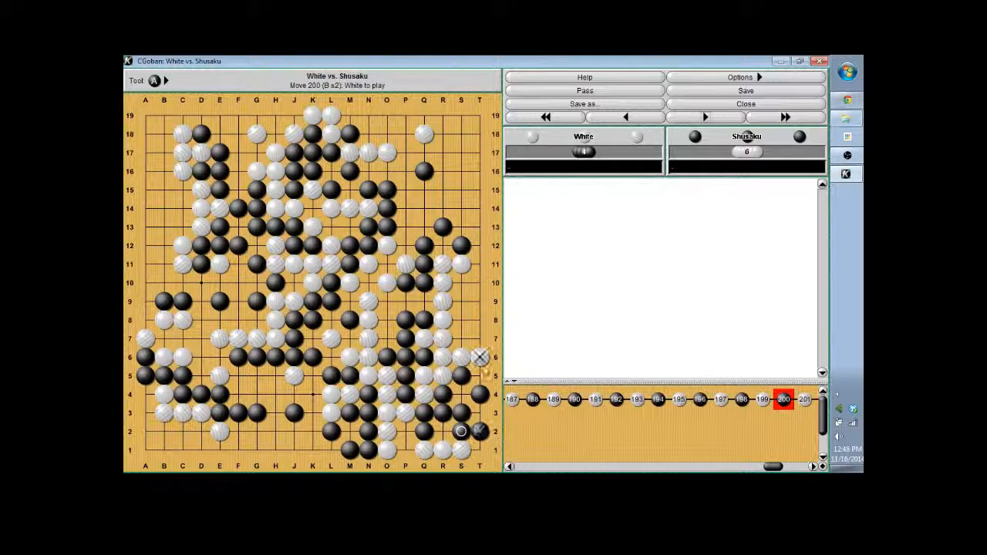
left_click(703, 118)
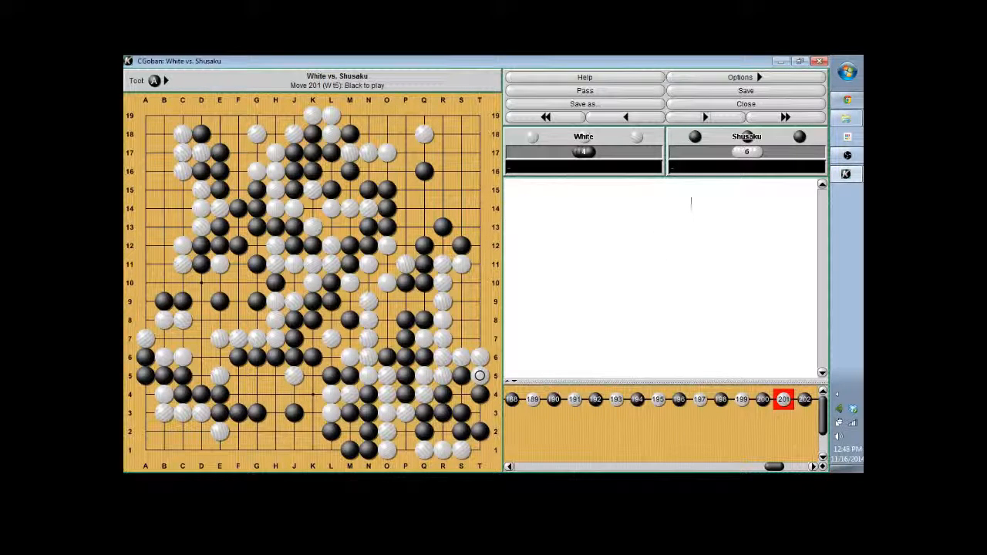
mouse_move(703, 118)
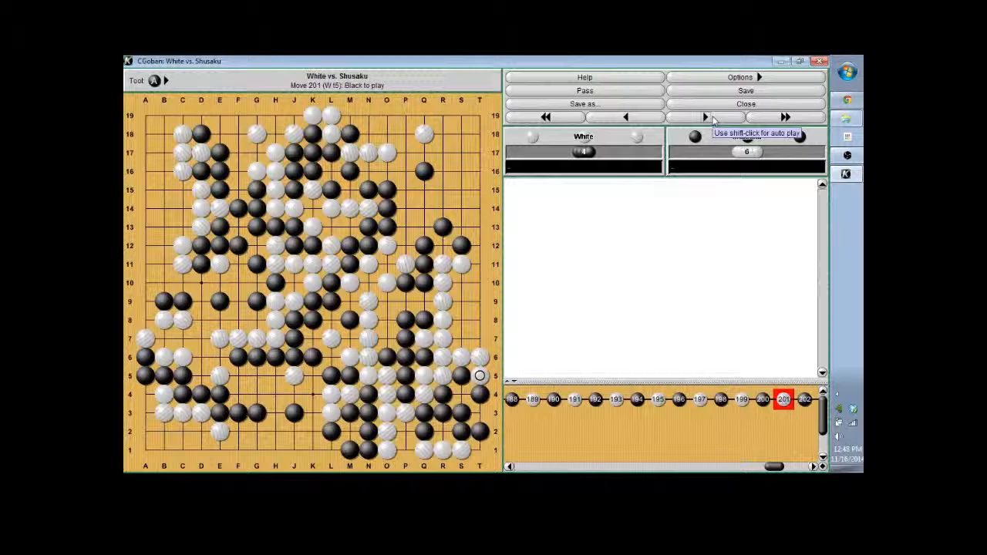
left_click(703, 117)
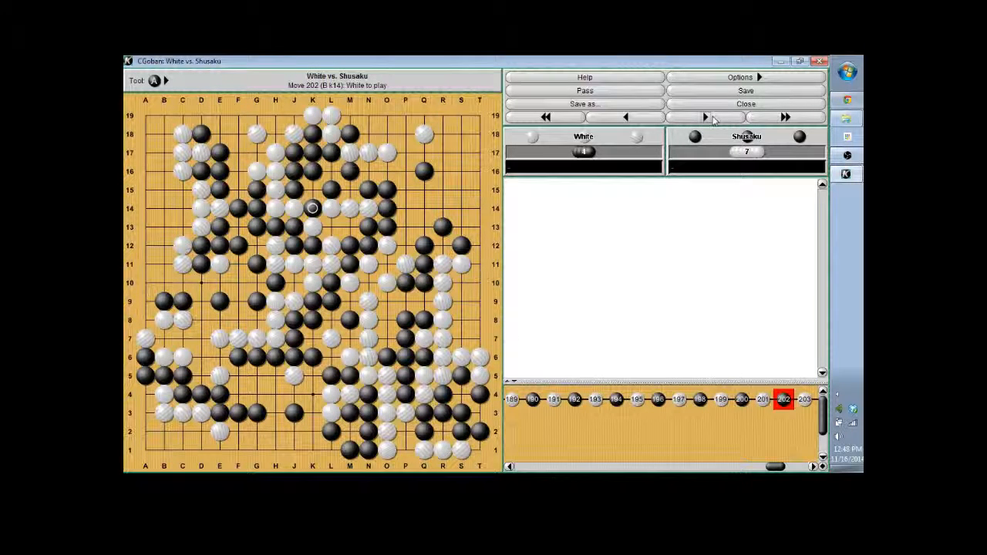
Step: Step through moves 203–205 so Black is to play at move 205
left_click(704, 117)
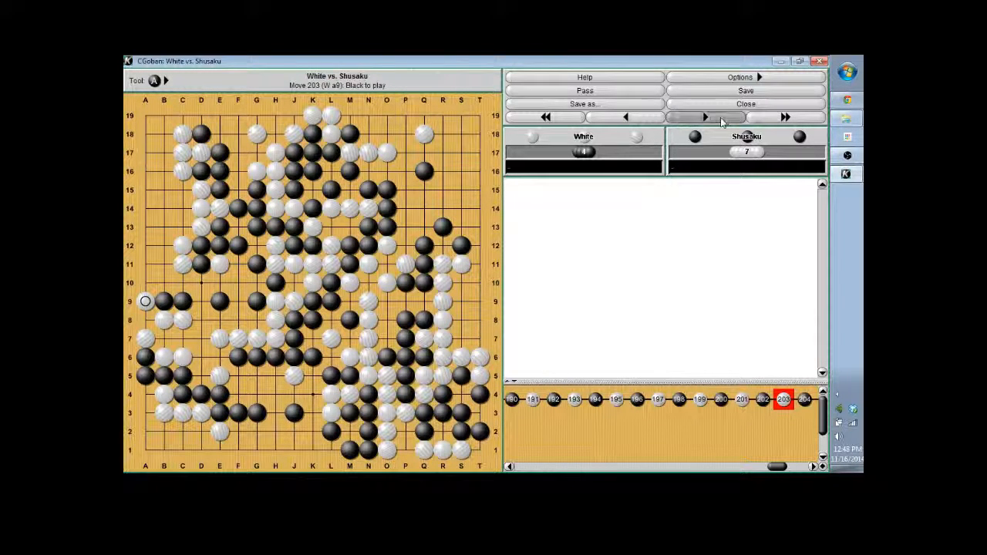
left_click(704, 117)
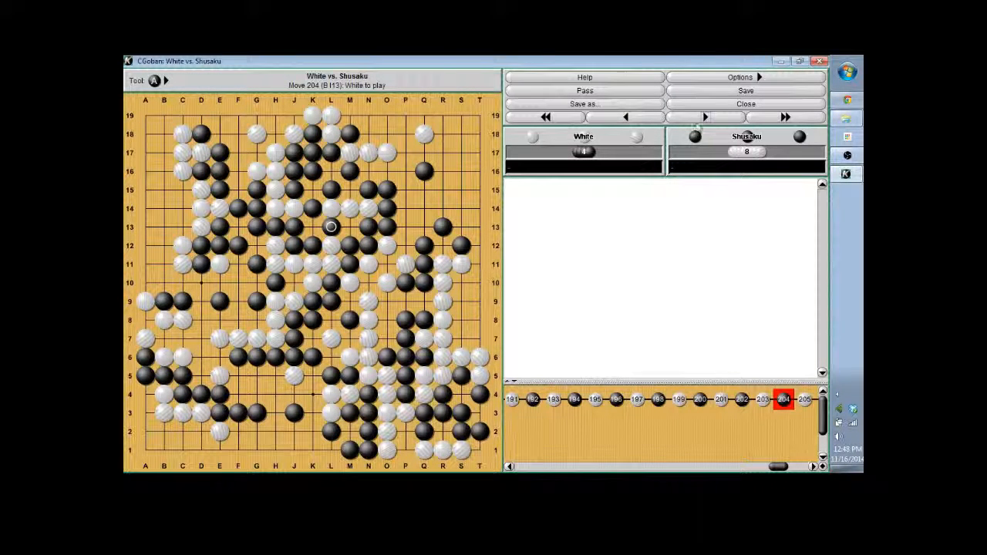
left_click(703, 117)
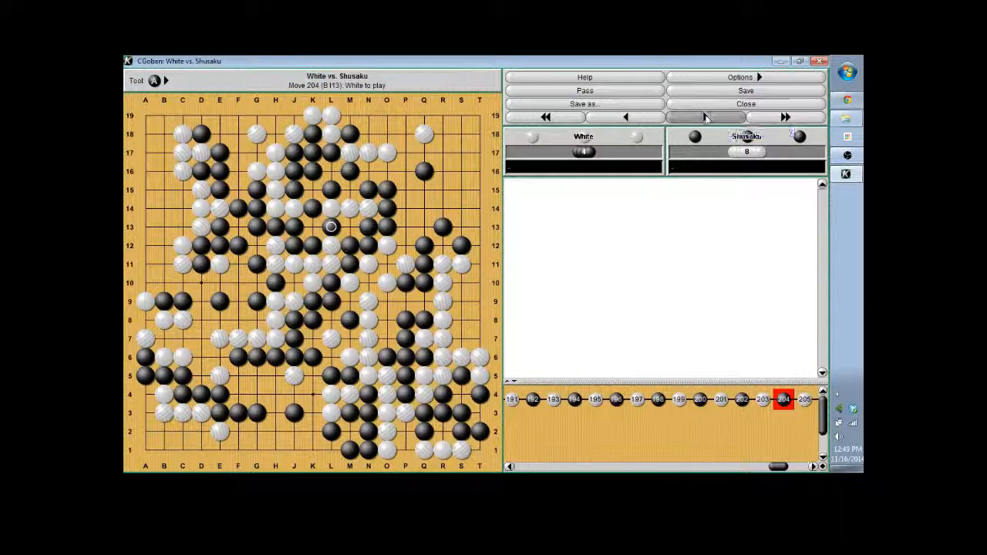
left_click(703, 118)
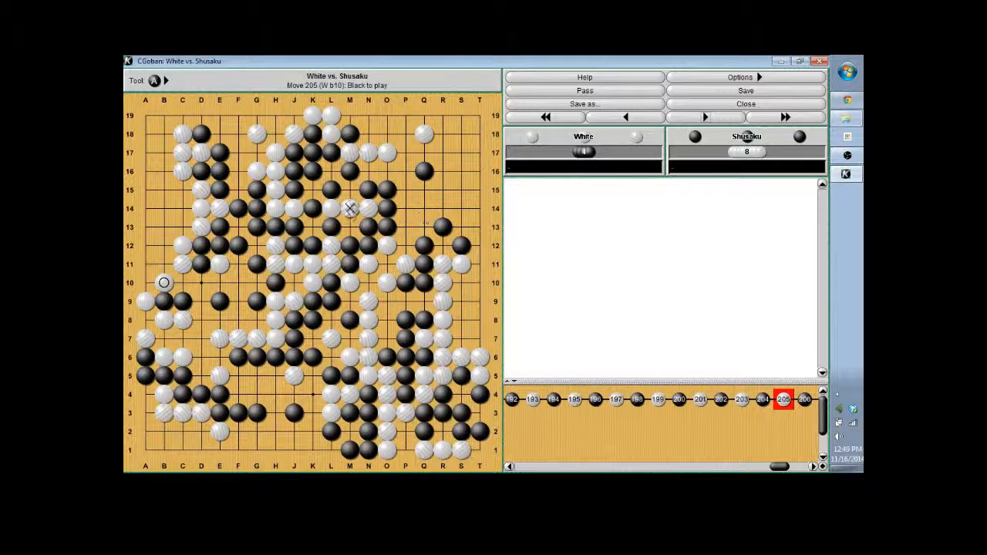
Step: Step through the upper-side endgame moves 206–216, White to play
left_click(704, 118)
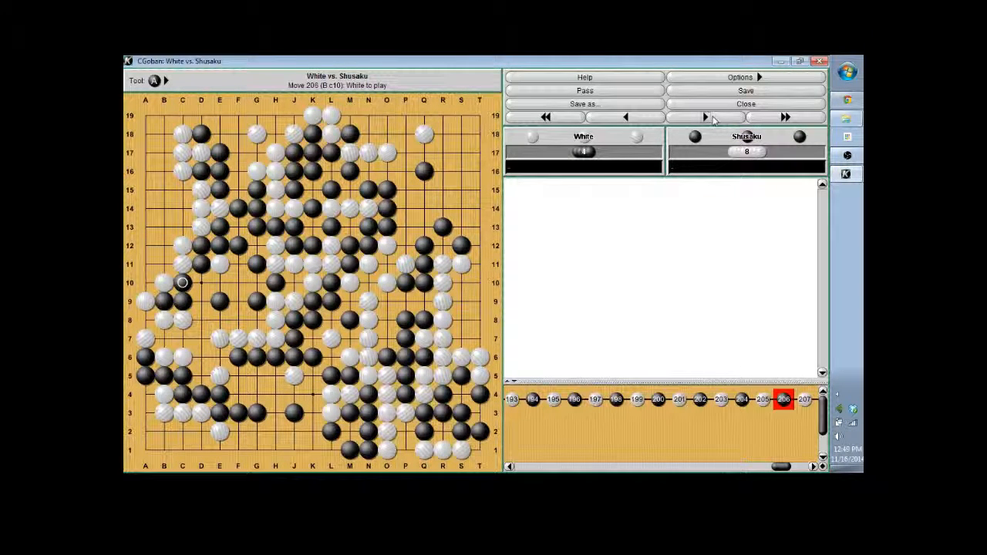
left_click(703, 117)
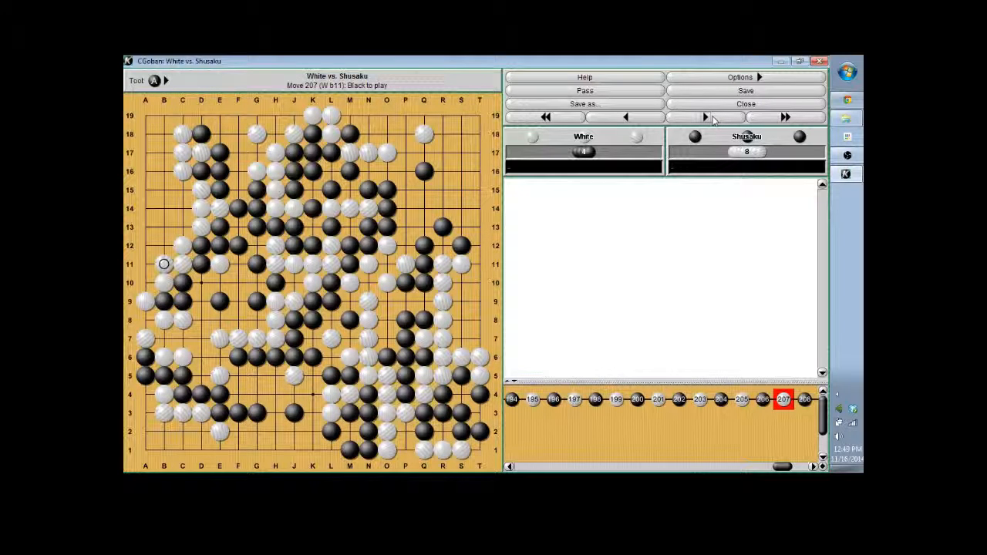
mouse_move(703, 117)
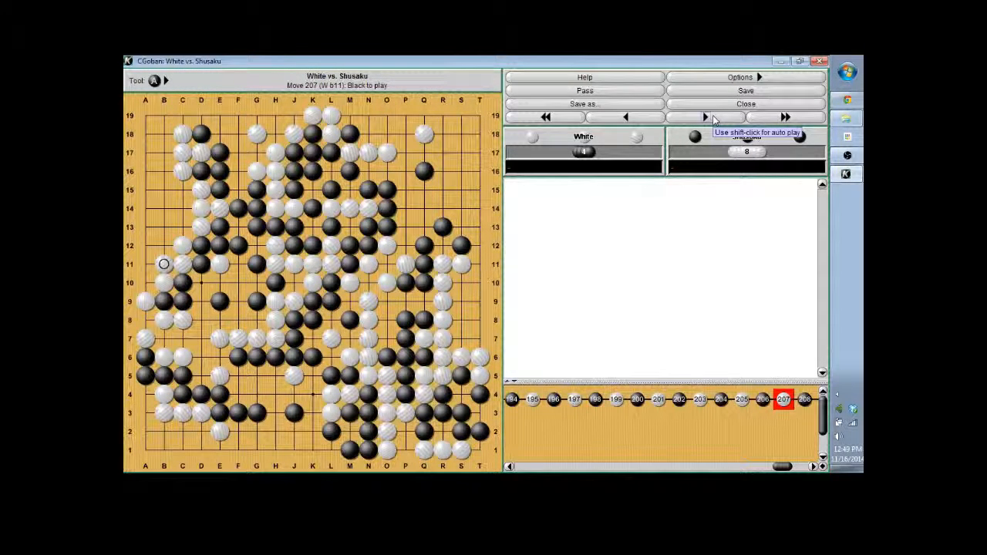
left_click(703, 117)
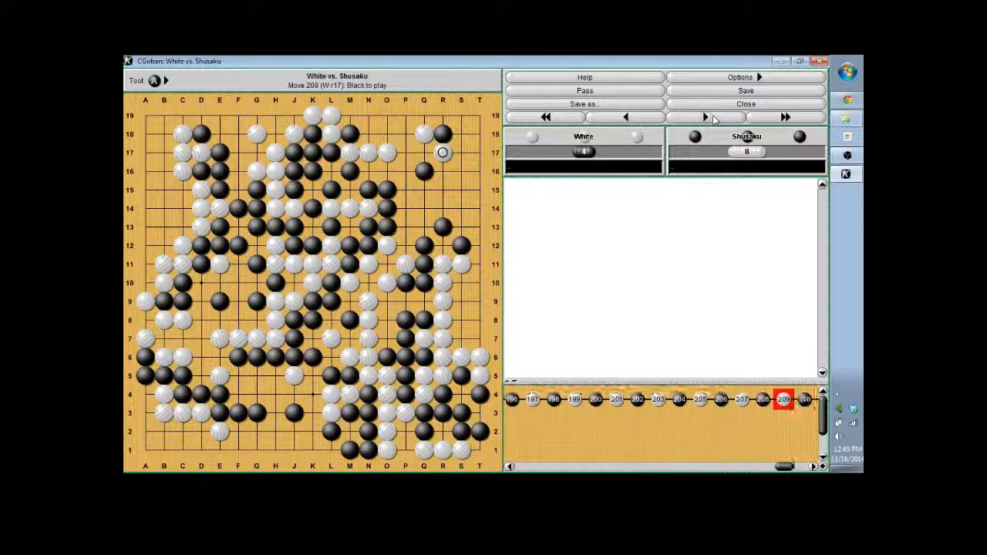
left_click(704, 117)
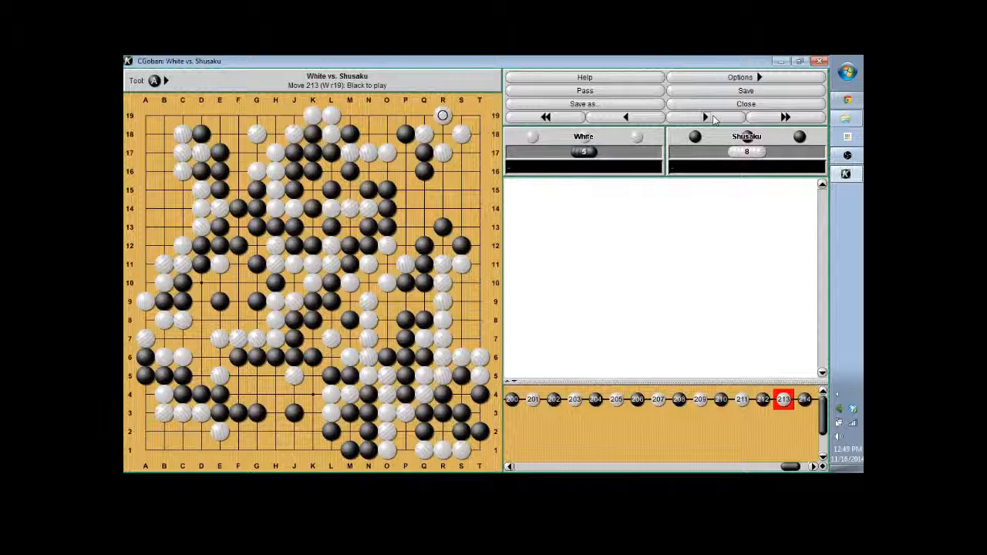
left_click(703, 118)
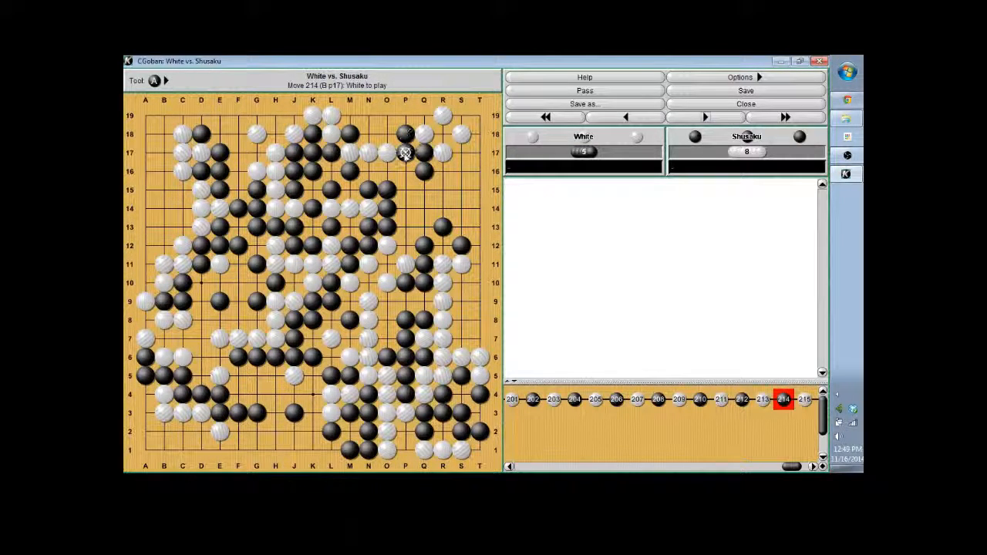
left_click(703, 118)
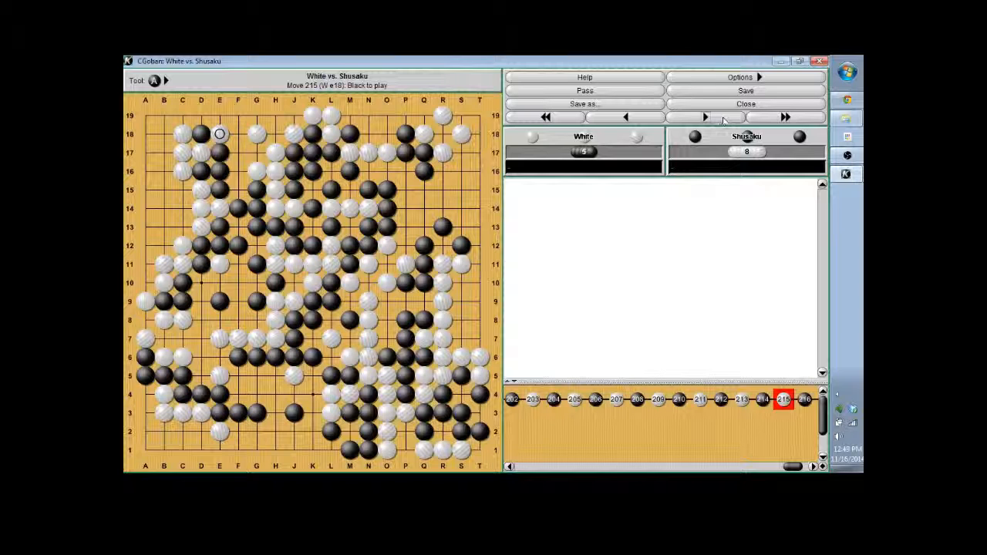
left_click(703, 117)
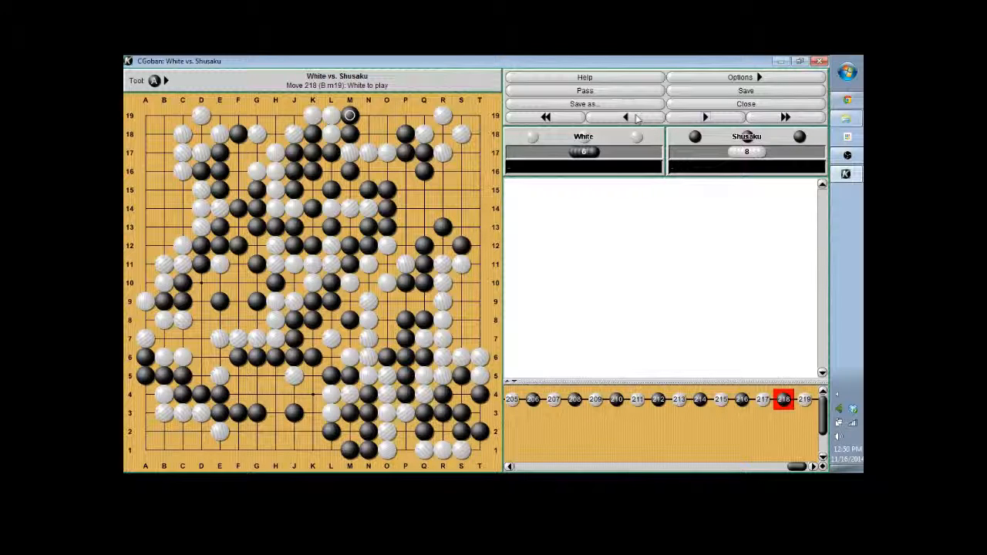
Step: Jump back to around moves 205–207, then ahead again to move 216
left_click(626, 117)
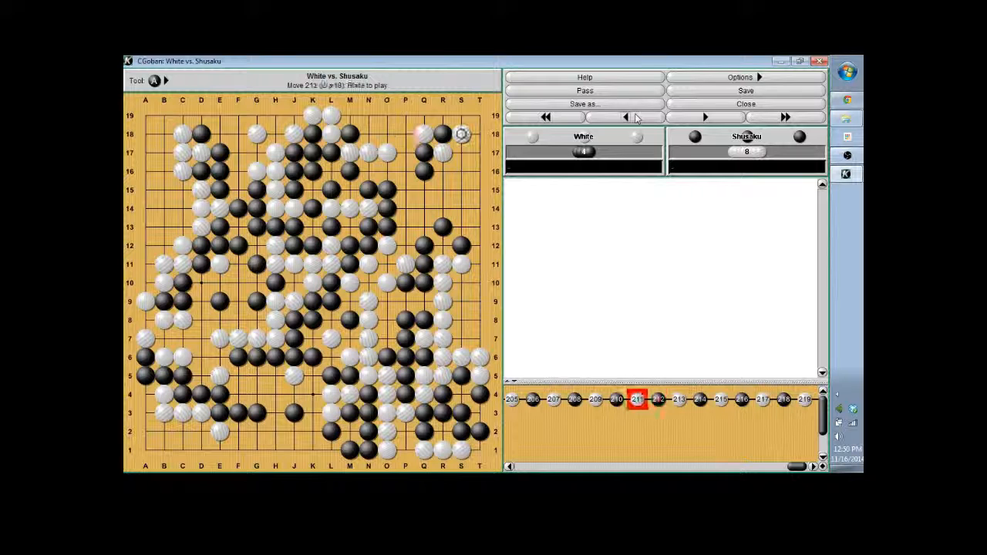
left_click(626, 118)
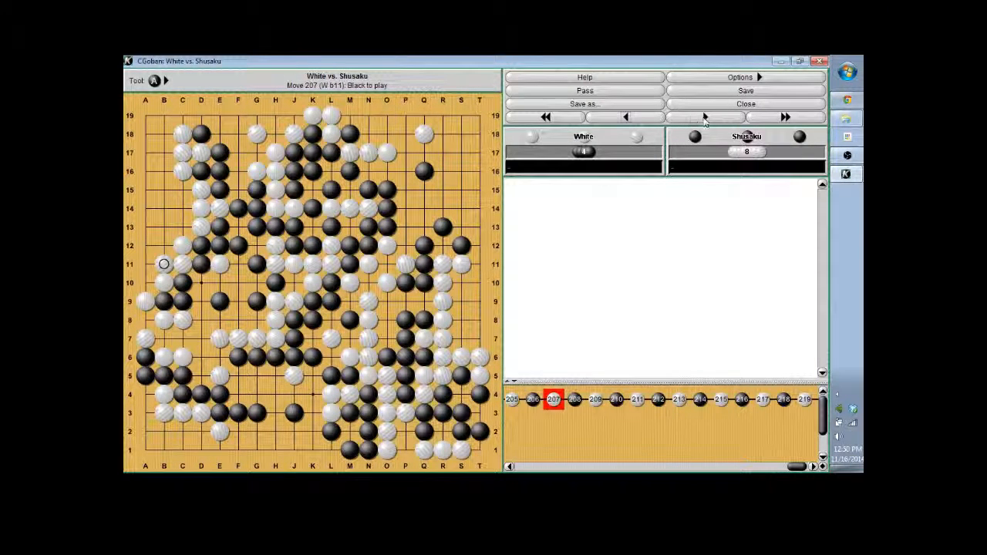
left_click(703, 117)
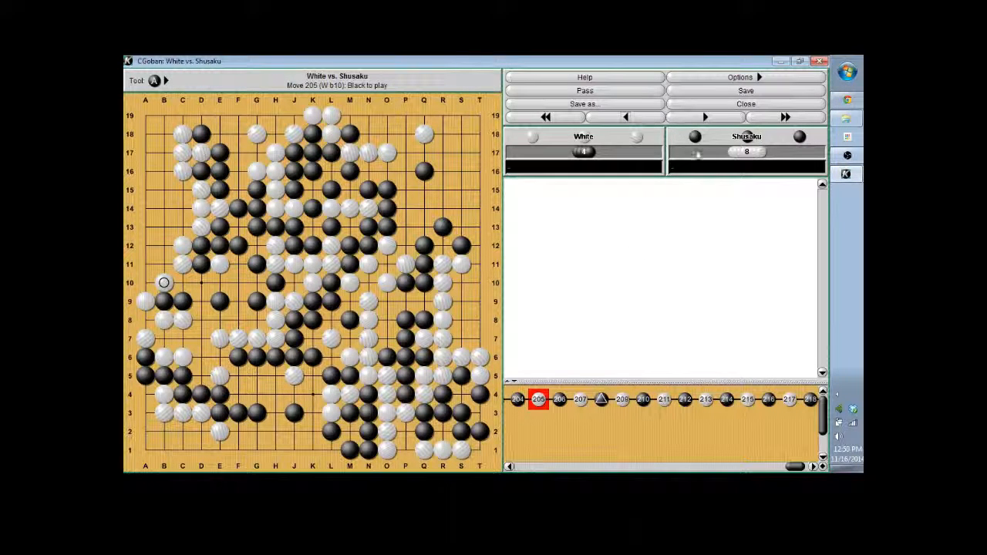
left_click(703, 117)
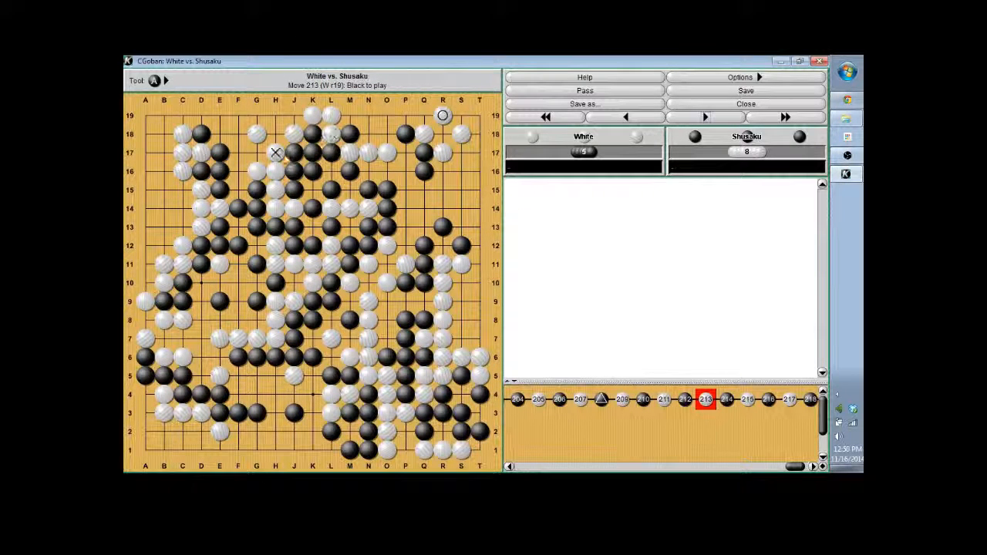
left_click(704, 117)
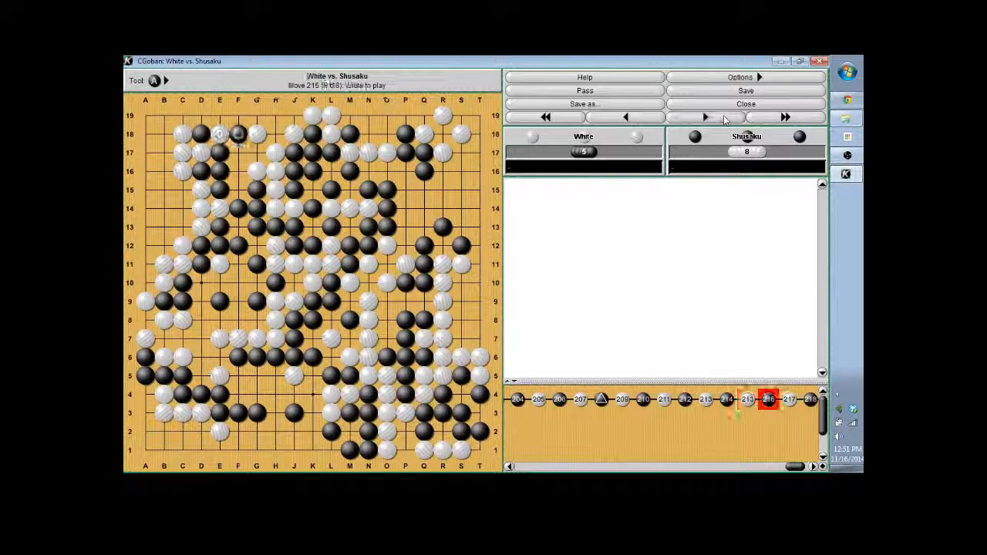
Step: Step forward to move 219, then back one to settle on move 218
left_click(703, 118)
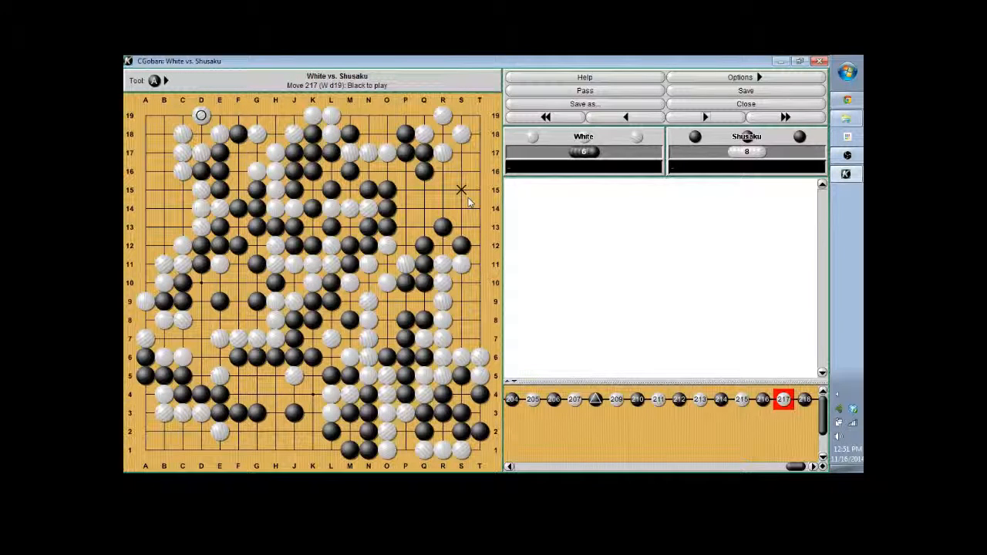
mouse_move(463, 206)
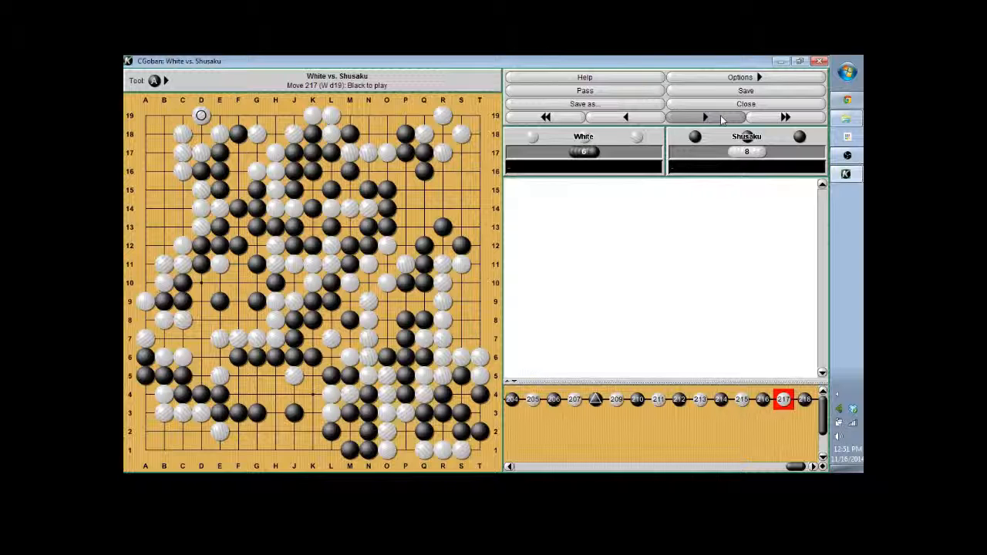
left_click(704, 118)
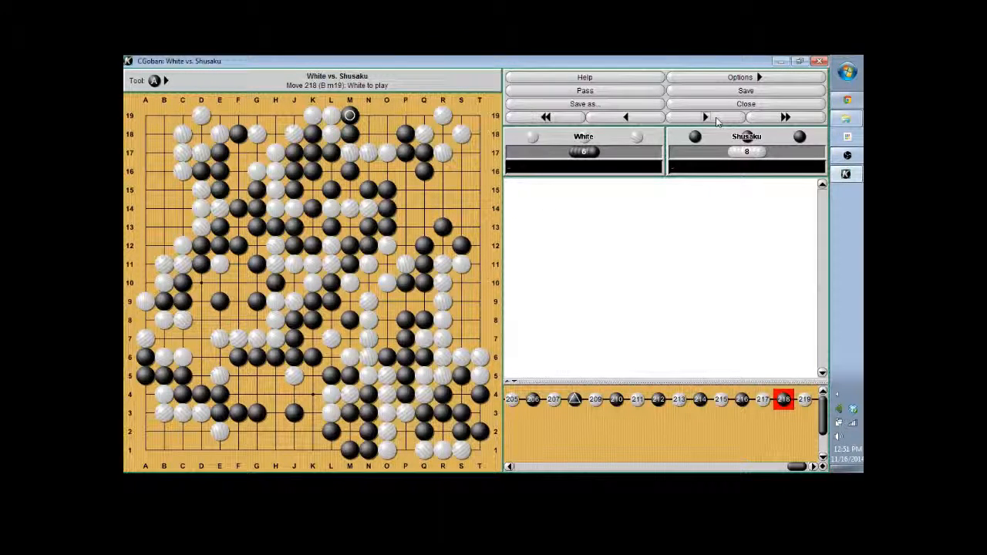
left_click(703, 117)
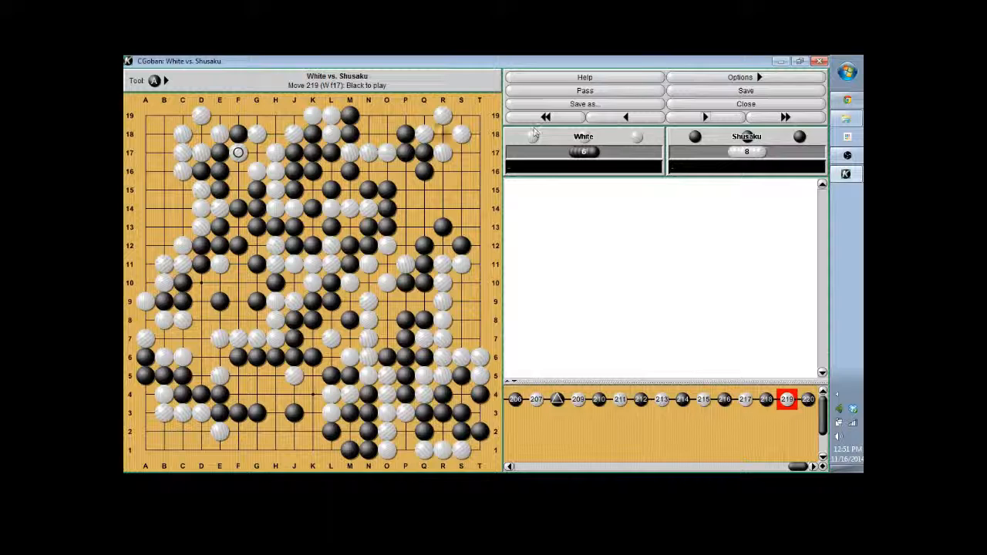
left_click(627, 117)
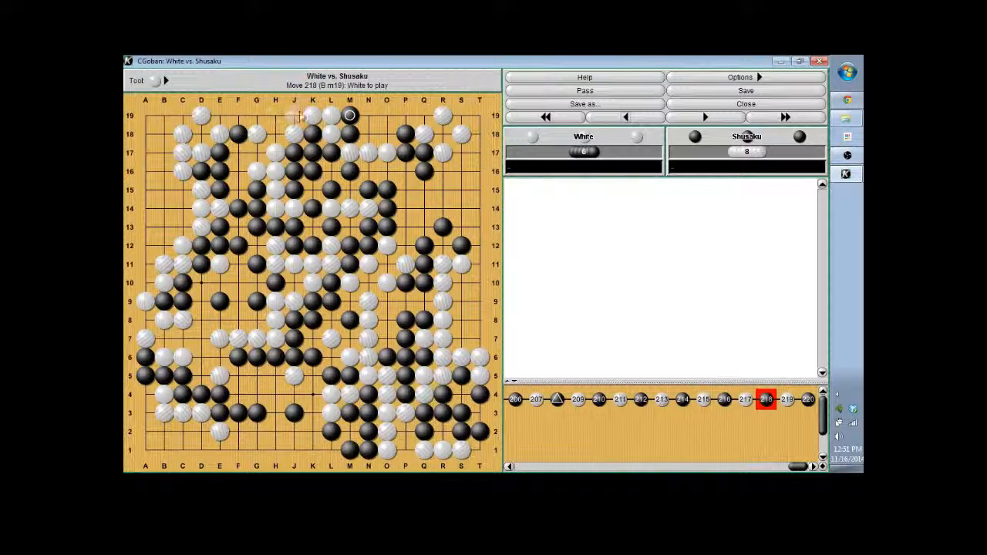
Step: Branch after move 219 with alternative upper-left stones, then step back out of the branch
left_click(704, 118)
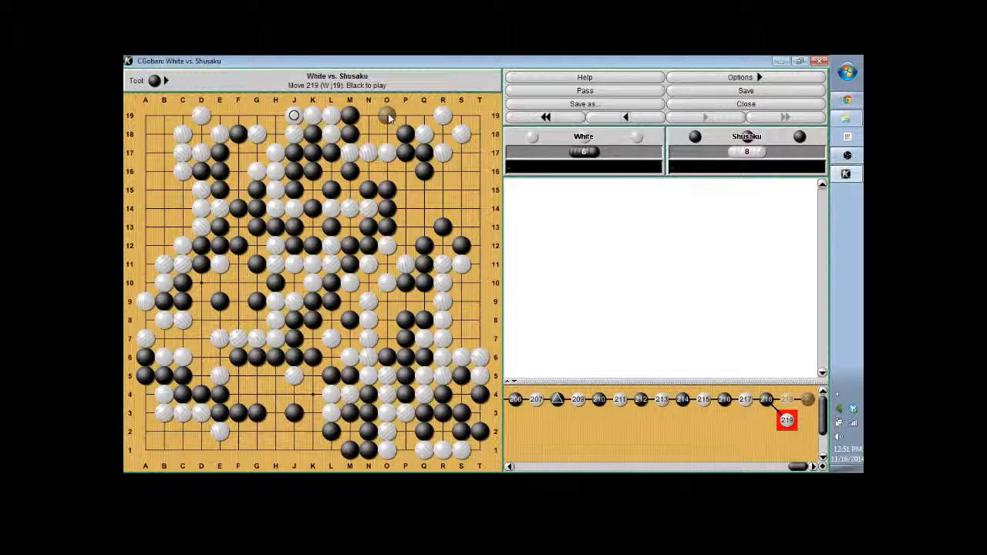
left_click(386, 114)
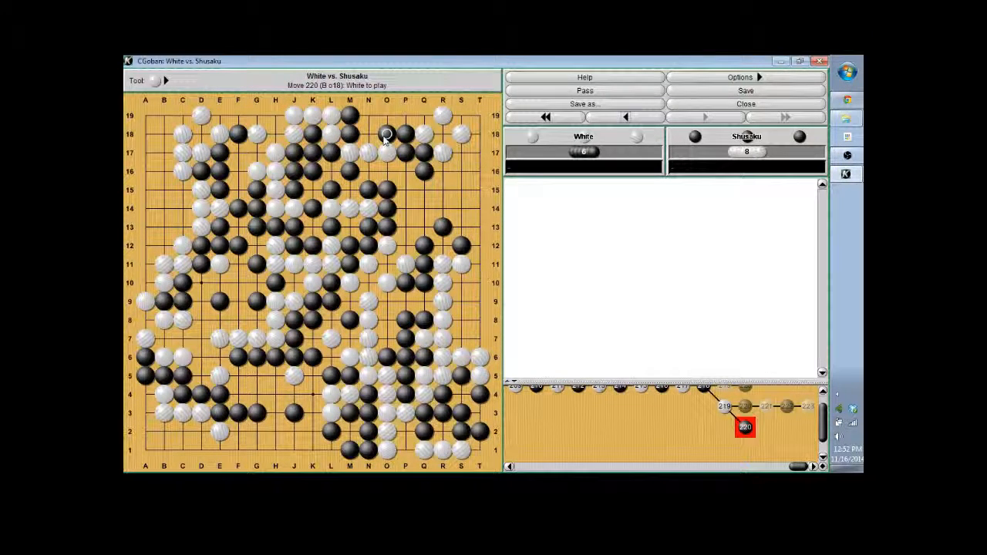
left_click(367, 132)
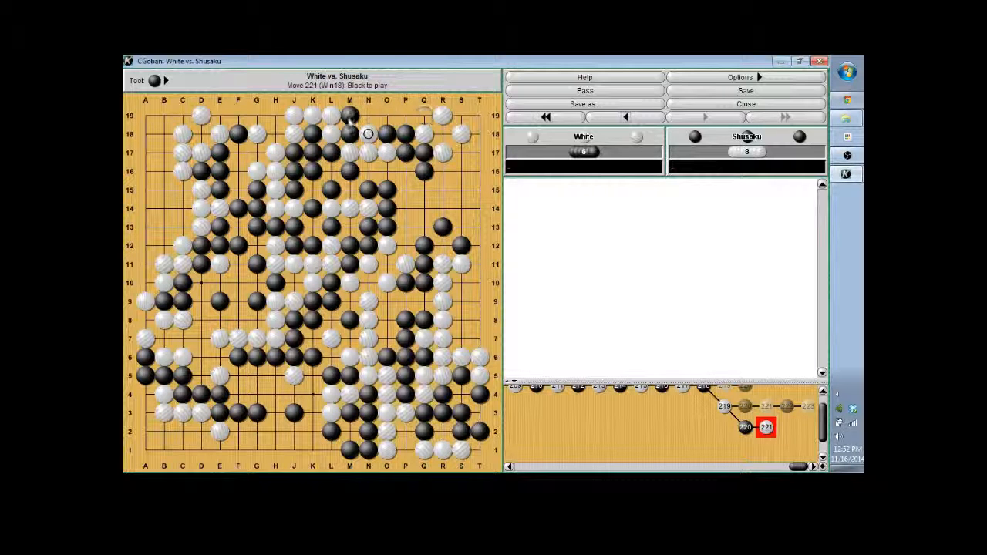
left_click(626, 117)
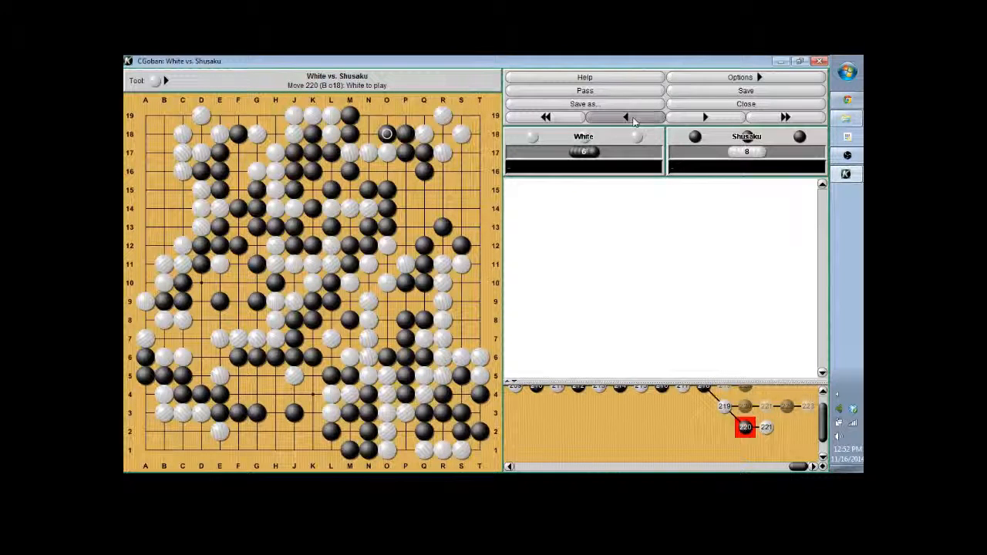
left_click(626, 117)
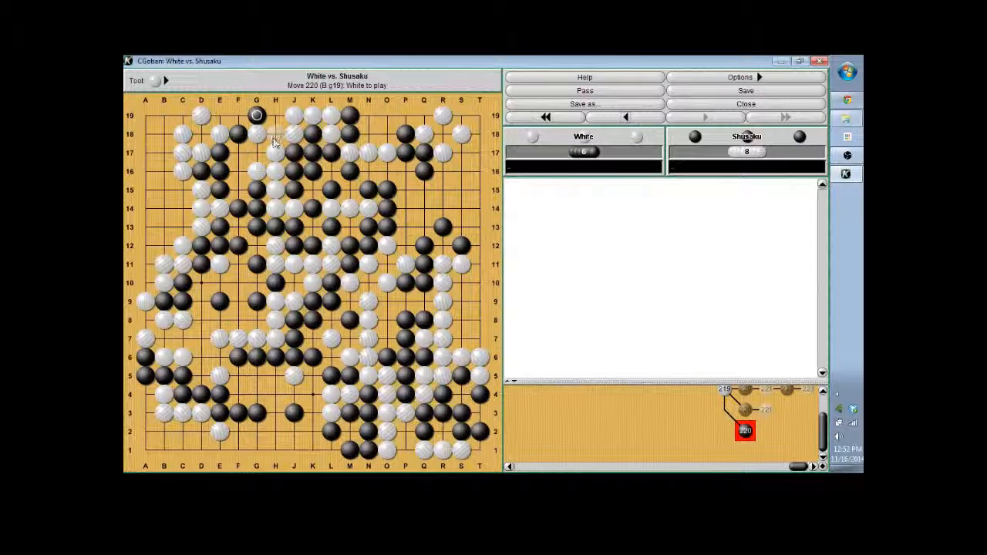
Step: Play a second upper-left endgame variation out to move 224 and return to the main line
left_click(705, 117)
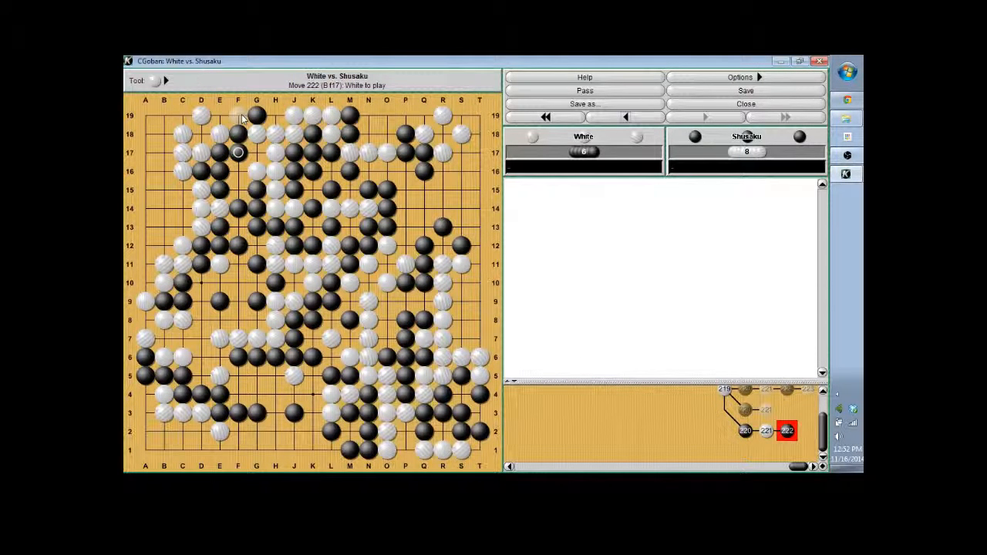
left_click(256, 114)
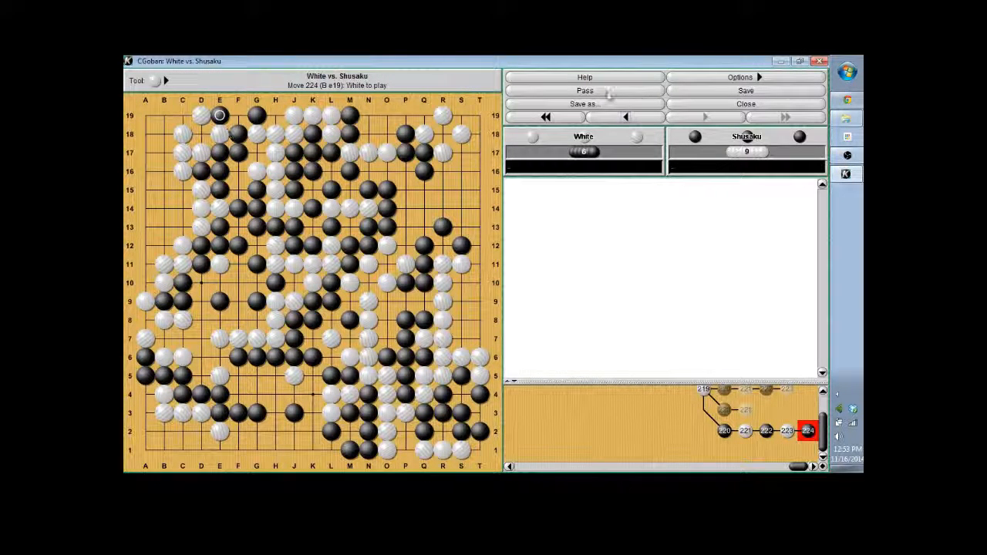
left_click(625, 117)
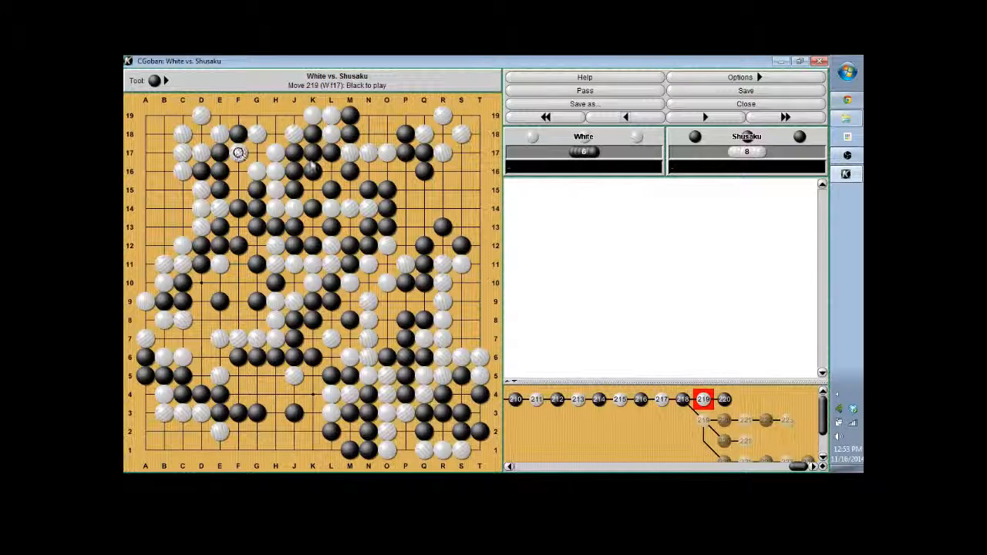
Step: Move along the main line to settle on move 218, White to play
left_click(704, 117)
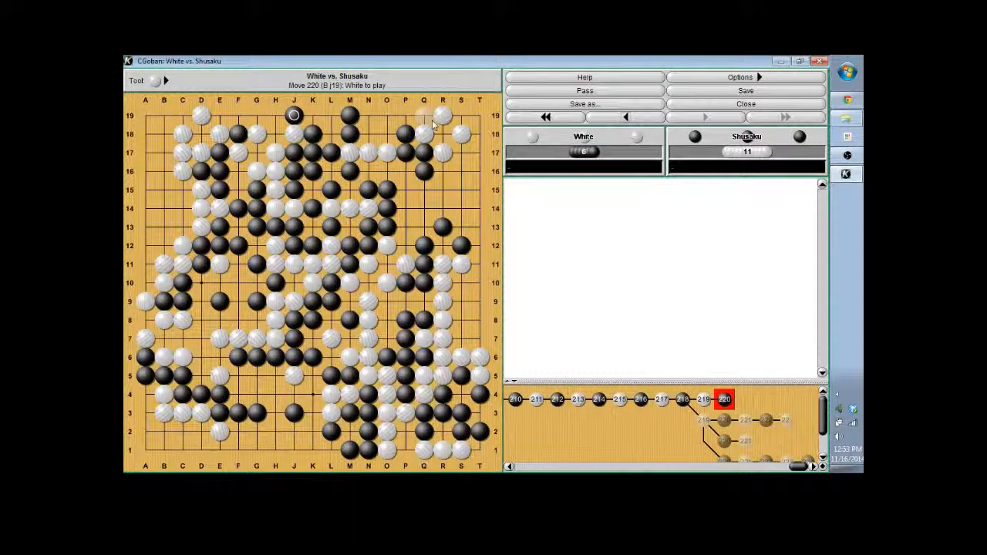
mouse_move(470, 178)
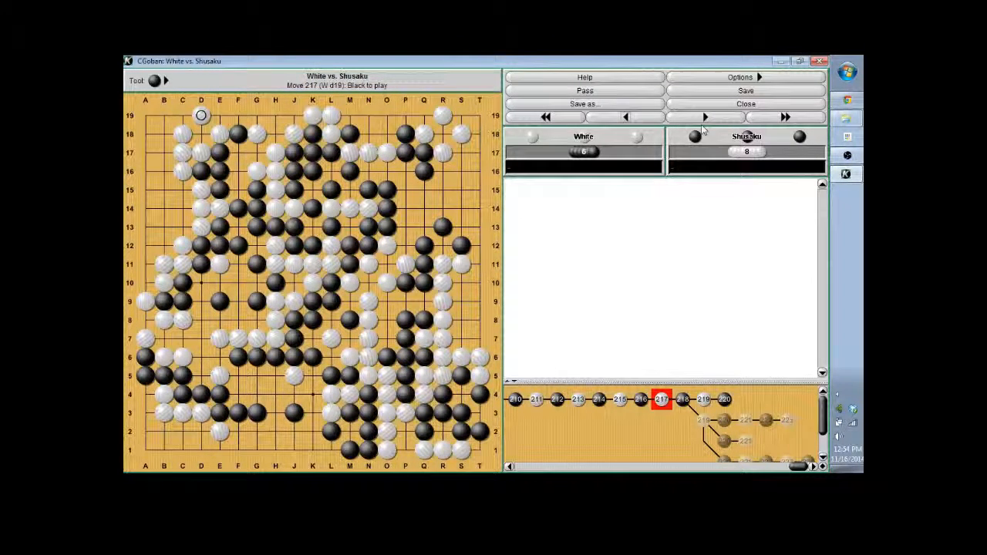
left_click(703, 117)
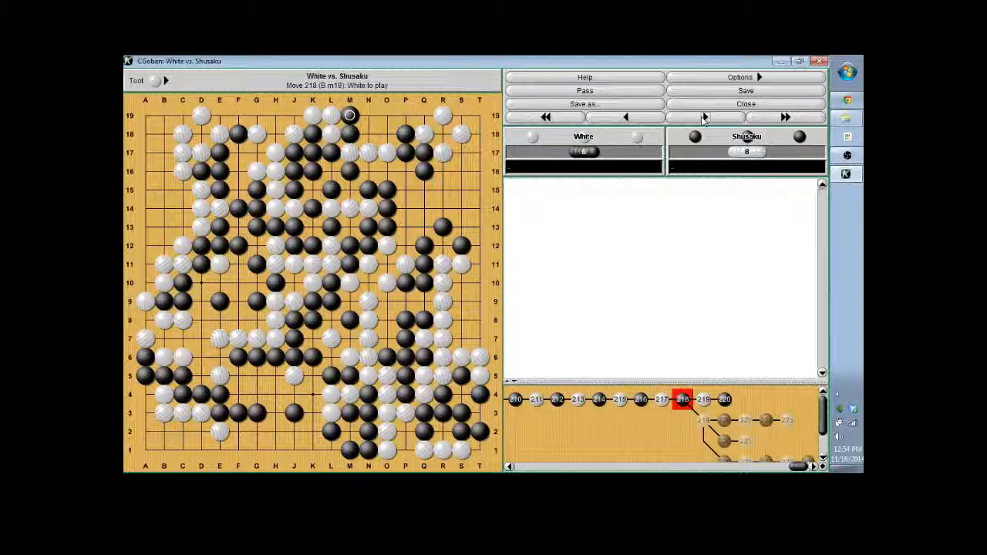
Step: Jump back to the opening and branch with White's move 11 on the upper side instead
left_click(546, 117)
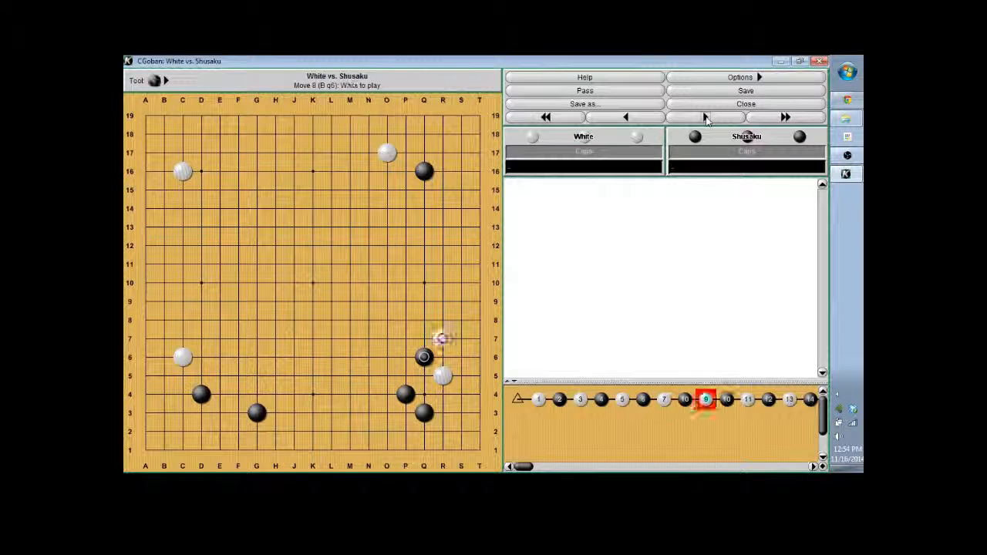
left_click(704, 118)
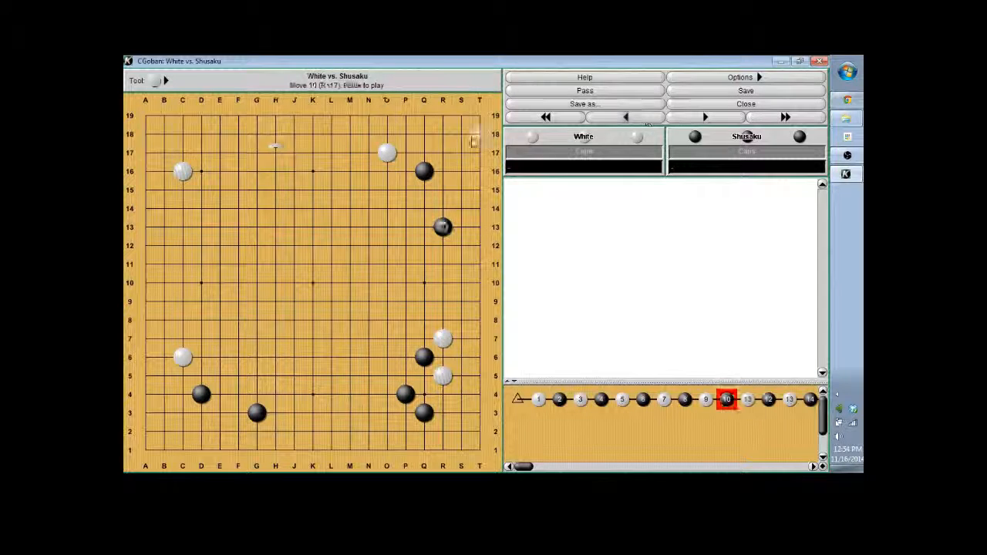
left_click(293, 153)
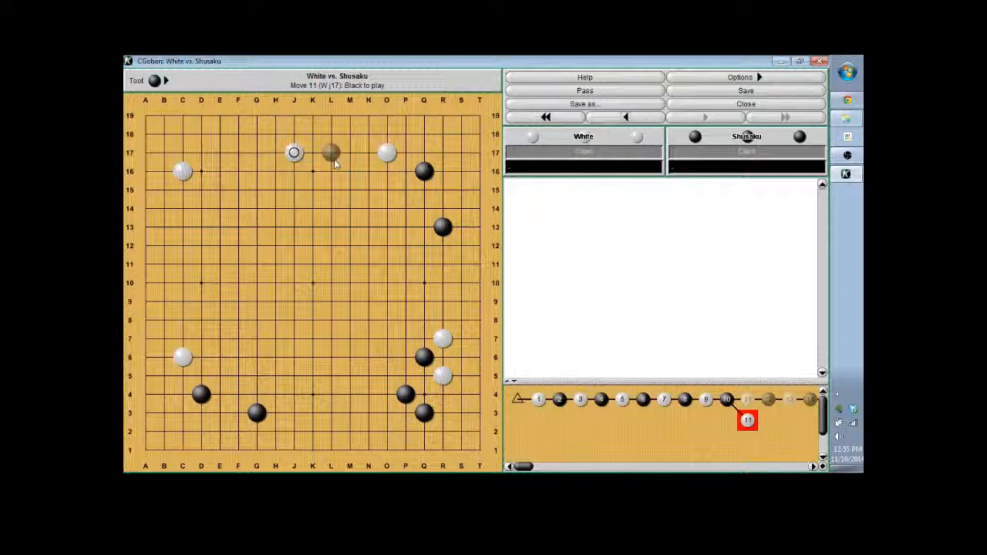
Step: Try a Black reply in the upper-right corner and take it back
left_click(626, 118)
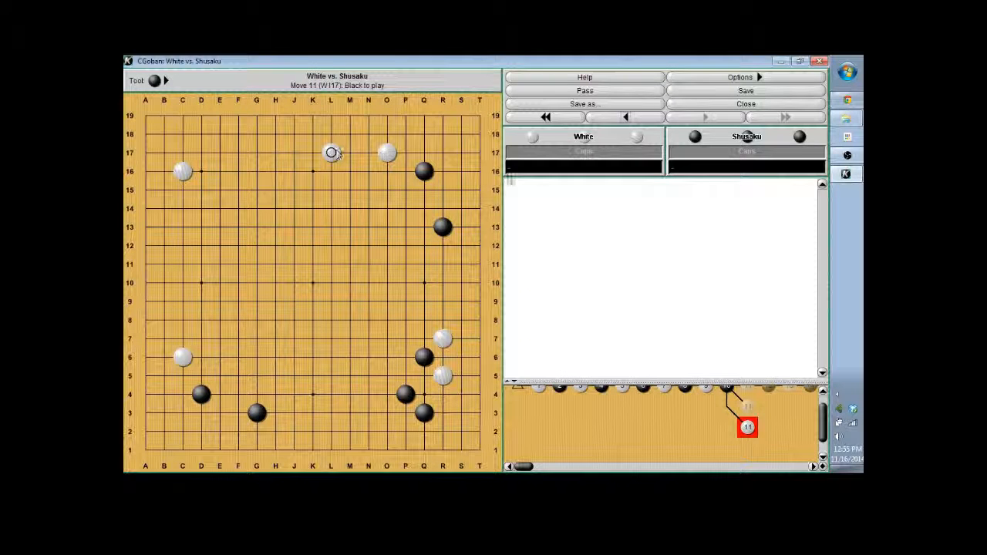
left_click(423, 153)
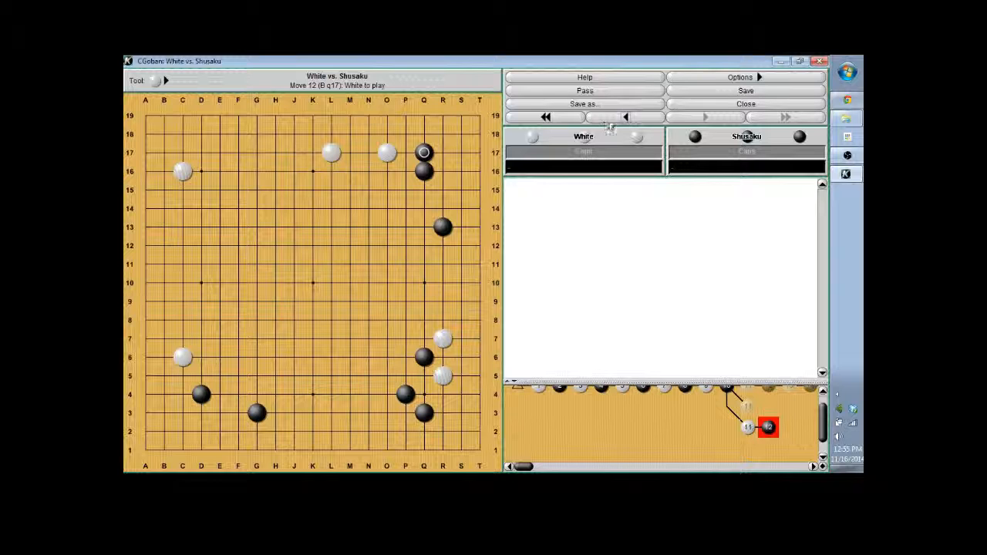
left_click(626, 117)
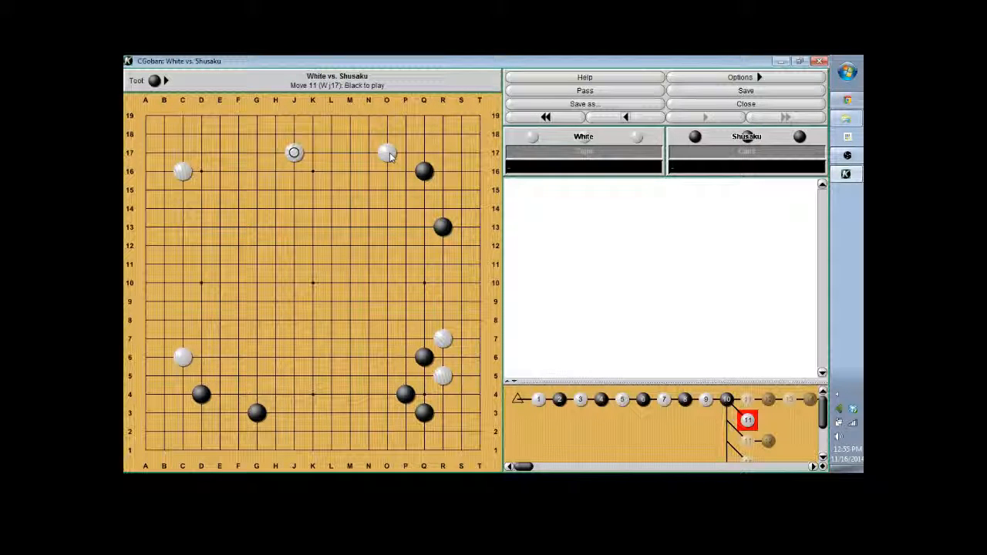
Step: Add a Black upper-side approach and White's upper-right corner move, reviewing back and forth
left_click(348, 153)
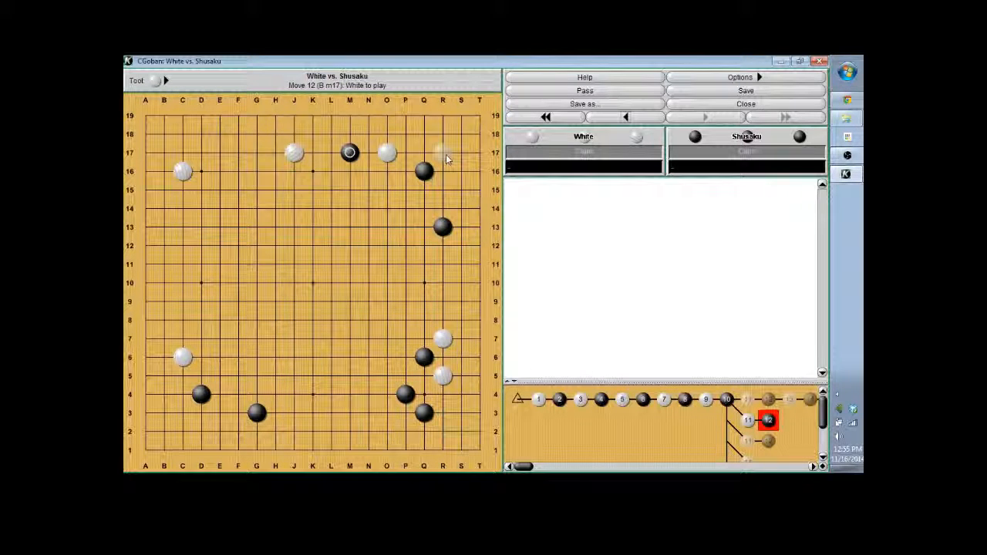
left_click(443, 153)
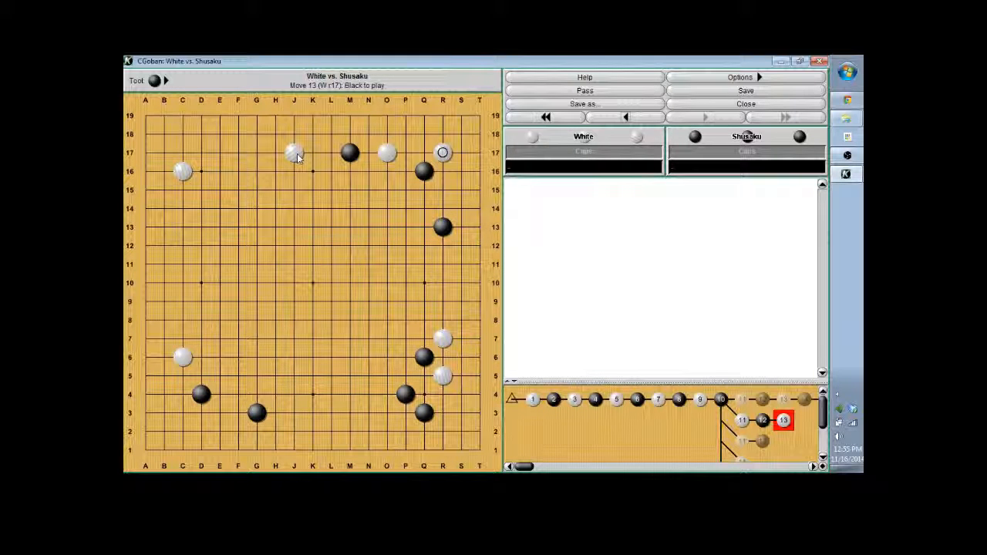
left_click(624, 117)
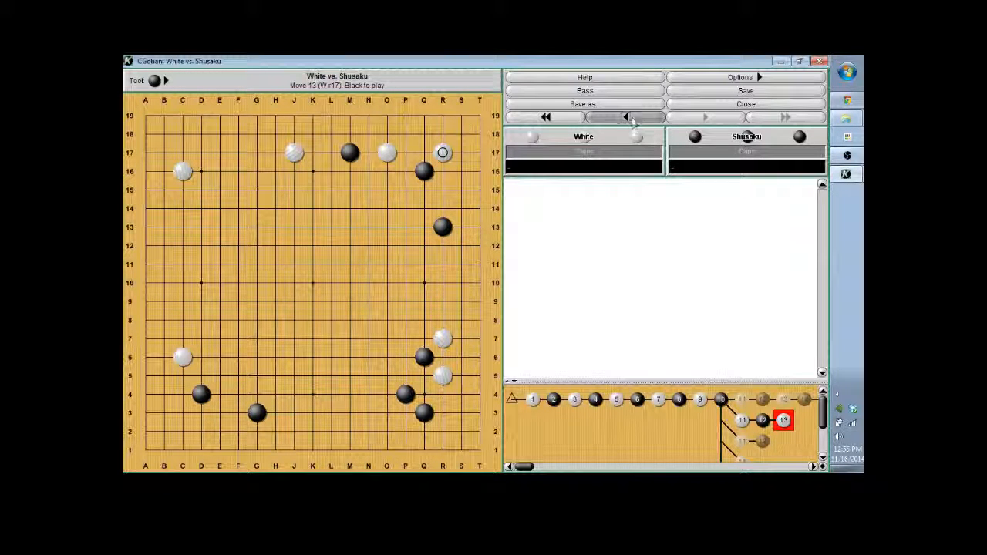
left_click(626, 117)
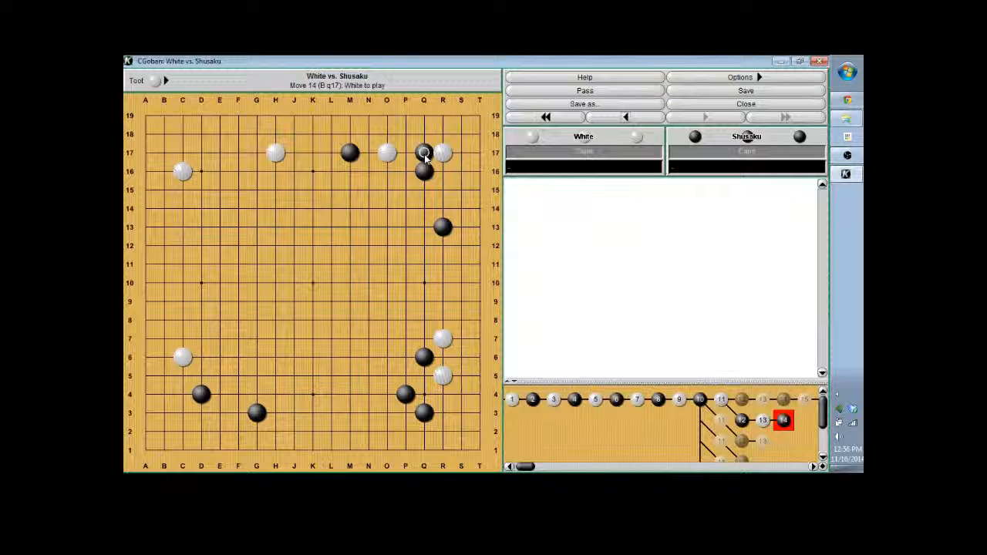
Step: Play the upper-right corner fight down the right side out to move 22
left_click(423, 133)
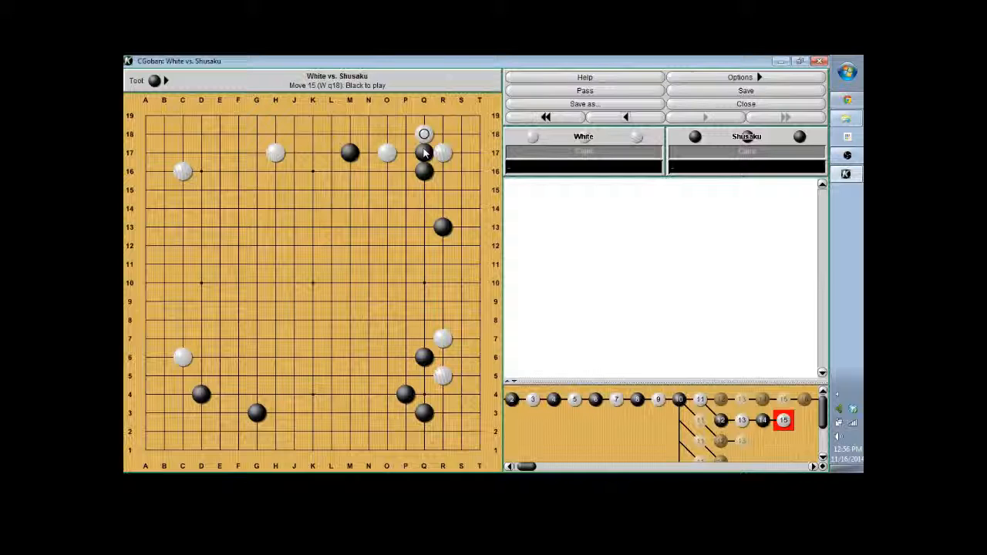
left_click(423, 132)
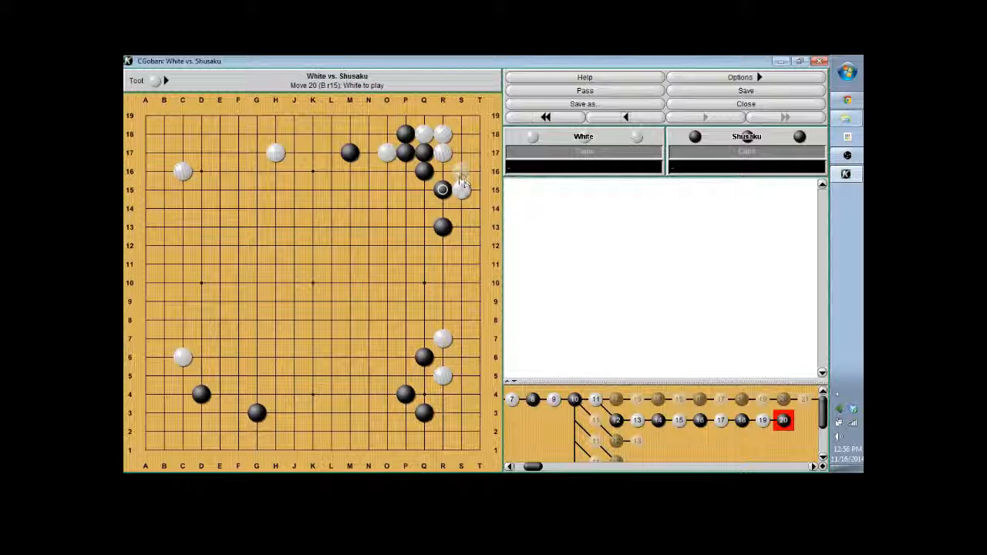
left_click(461, 208)
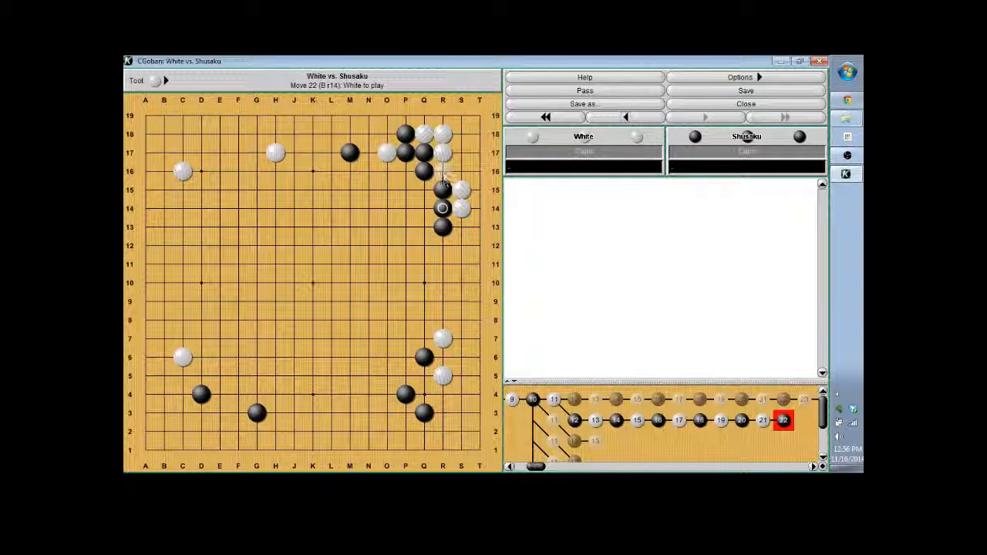
left_click(626, 118)
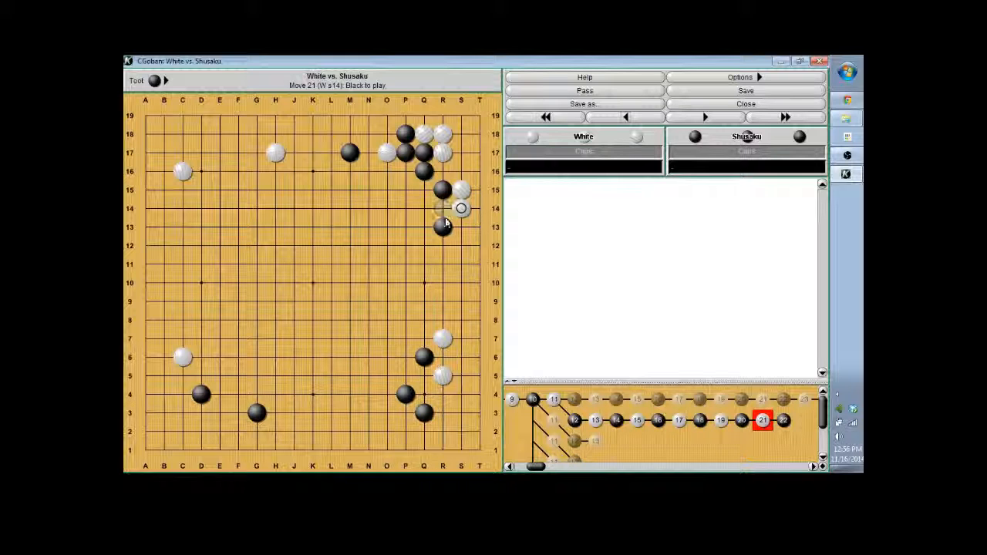
left_click(626, 117)
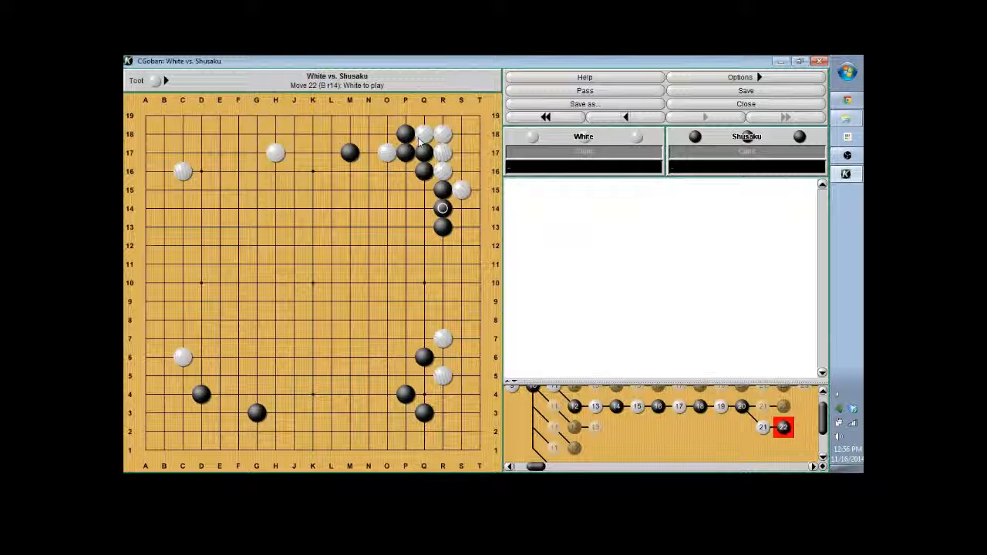
left_click(405, 136)
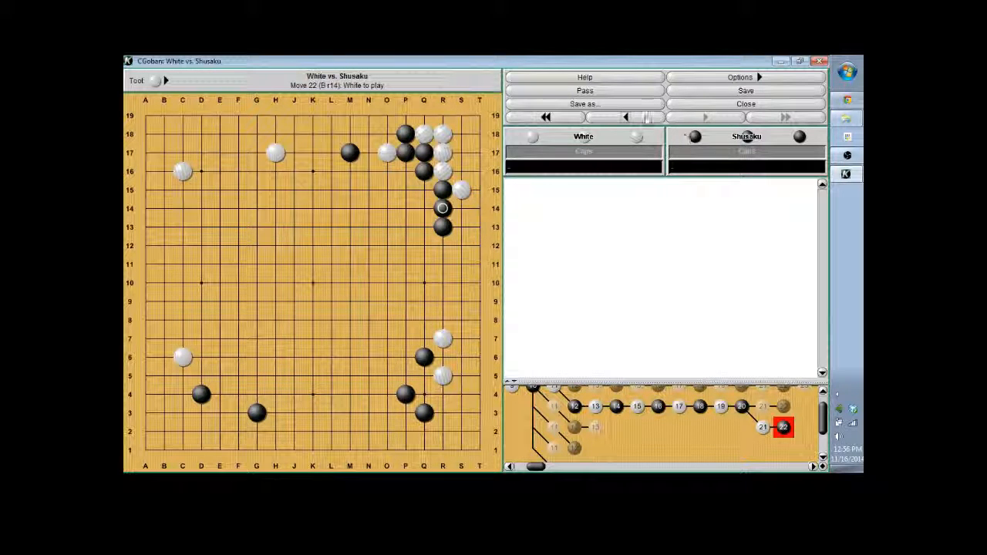